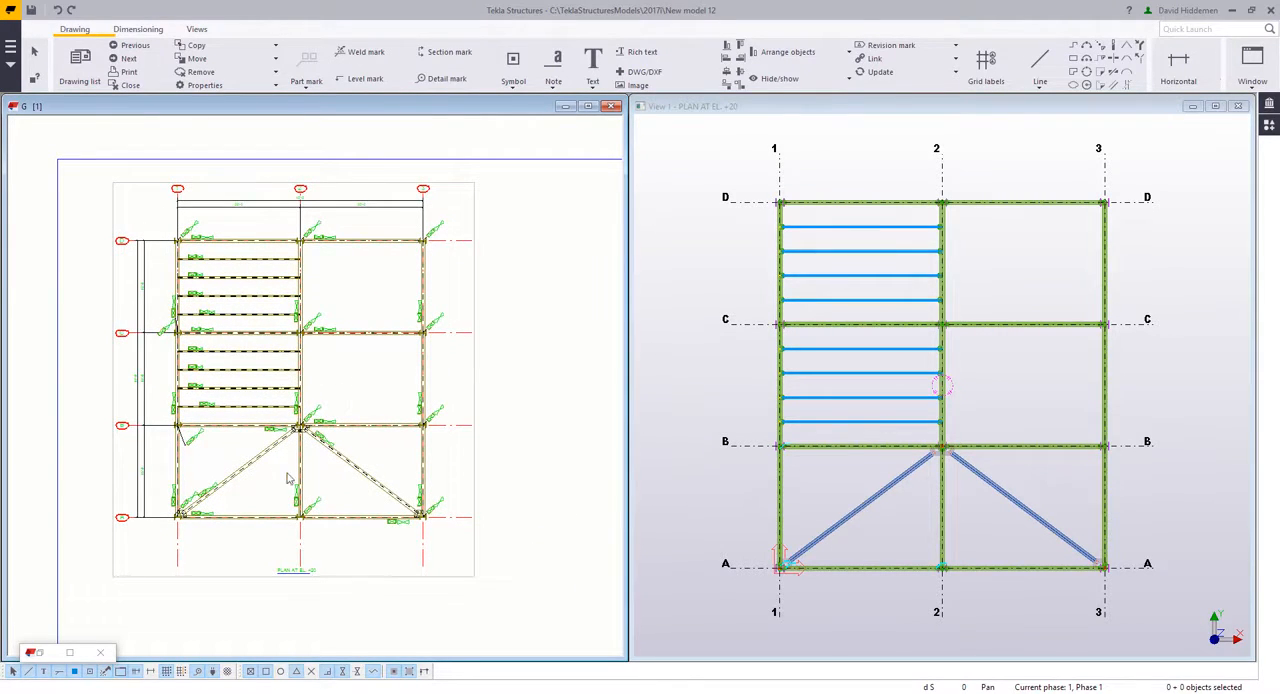
pyautogui.moveTo(332, 452)
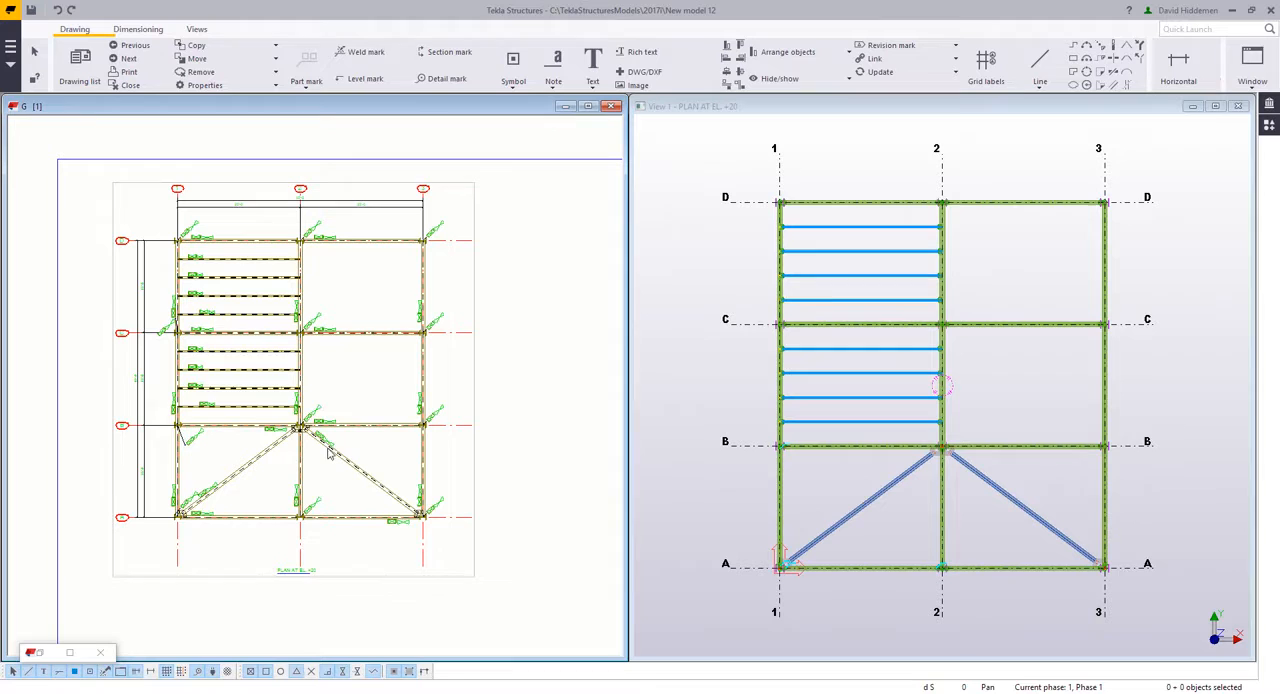
pyautogui.moveTo(370, 372)
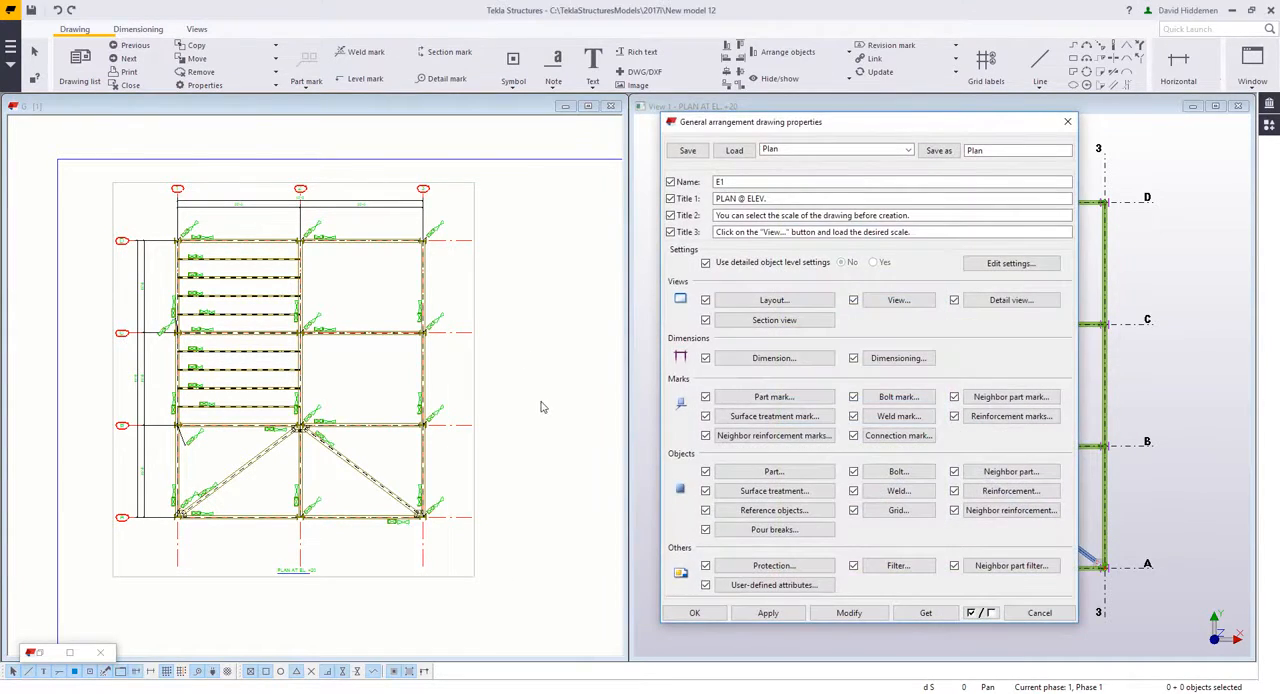
pyautogui.moveTo(556, 384)
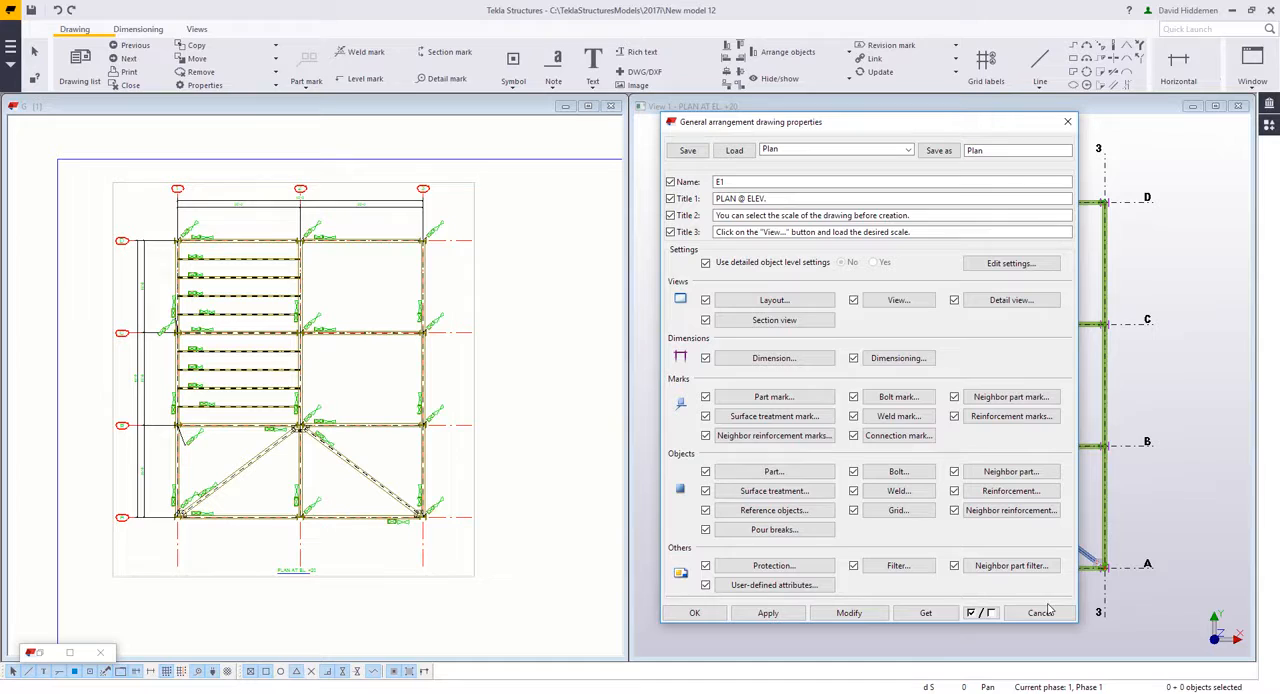
pyautogui.moveTo(516, 496)
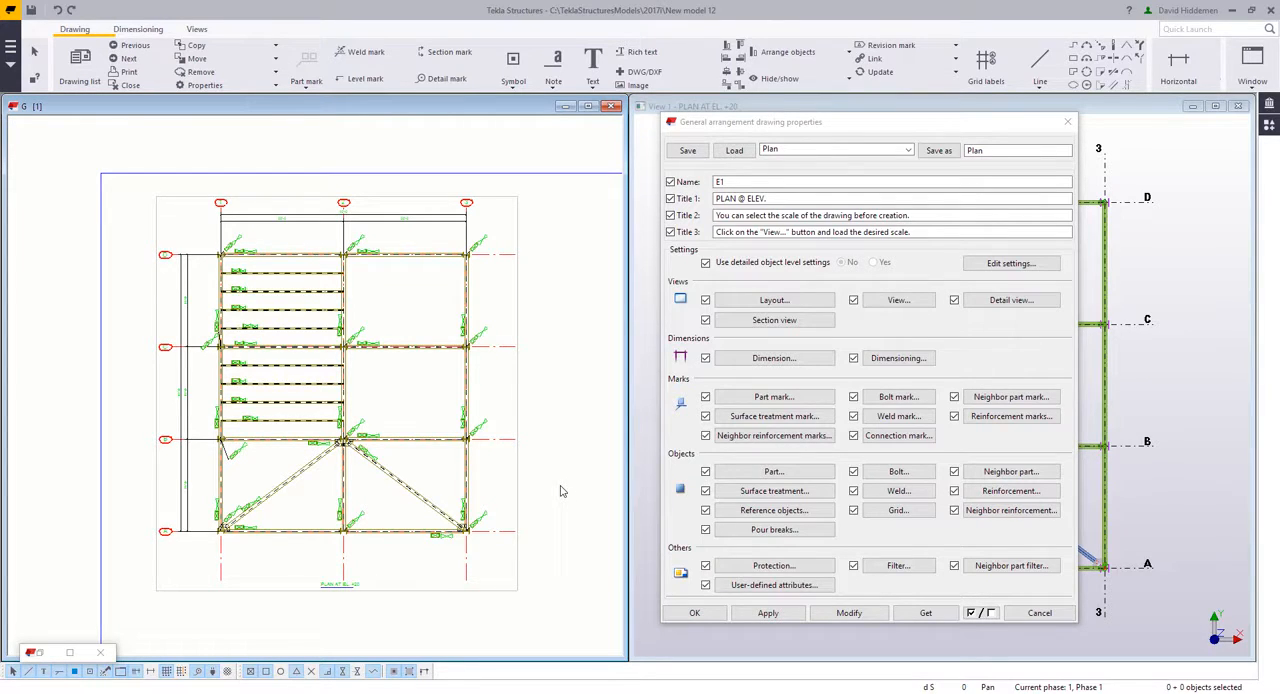
pyautogui.moveTo(538, 394)
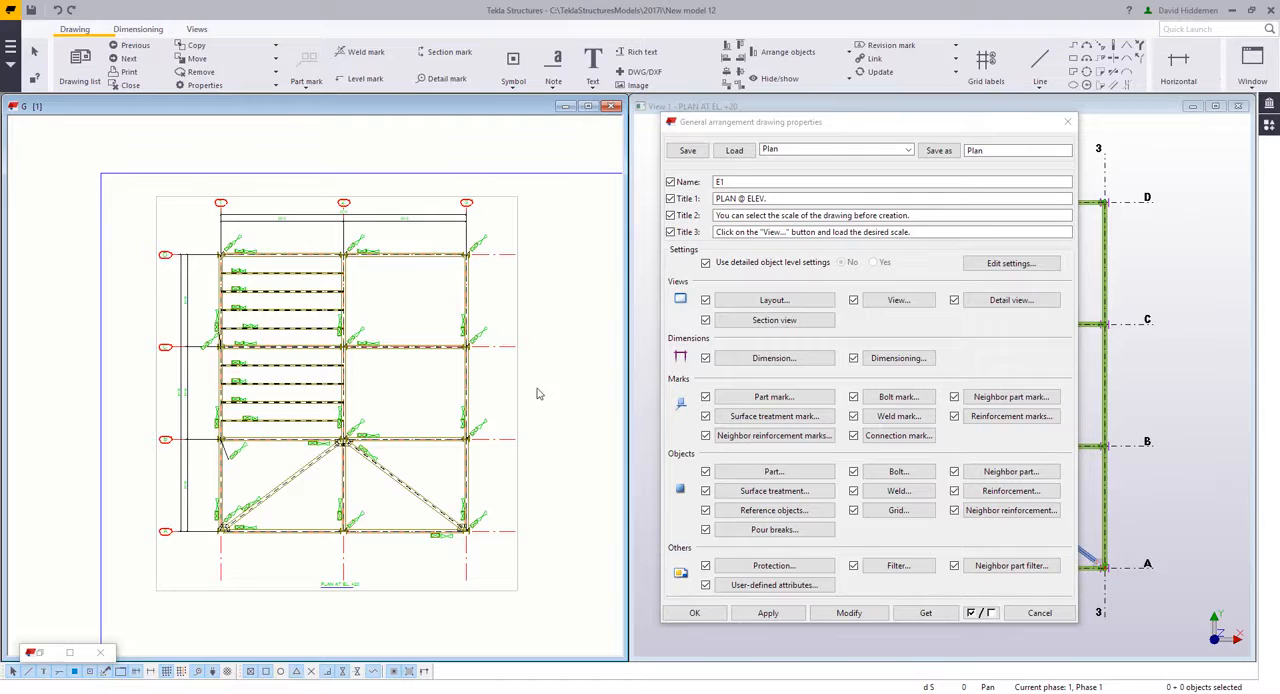
pyautogui.moveTo(416, 420)
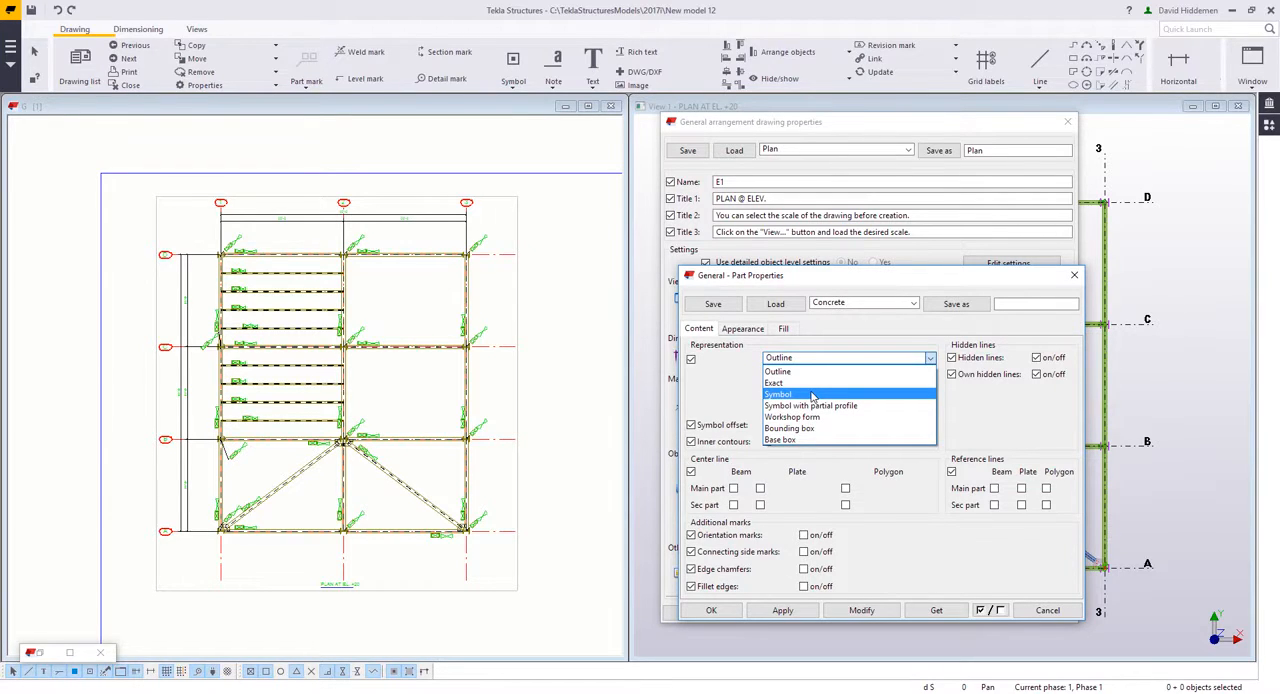
# Set part Representation to Symbol and modify the plan so members draw as single lines
pyautogui.click(778, 394)
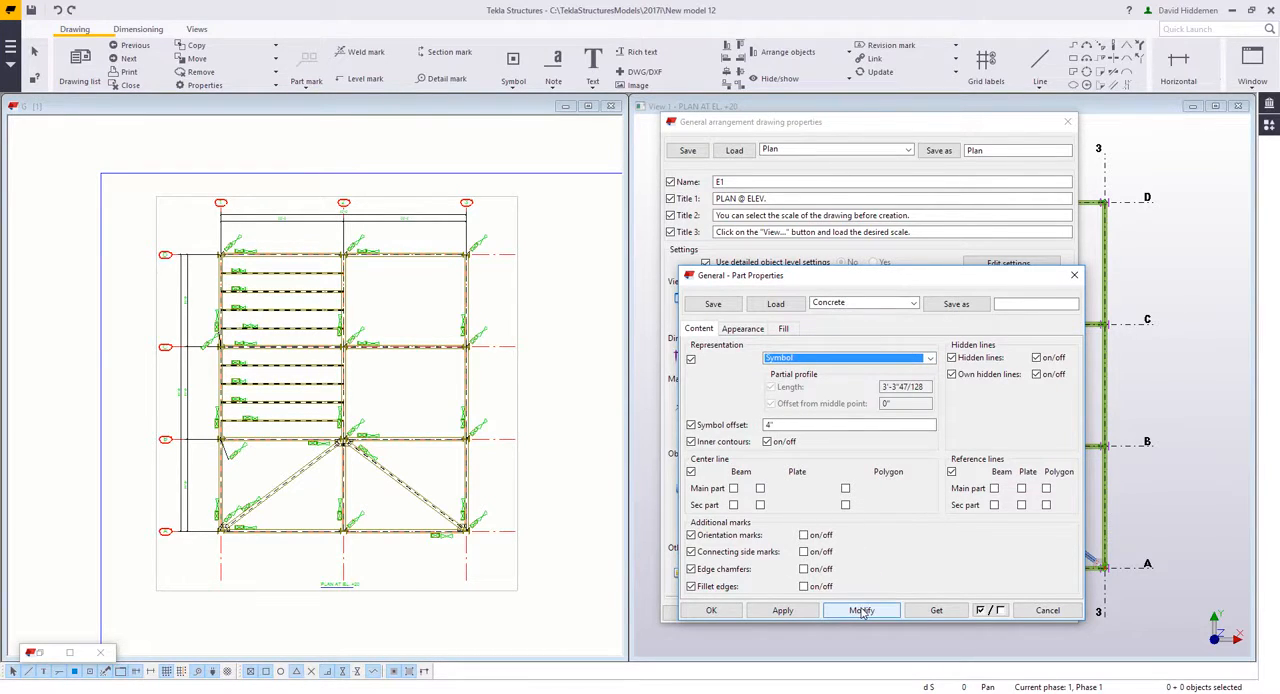
pyautogui.click(860, 610)
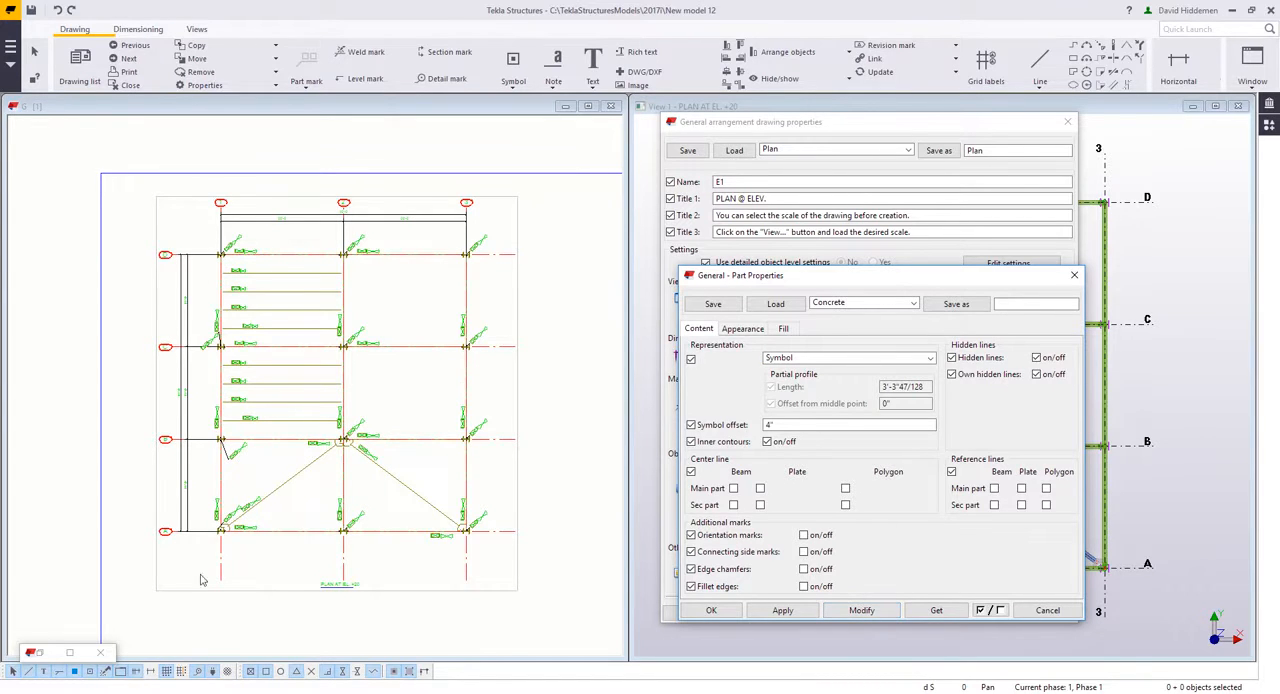
pyautogui.moveTo(544, 520)
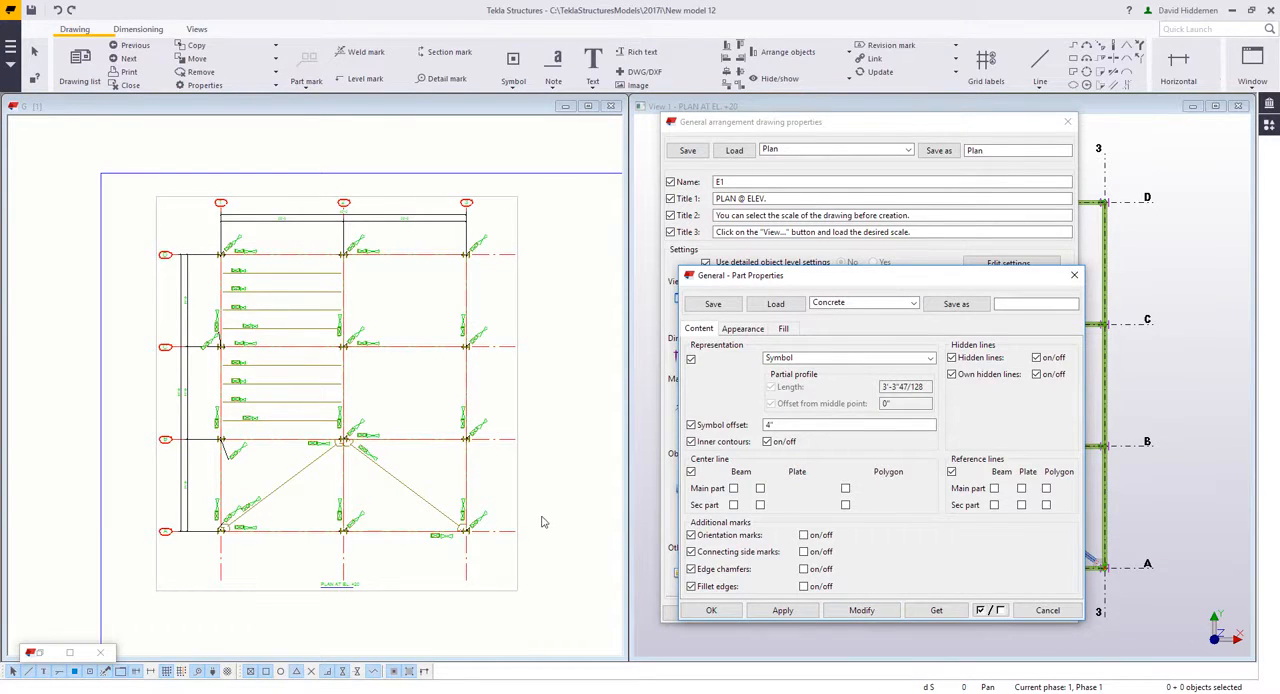
pyautogui.moveTo(568, 396)
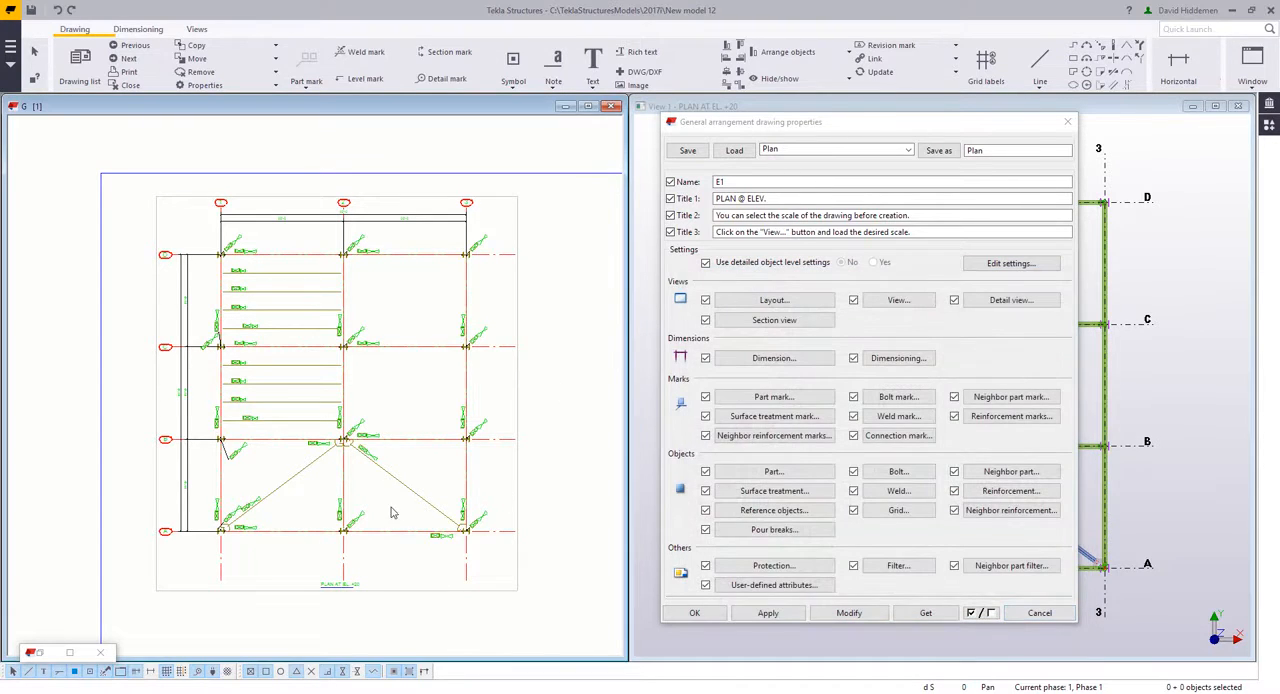
pyautogui.moveTo(394, 492)
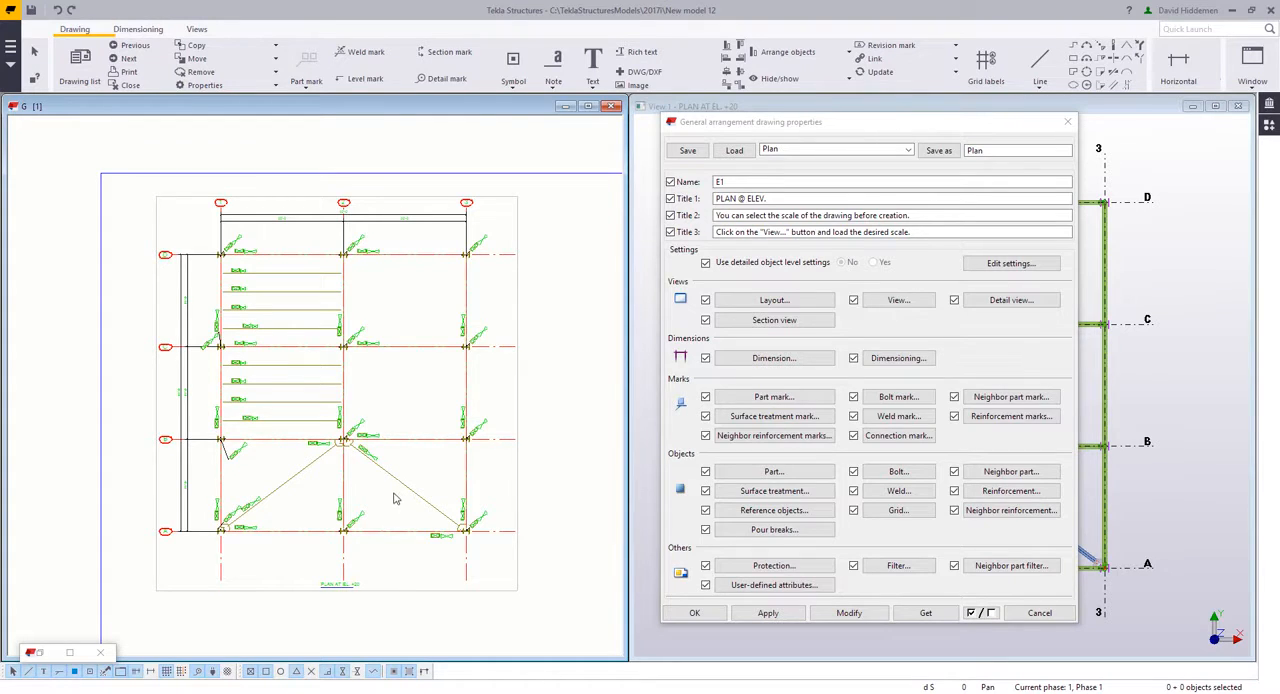
pyautogui.moveTo(404, 490)
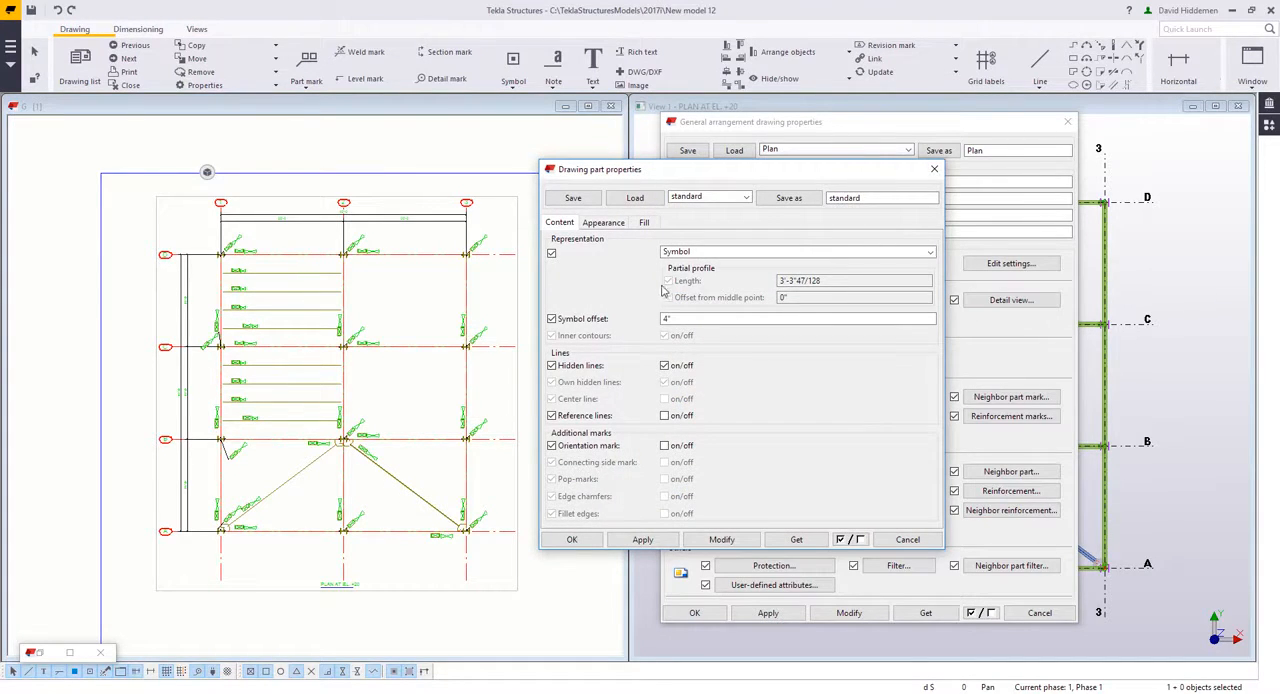
pyautogui.click(796, 252)
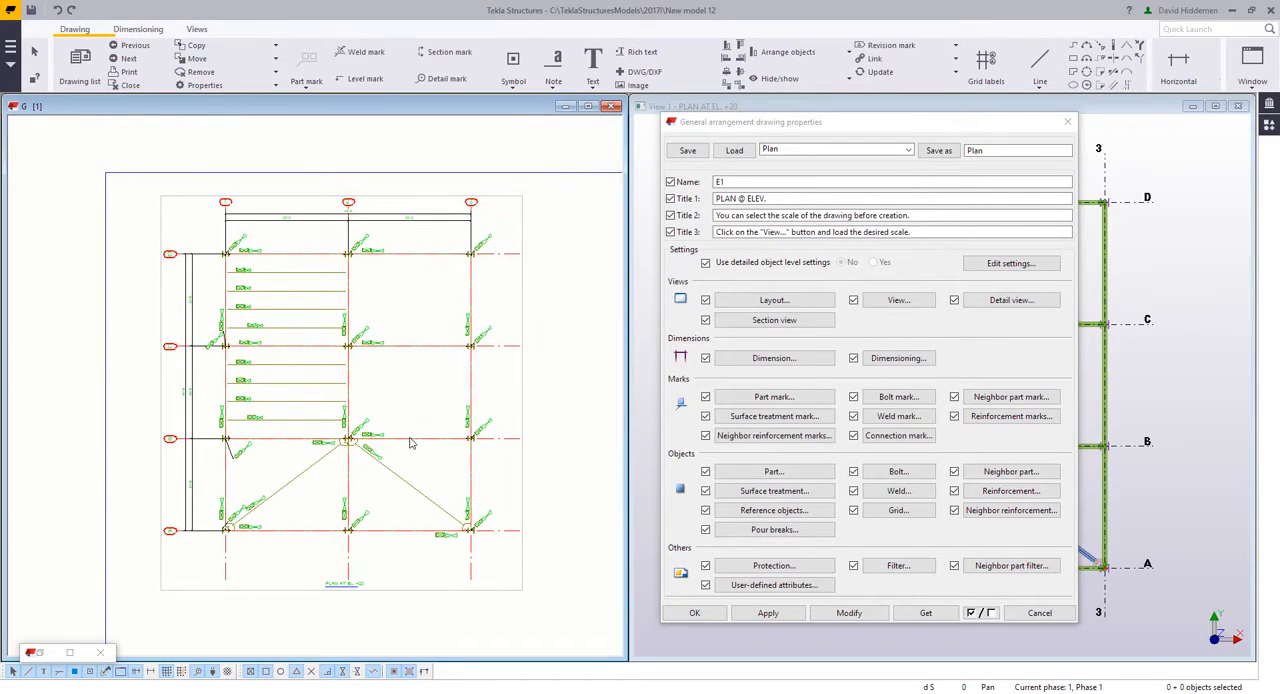
pyautogui.moveTo(412, 420)
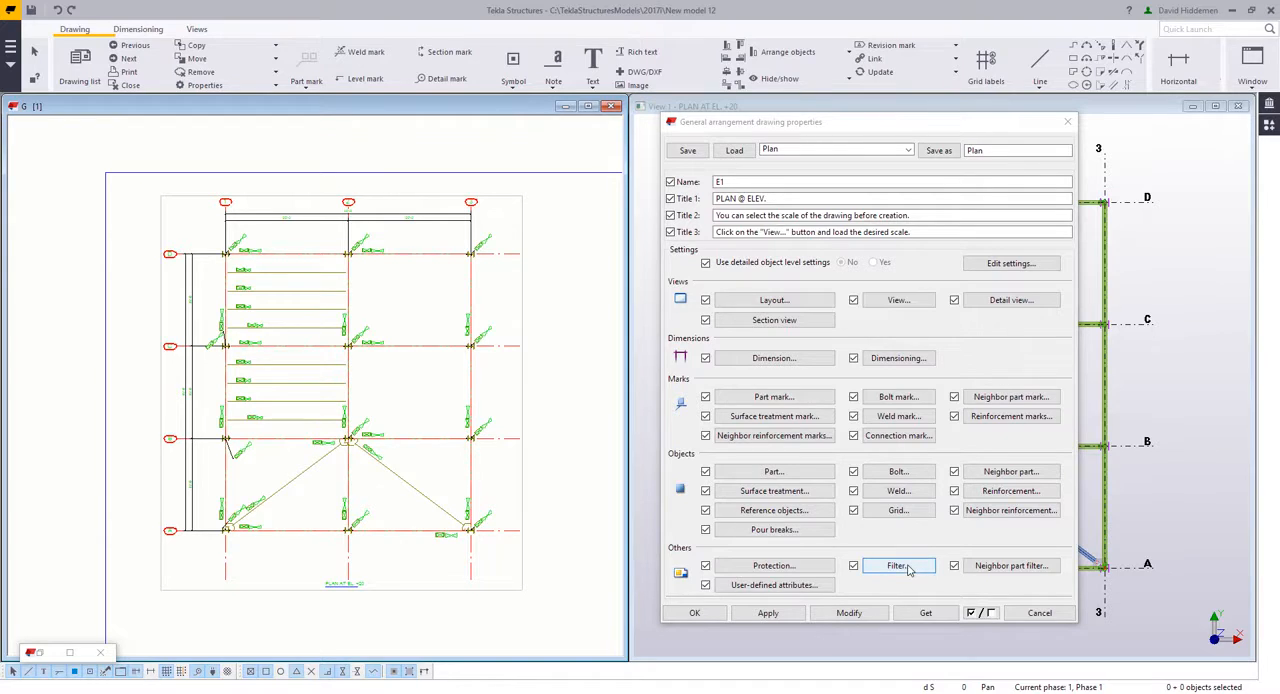
# Start a new empty drawing filter from the Filter settings of the drawing objects
pyautogui.click(896, 564)
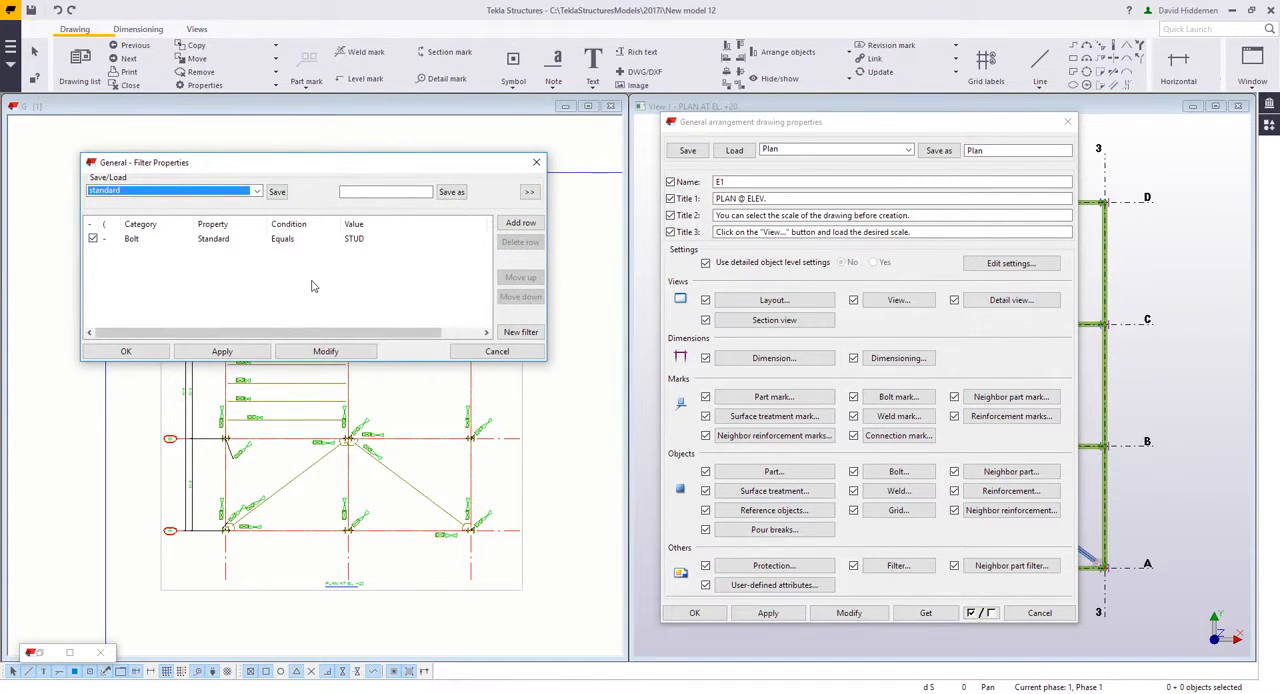
pyautogui.moveTo(296, 262)
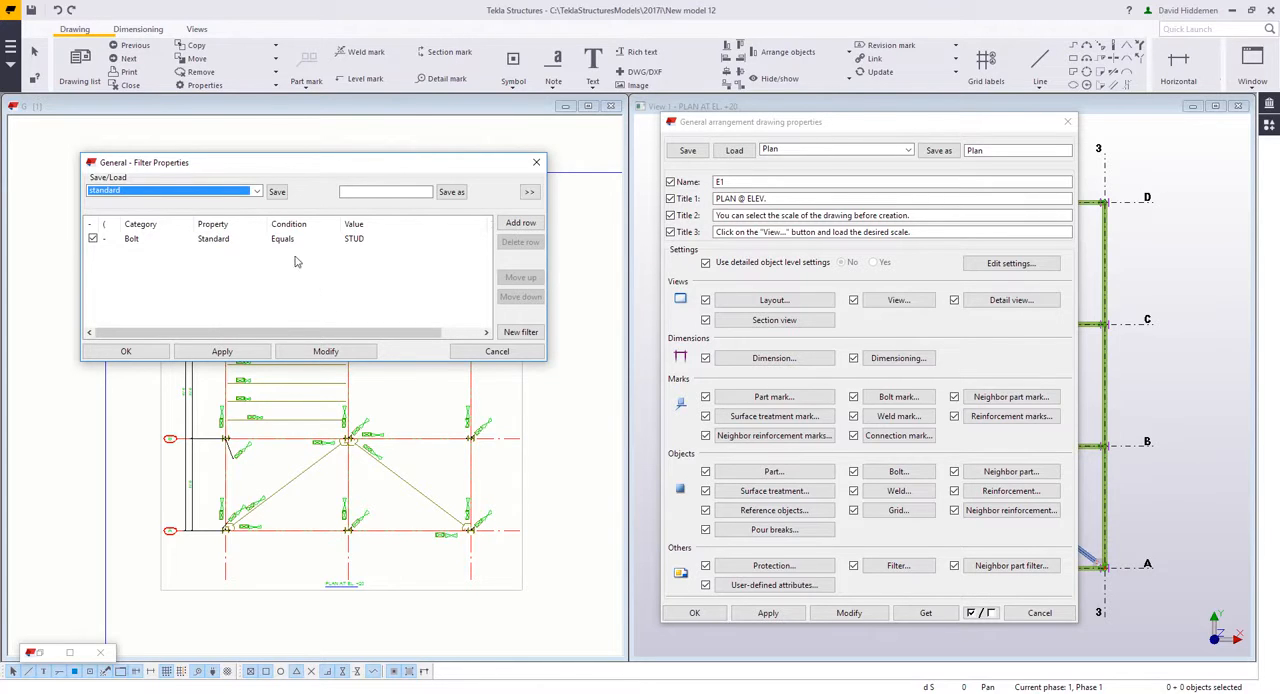
pyautogui.click(256, 192)
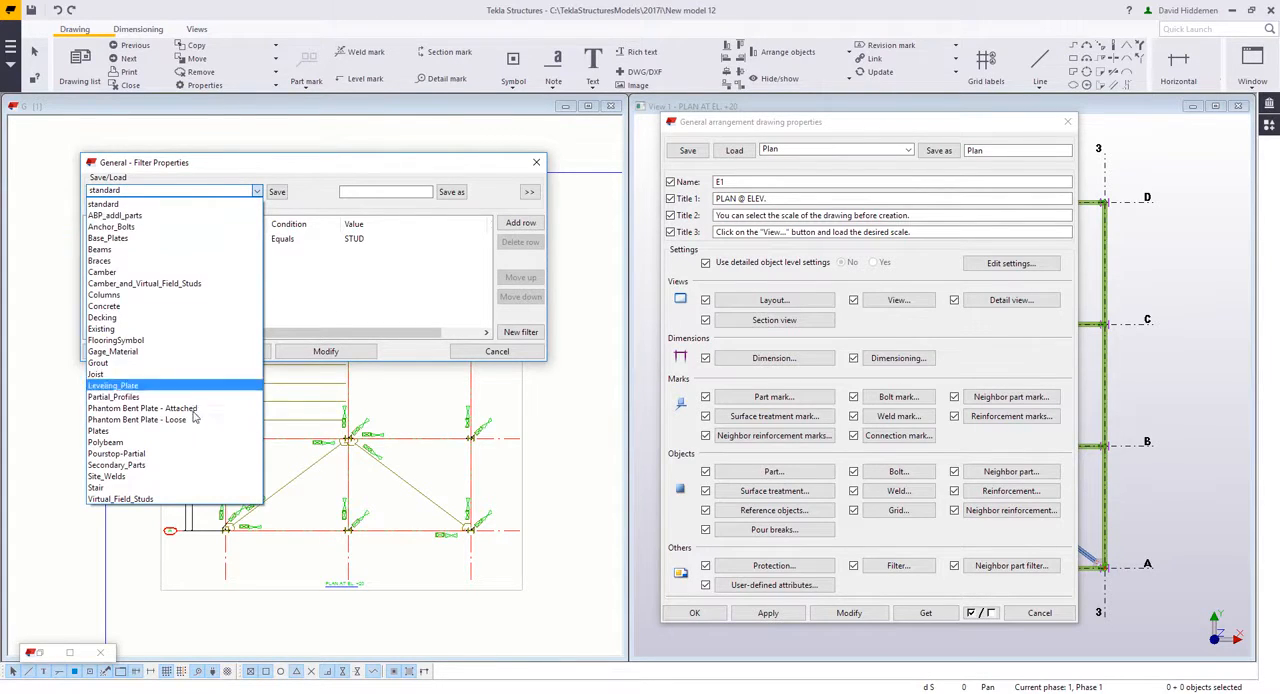
pyautogui.click(102, 272)
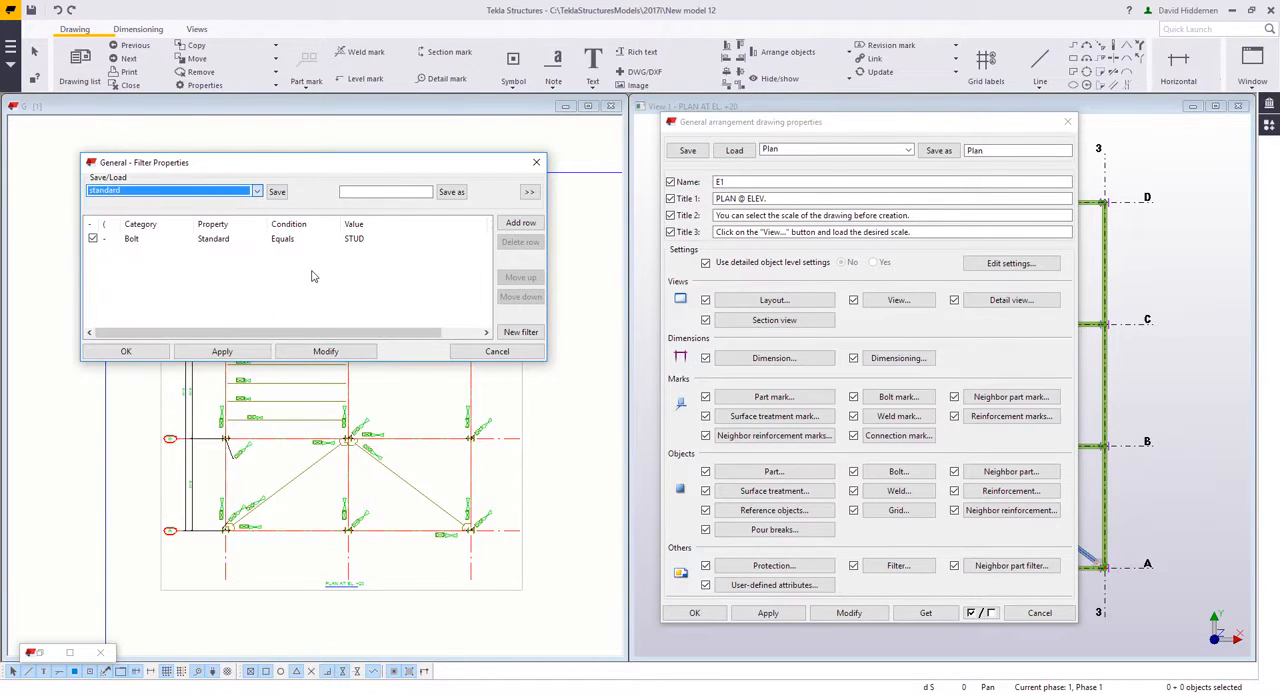
pyautogui.click(520, 332)
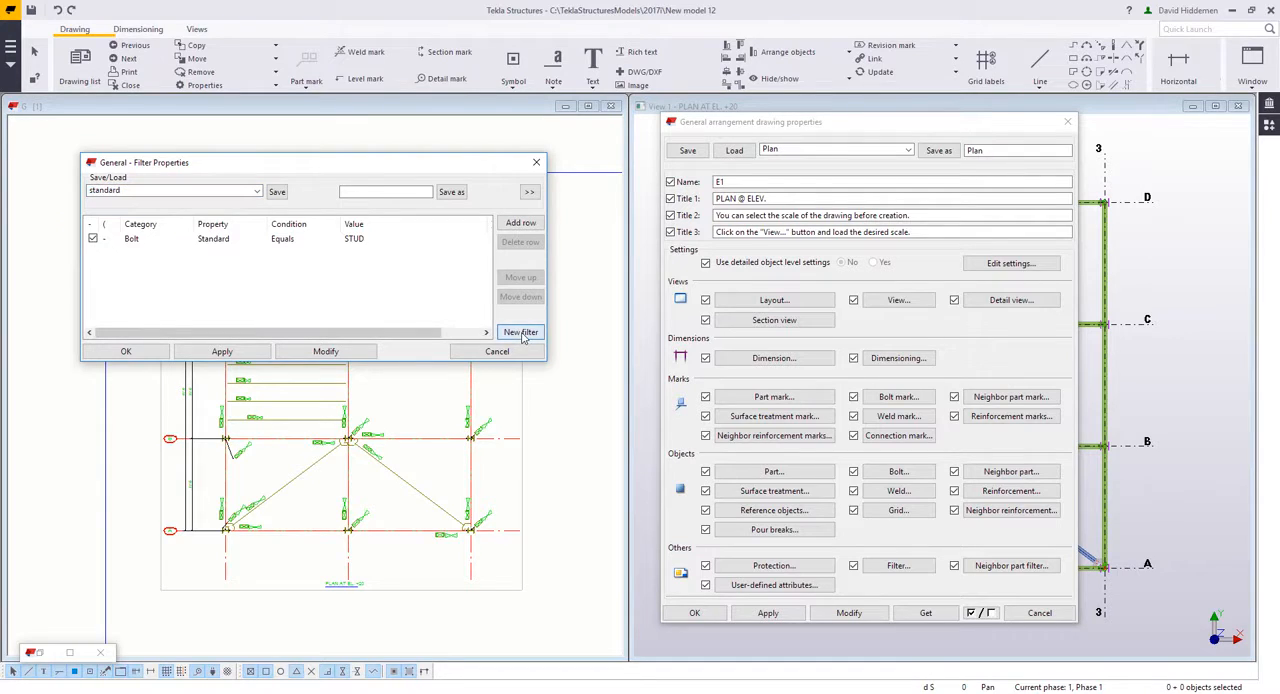
pyautogui.click(520, 332)
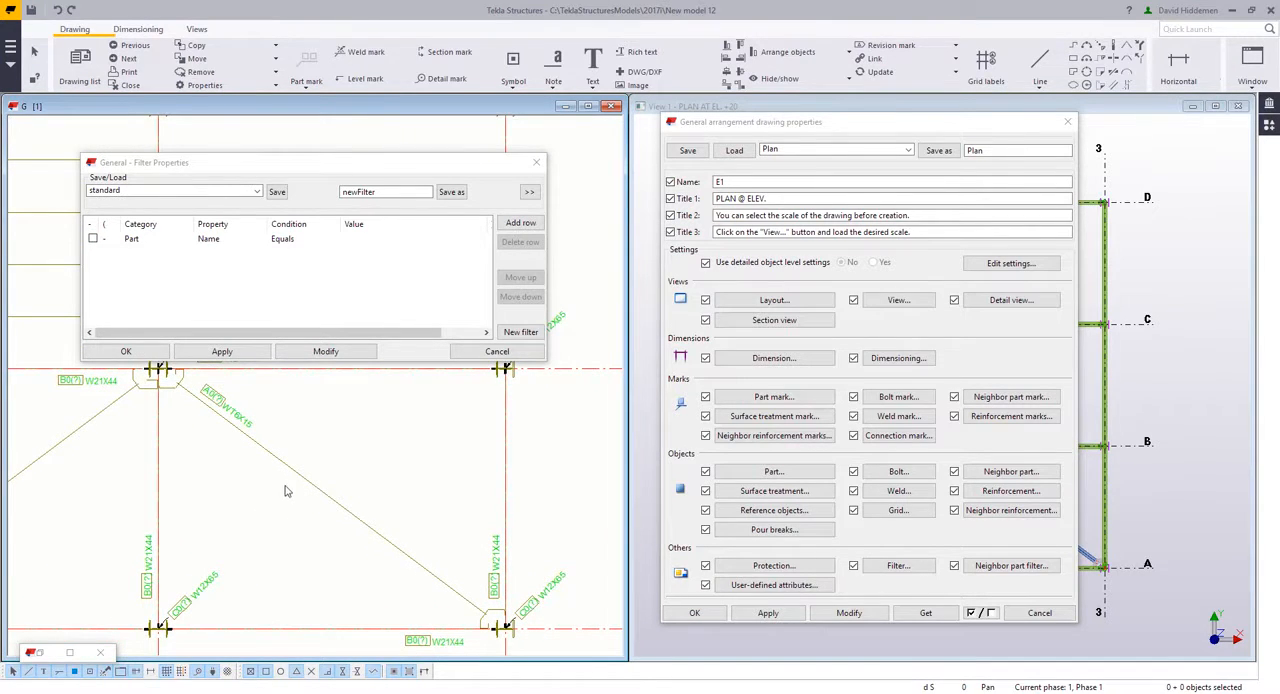
pyautogui.moveTo(284, 480)
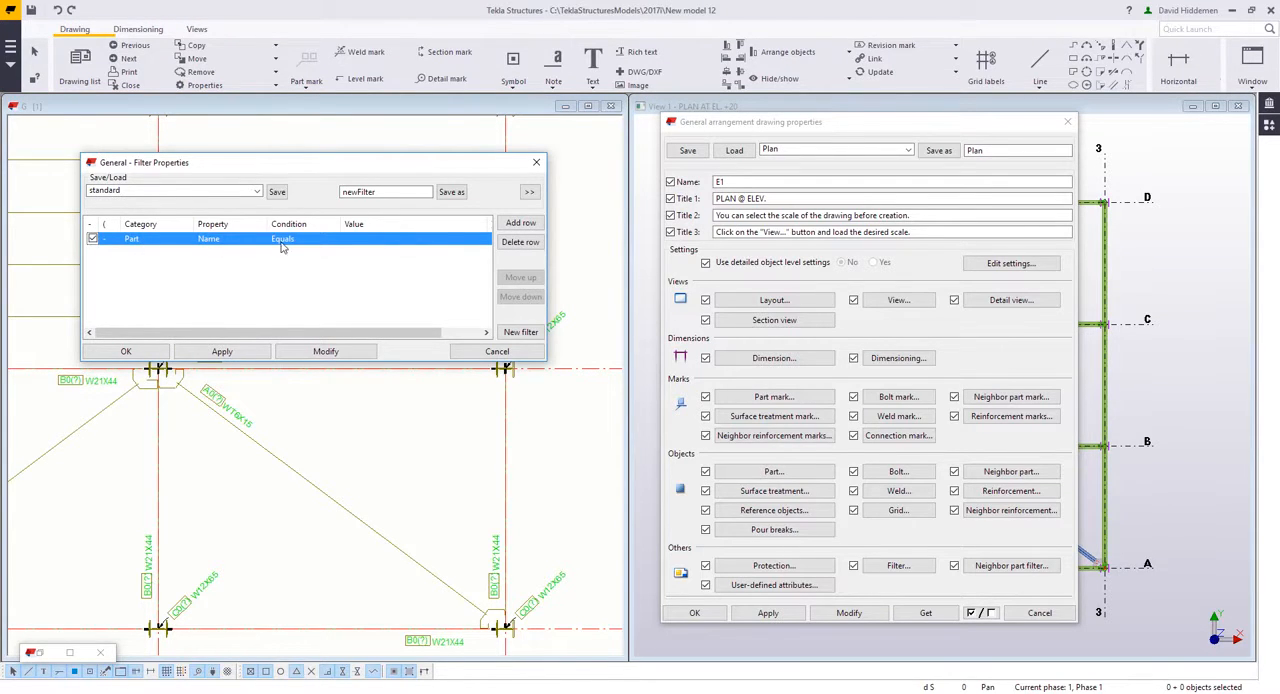
# Define the rule Part Name Contains BRACE and save it as BRACEFILTER
pyautogui.click(288, 238)
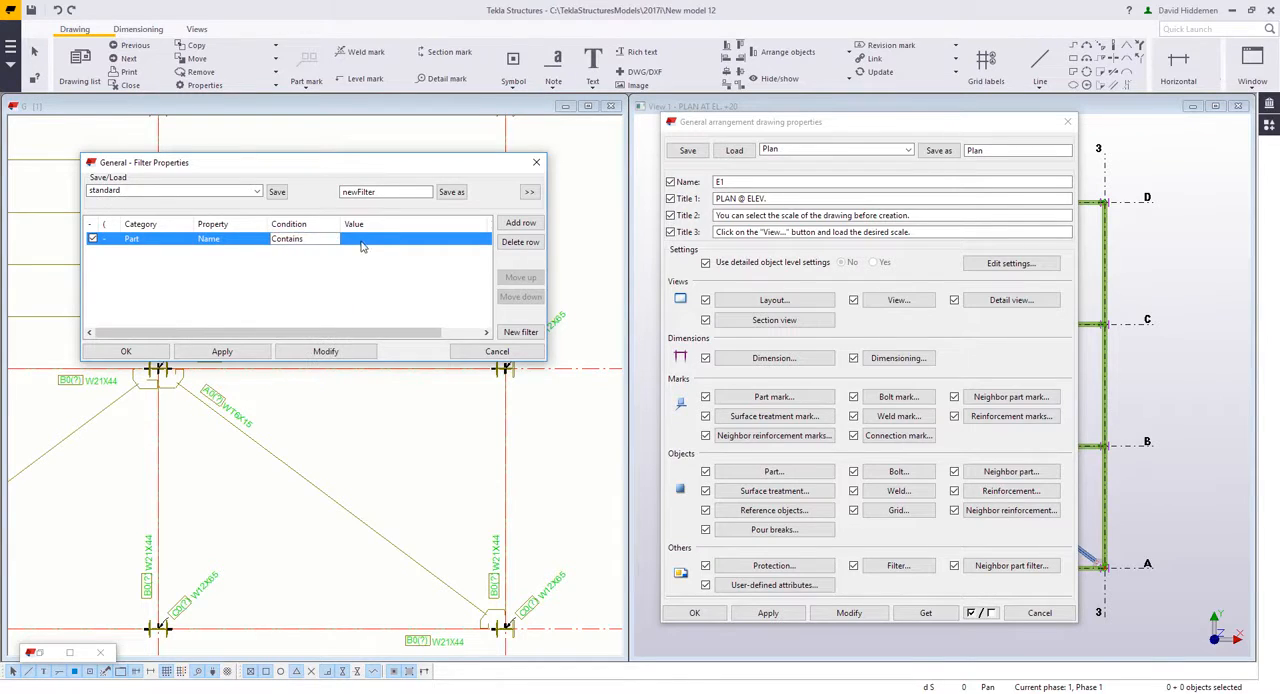
pyautogui.write('BRACE')
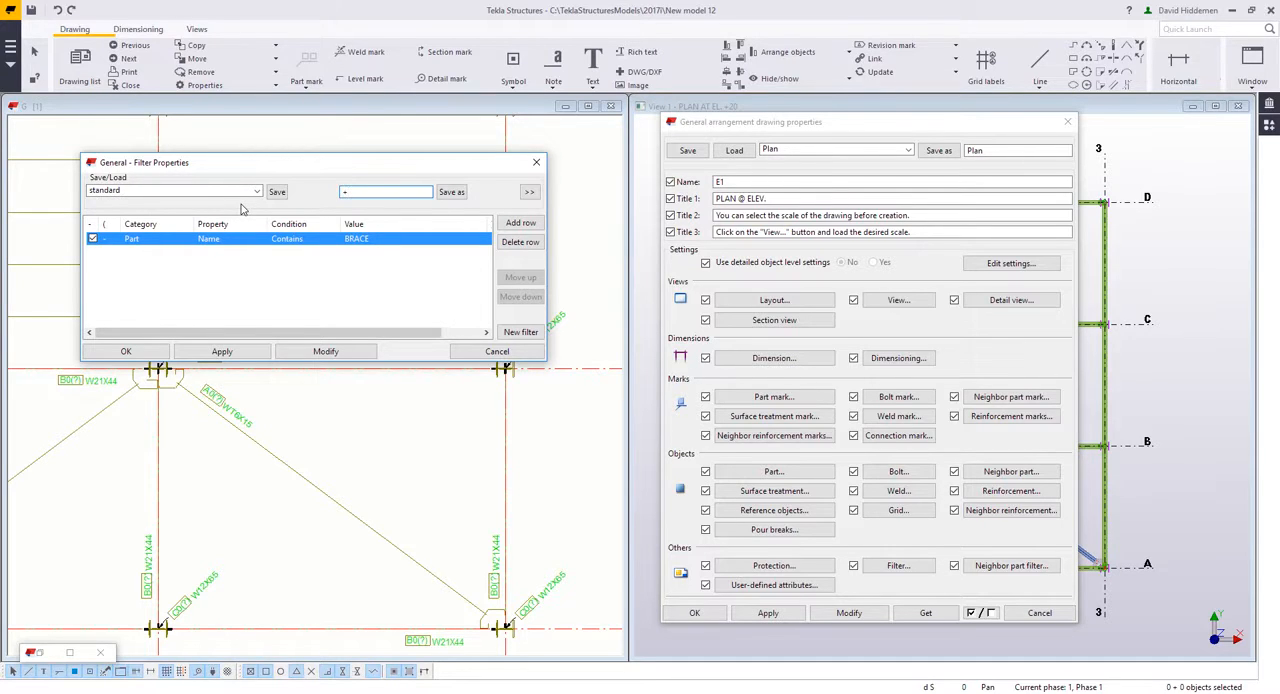
pyautogui.write('BRACEFILTER')
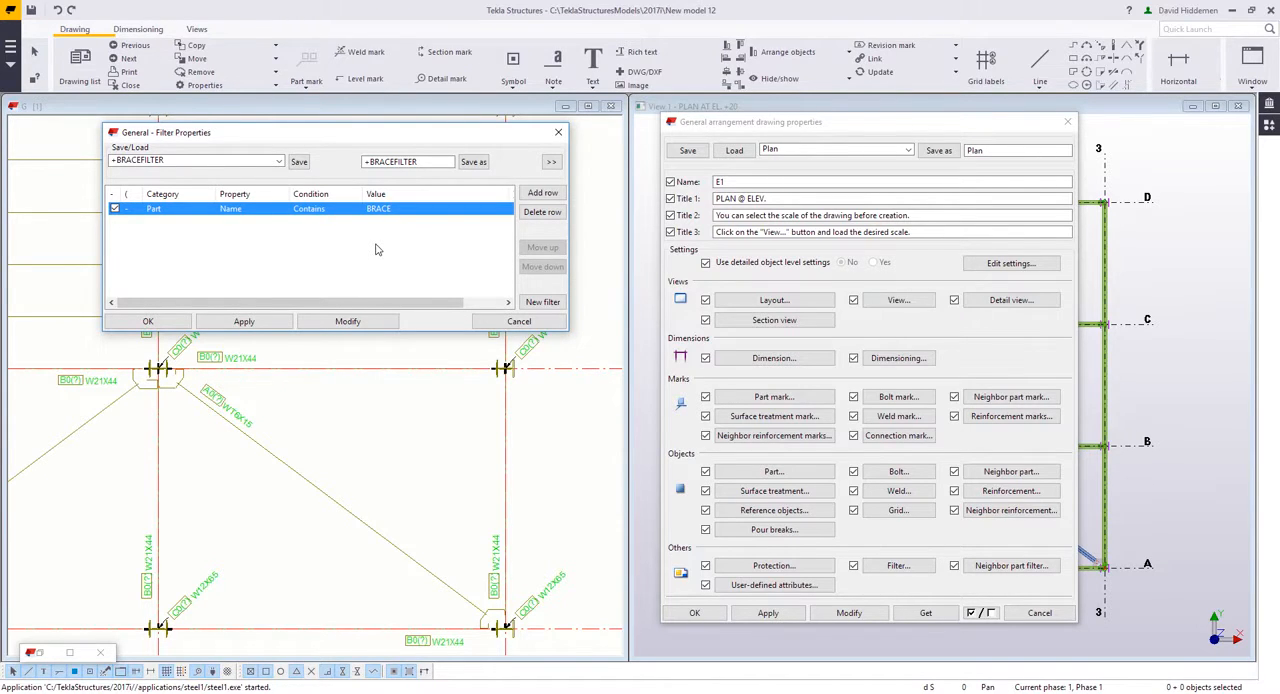
pyautogui.moveTo(442, 288)
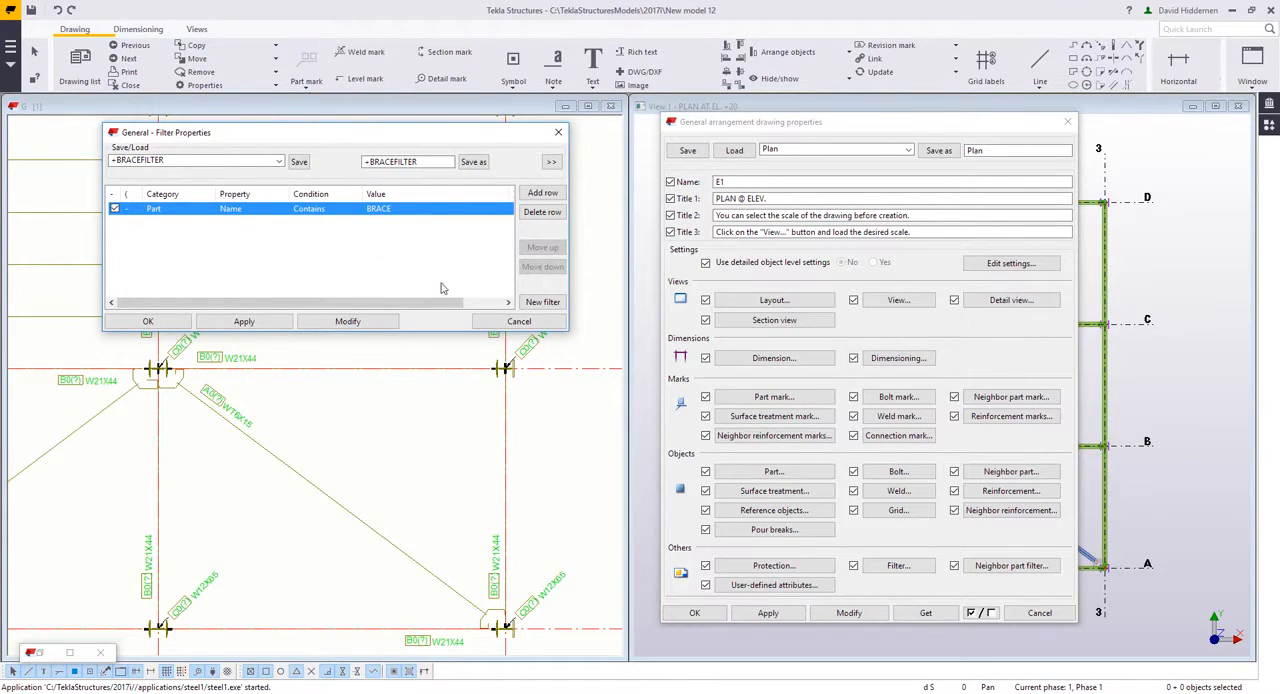
pyautogui.click(148, 320)
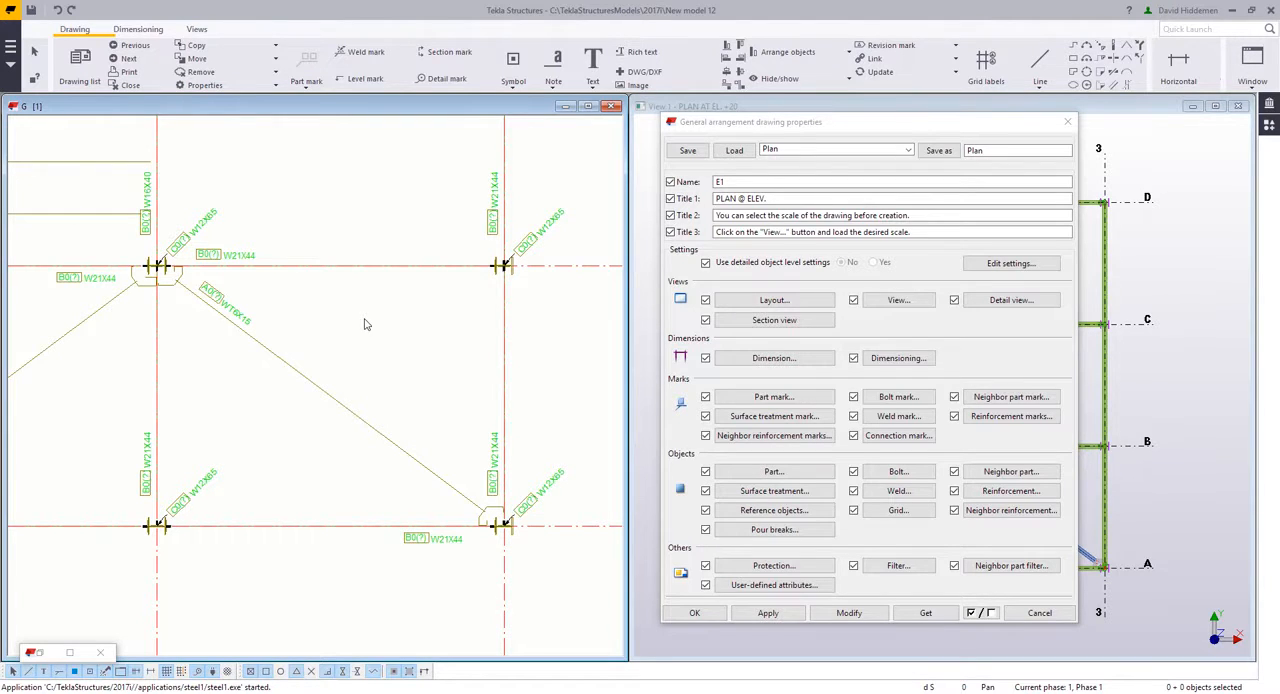
pyautogui.moveTo(404, 396)
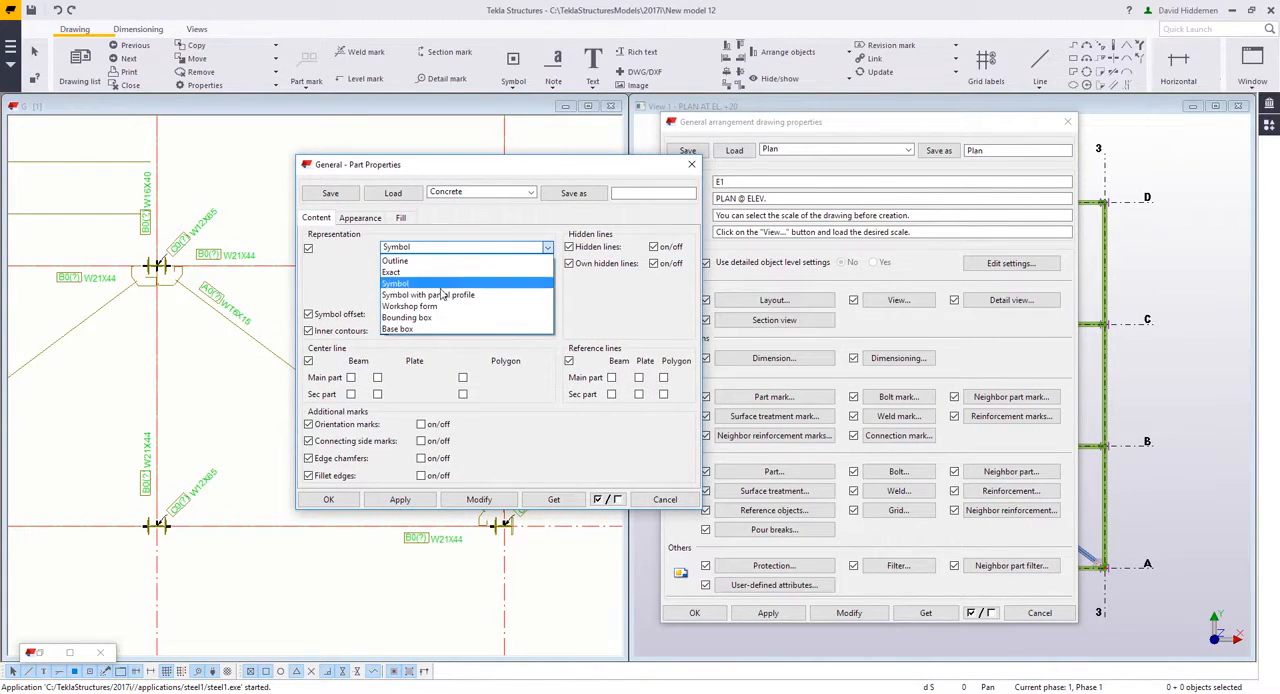
# Set parts to Symbol with partial profile, pick the brace line colour, and save as BRACEAPPEARANCE
pyautogui.click(428, 294)
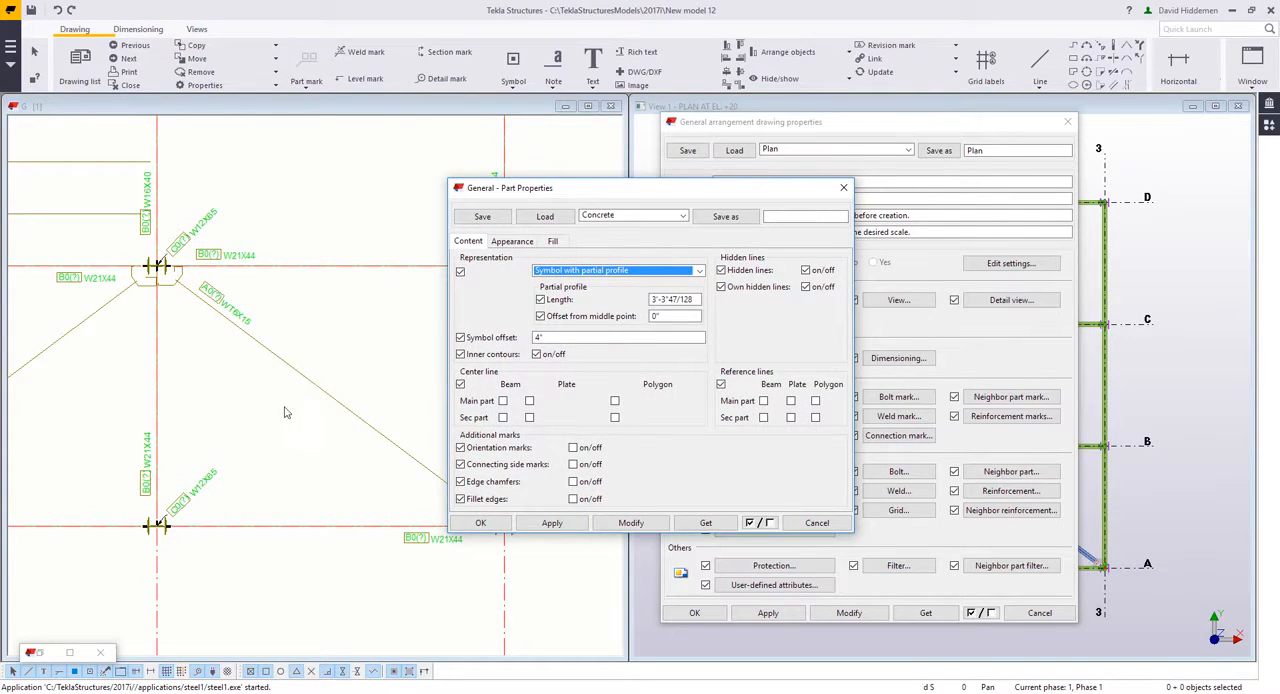
pyautogui.moveTo(332, 400)
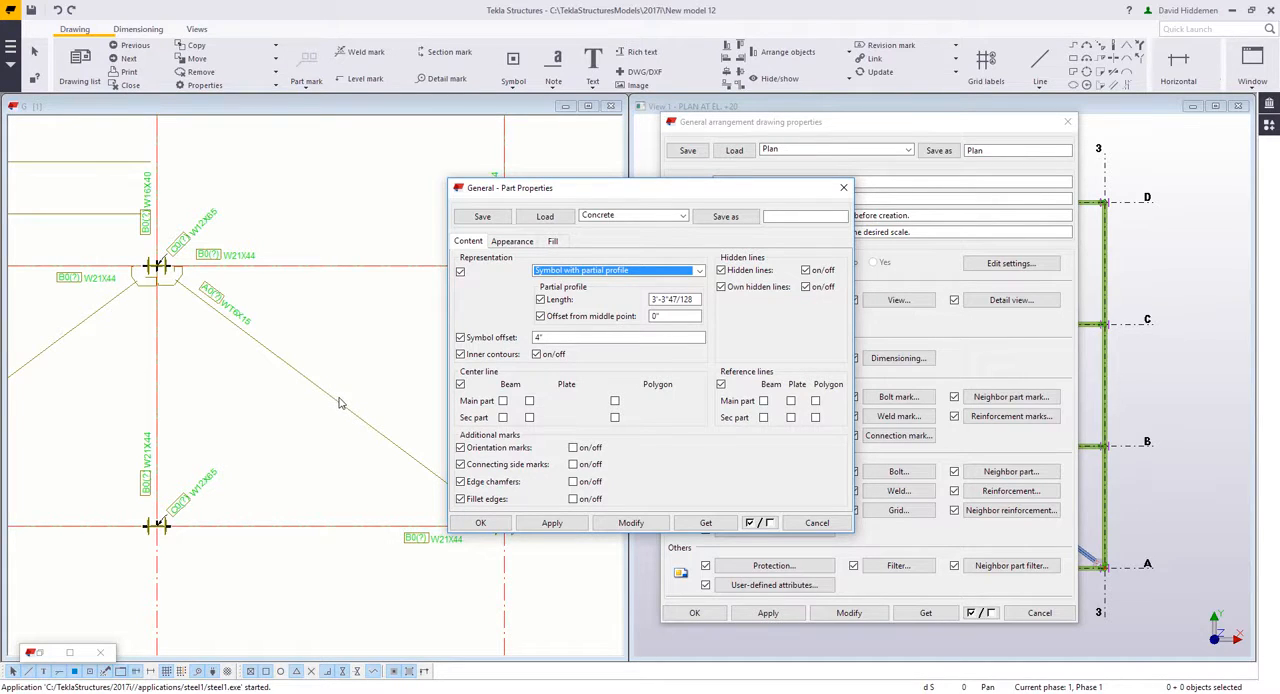
pyautogui.click(552, 522)
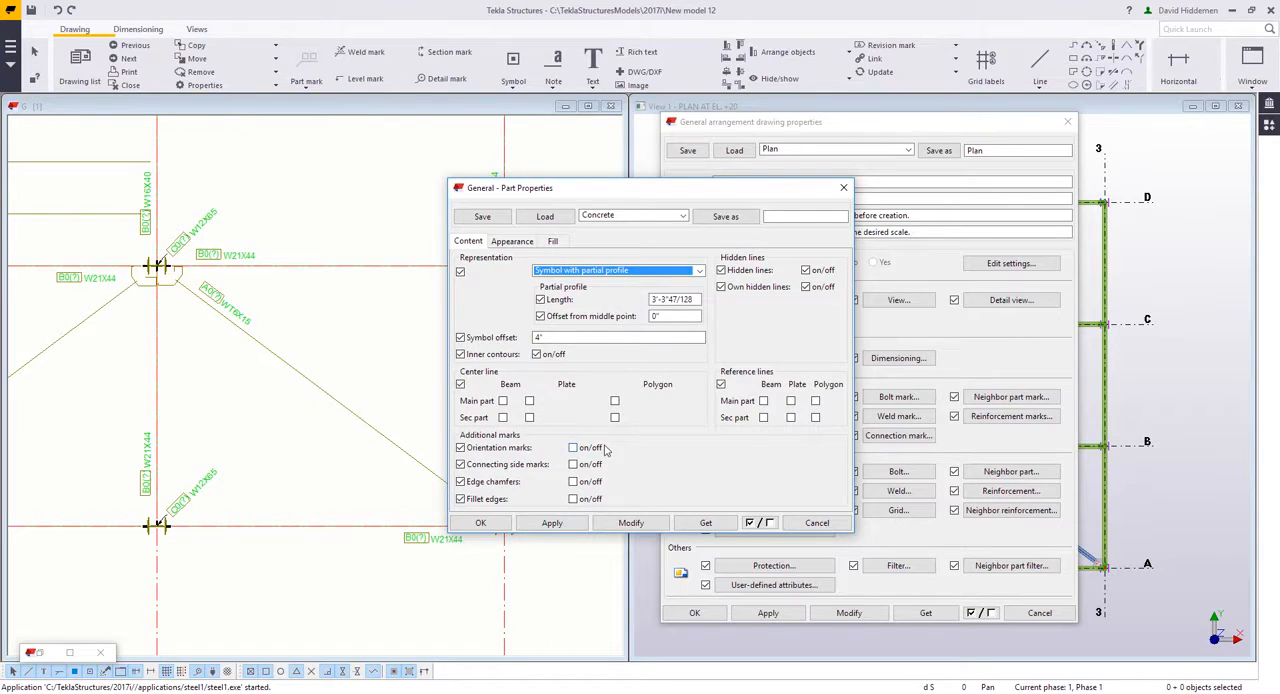
pyautogui.click(512, 240)
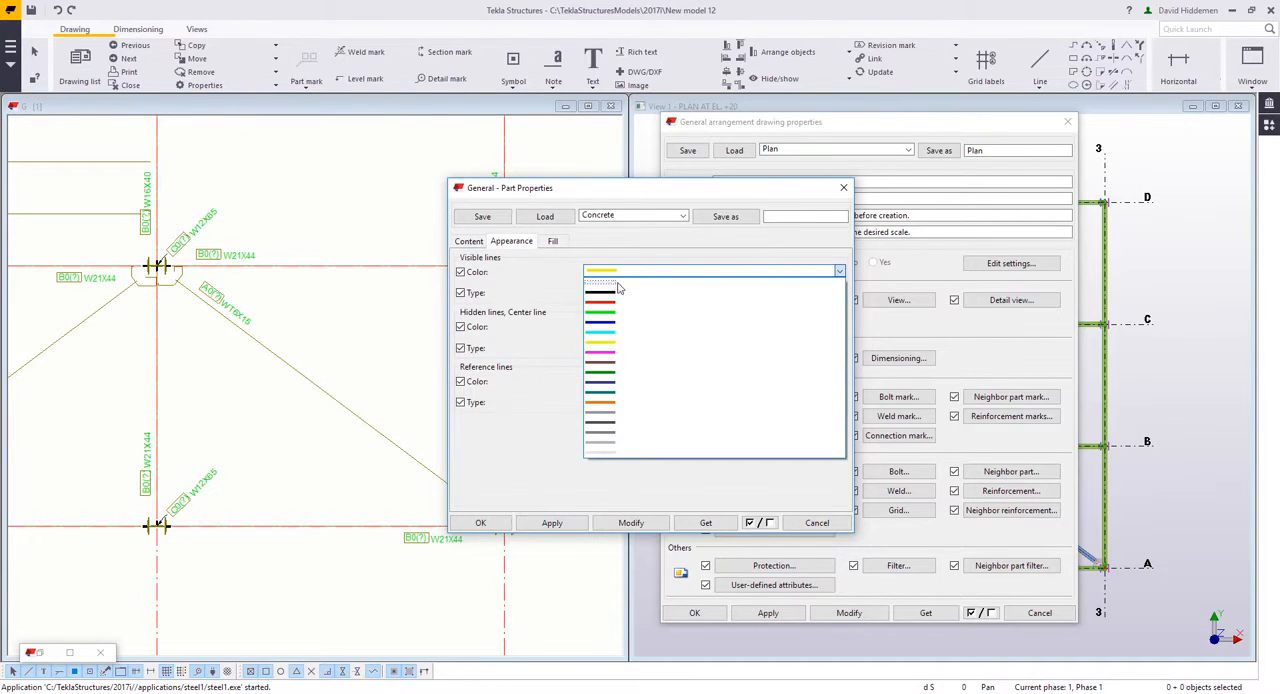
pyautogui.click(468, 240)
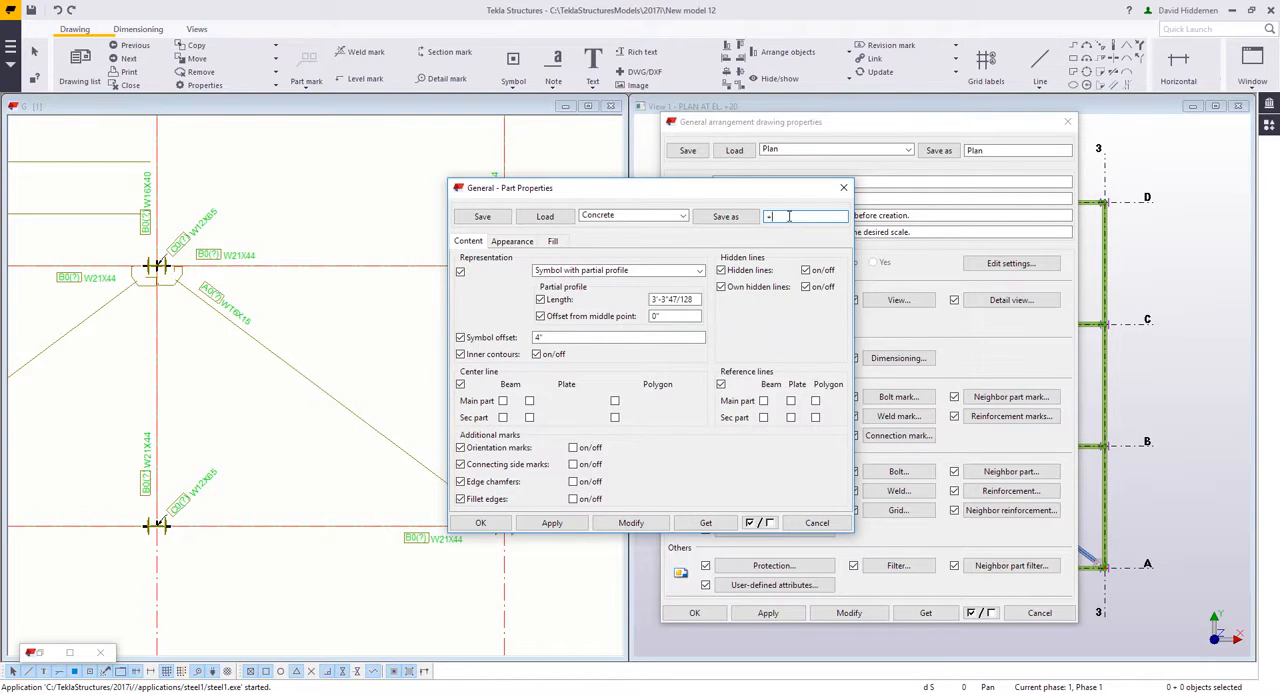
pyautogui.write('BRACE')
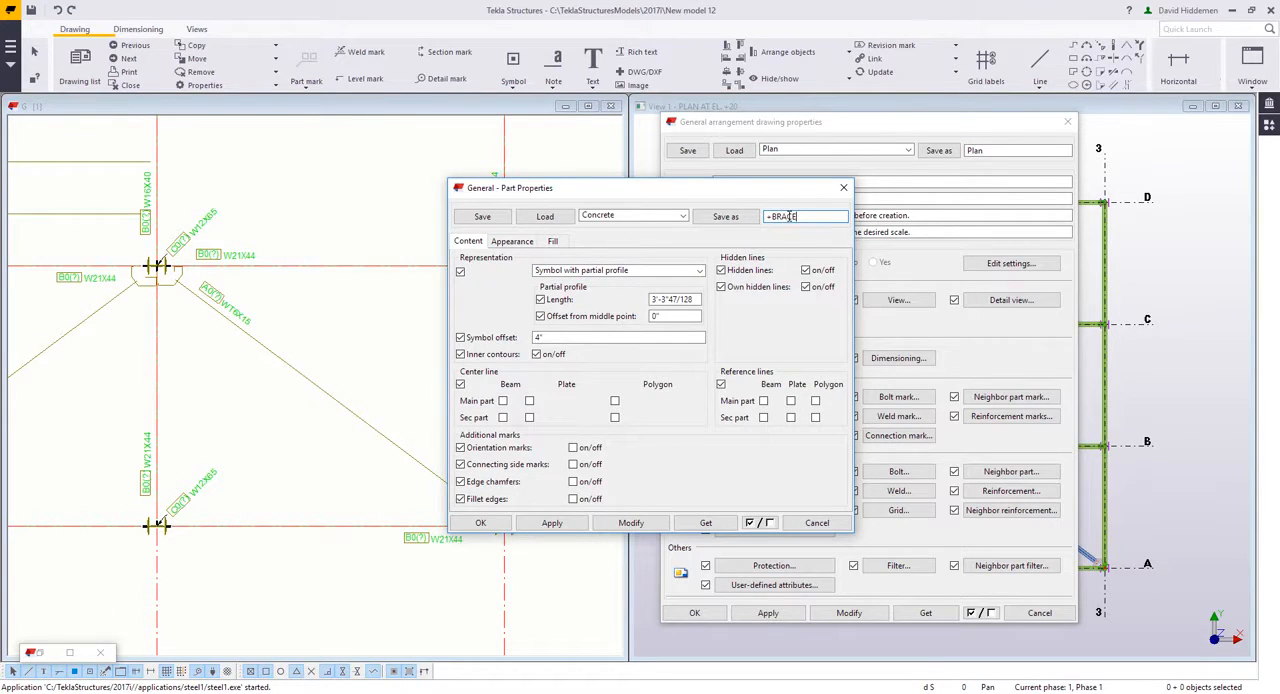
pyautogui.write('APPEARN')
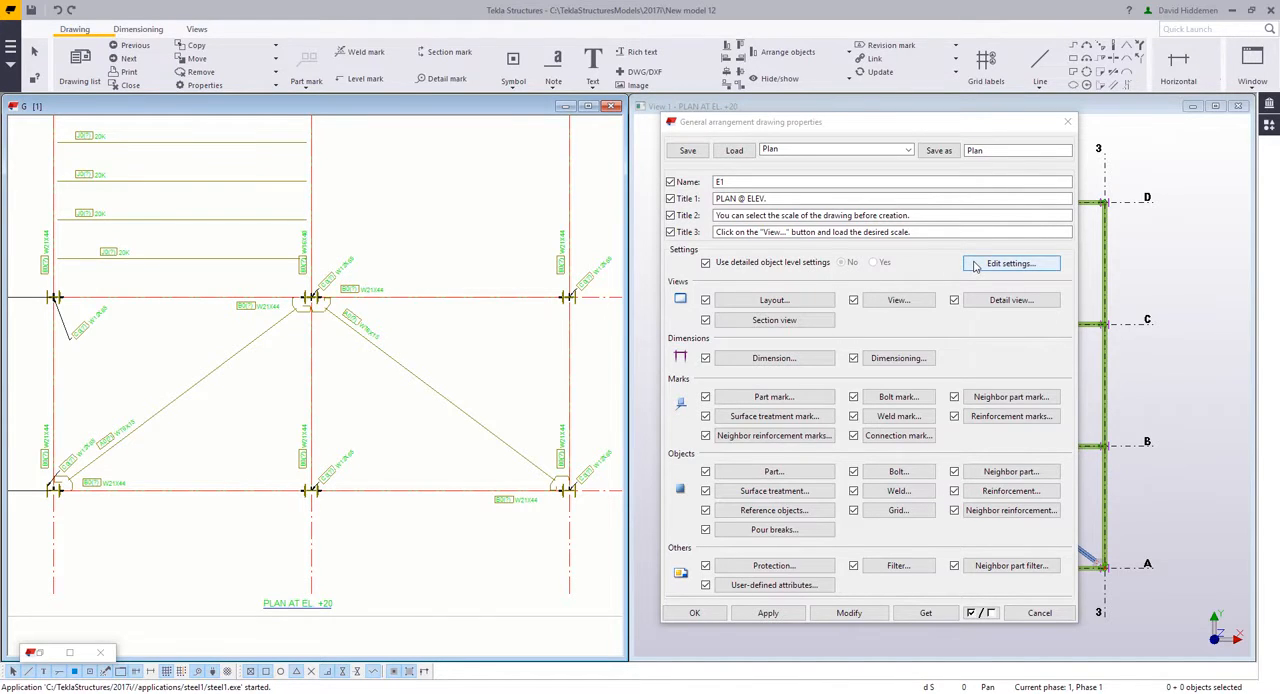
# Add an object level row using BRACEFILTER with drawing object type Part and BRACEAPPEARANCE
pyautogui.click(1010, 264)
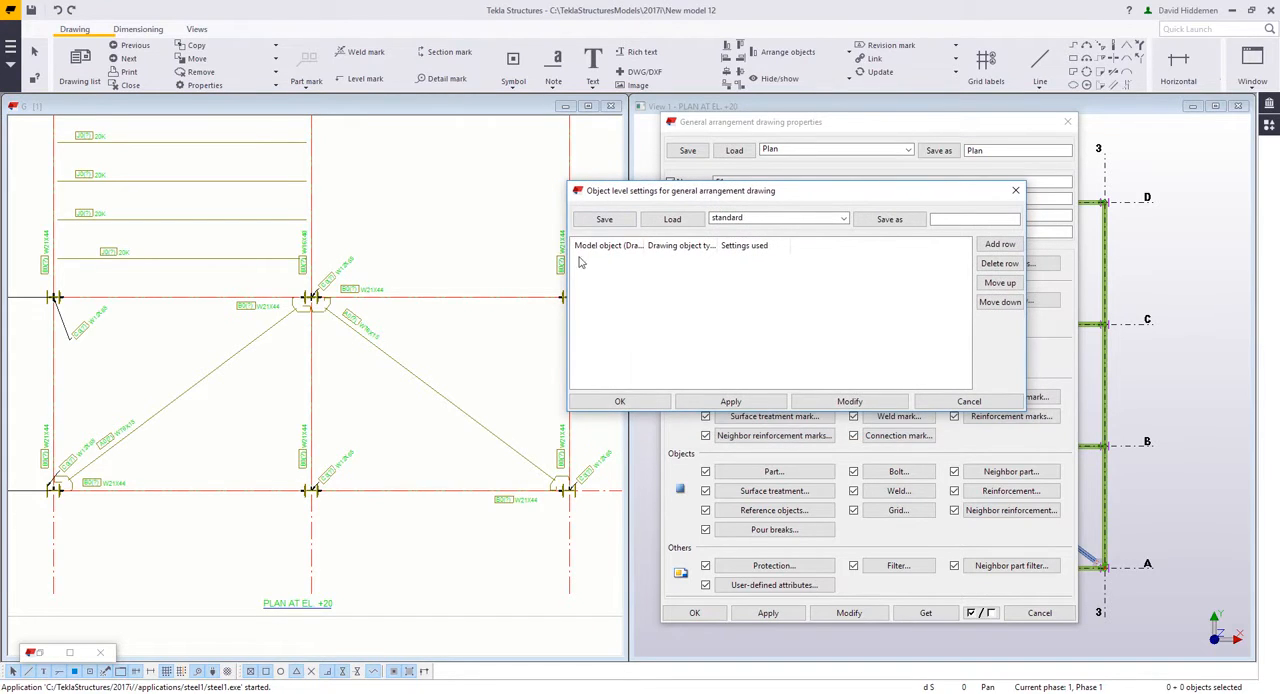
pyautogui.moveTo(796, 272)
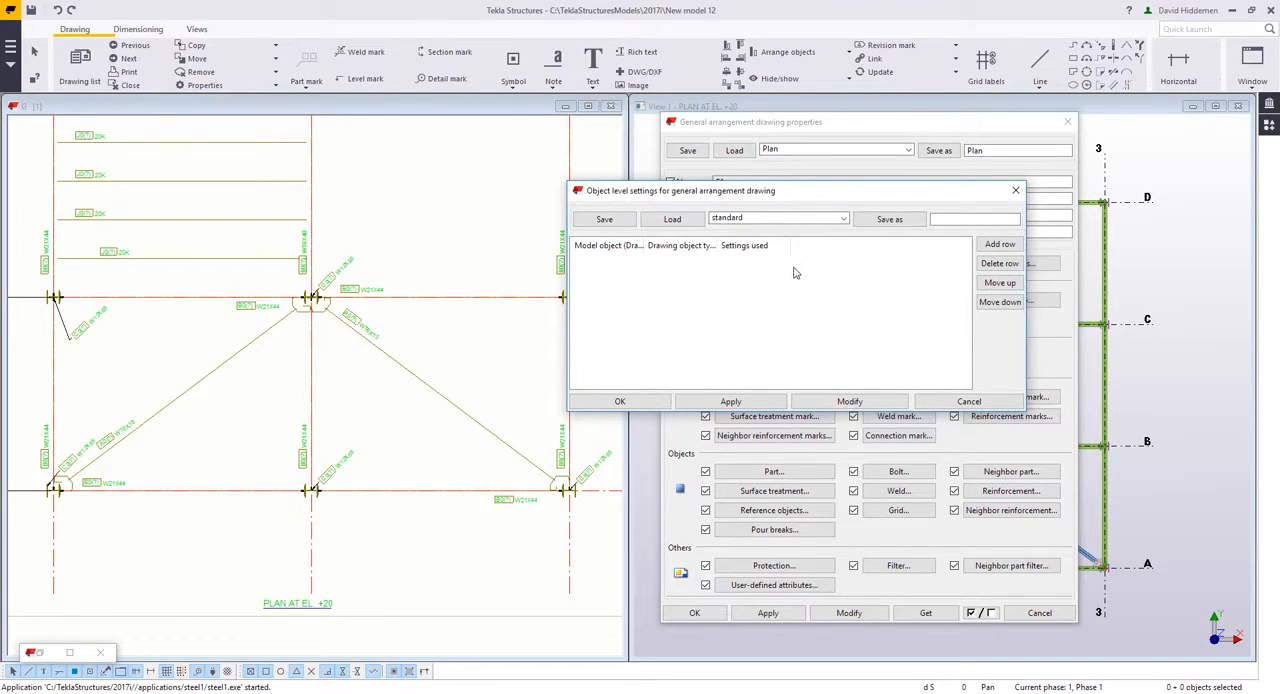
pyautogui.click(1000, 244)
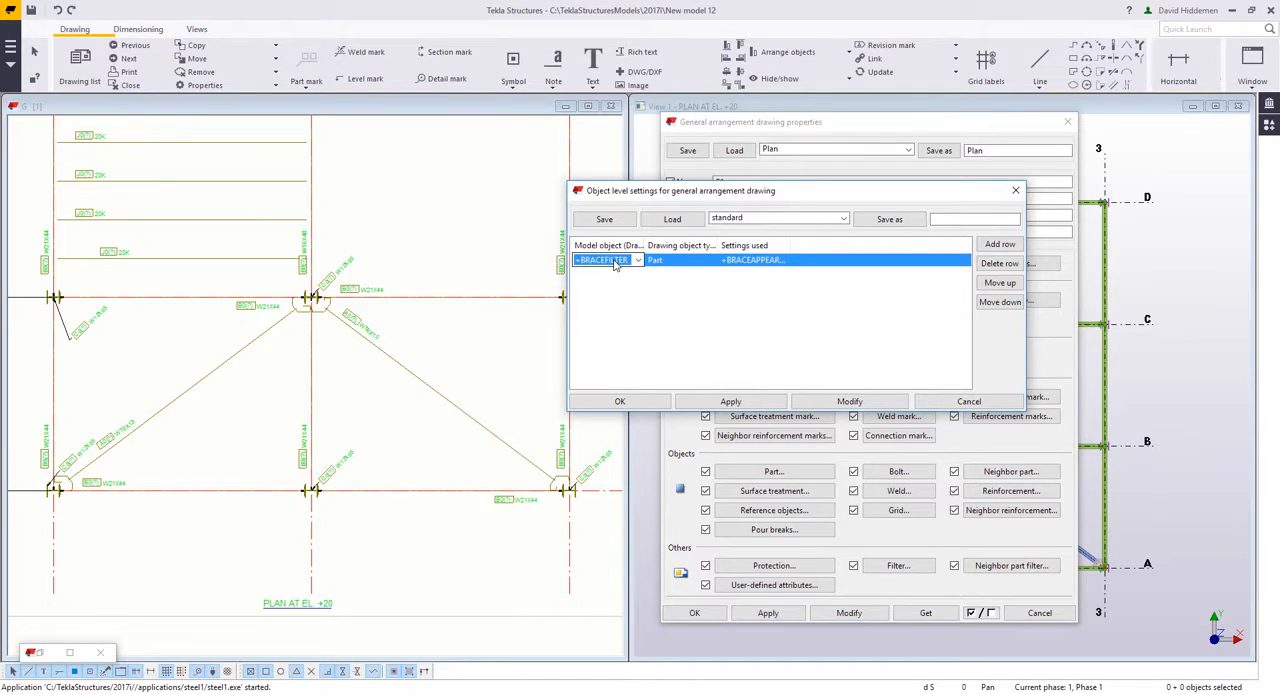
pyautogui.click(636, 260)
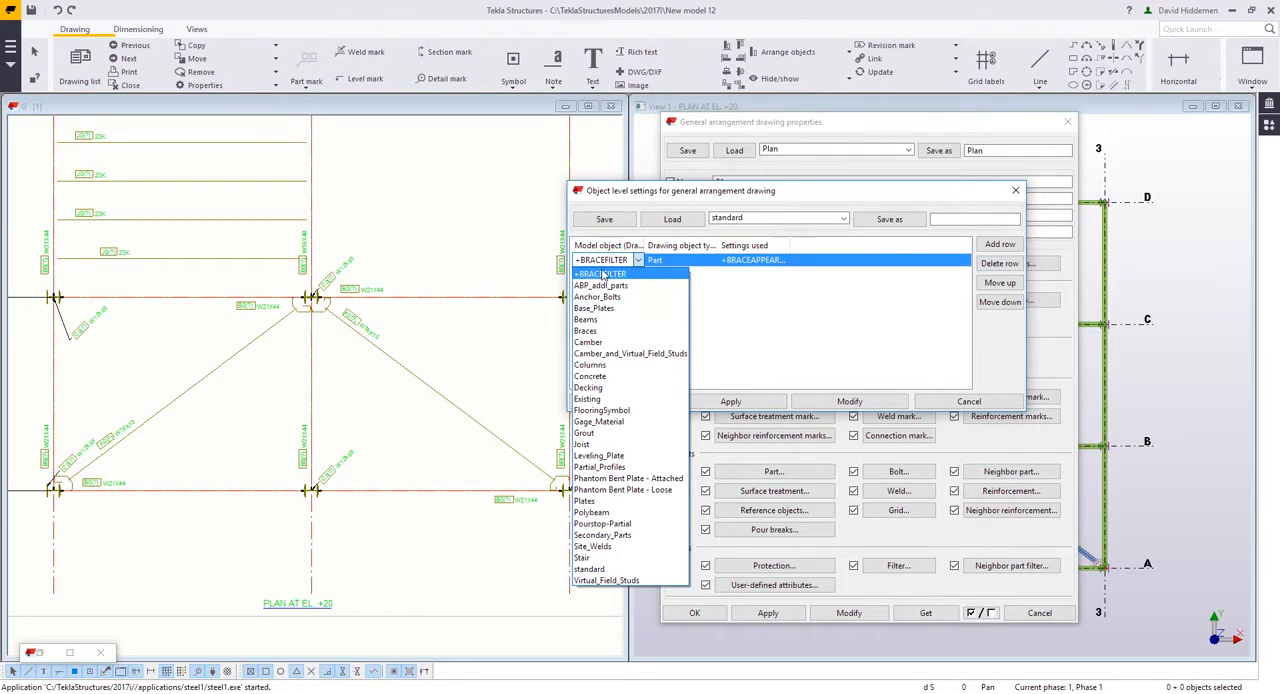
pyautogui.click(710, 260)
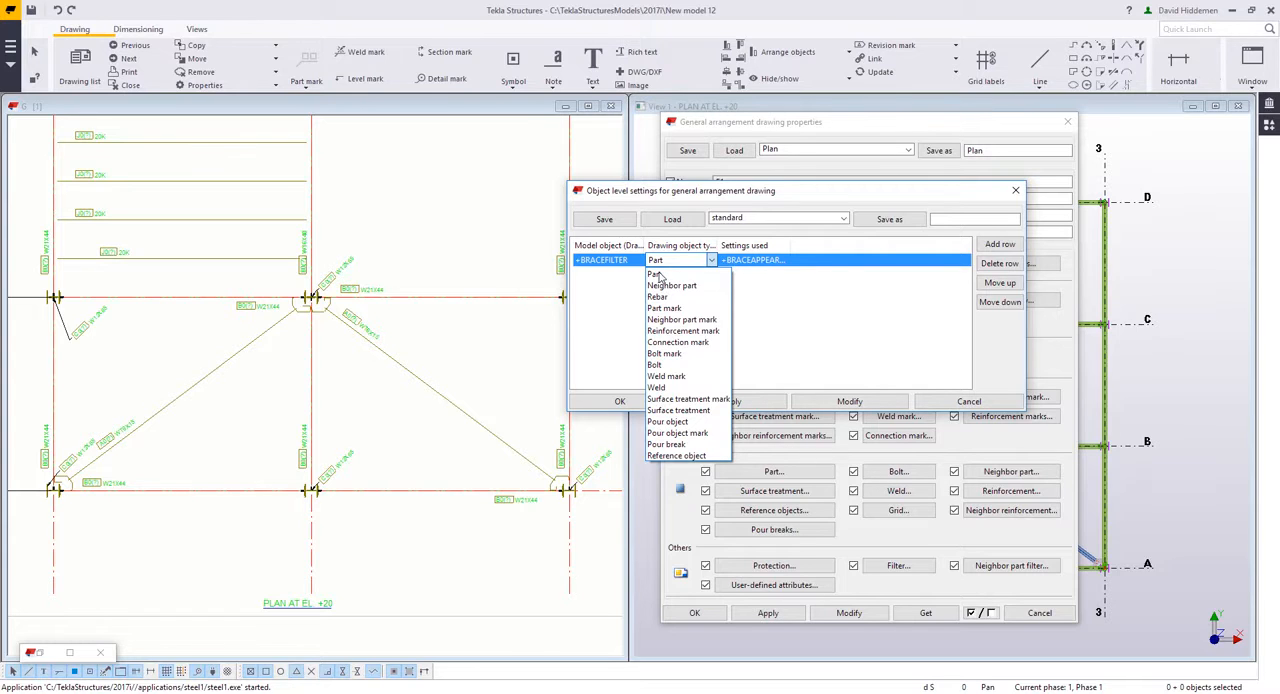
pyautogui.click(656, 272)
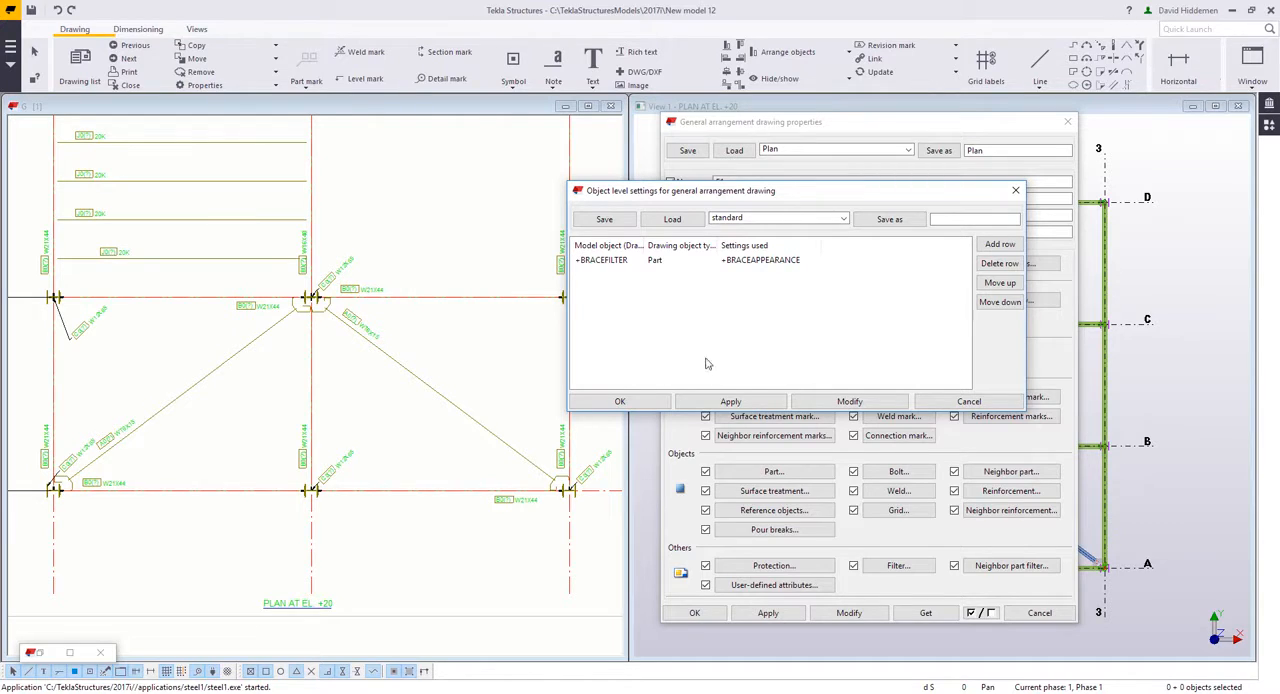
# Modify the drawing with the brace row so braces draw with partial profiles, and confirm
pyautogui.click(848, 400)
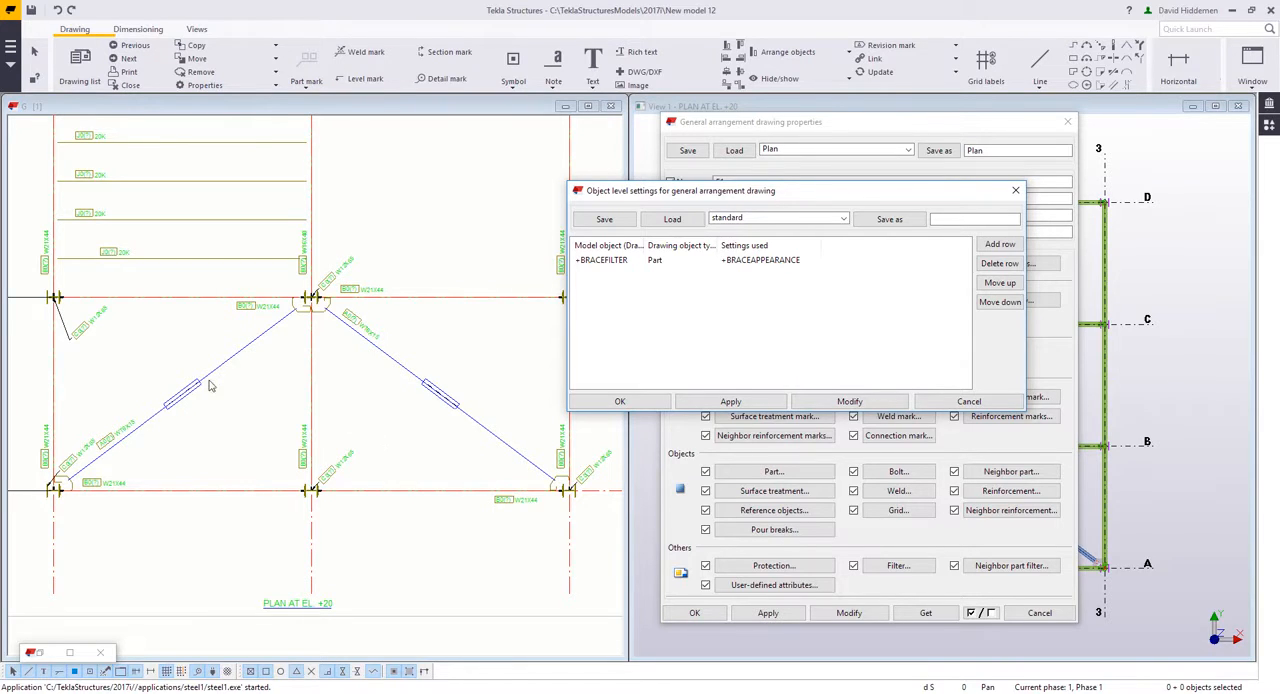
pyautogui.moveTo(484, 472)
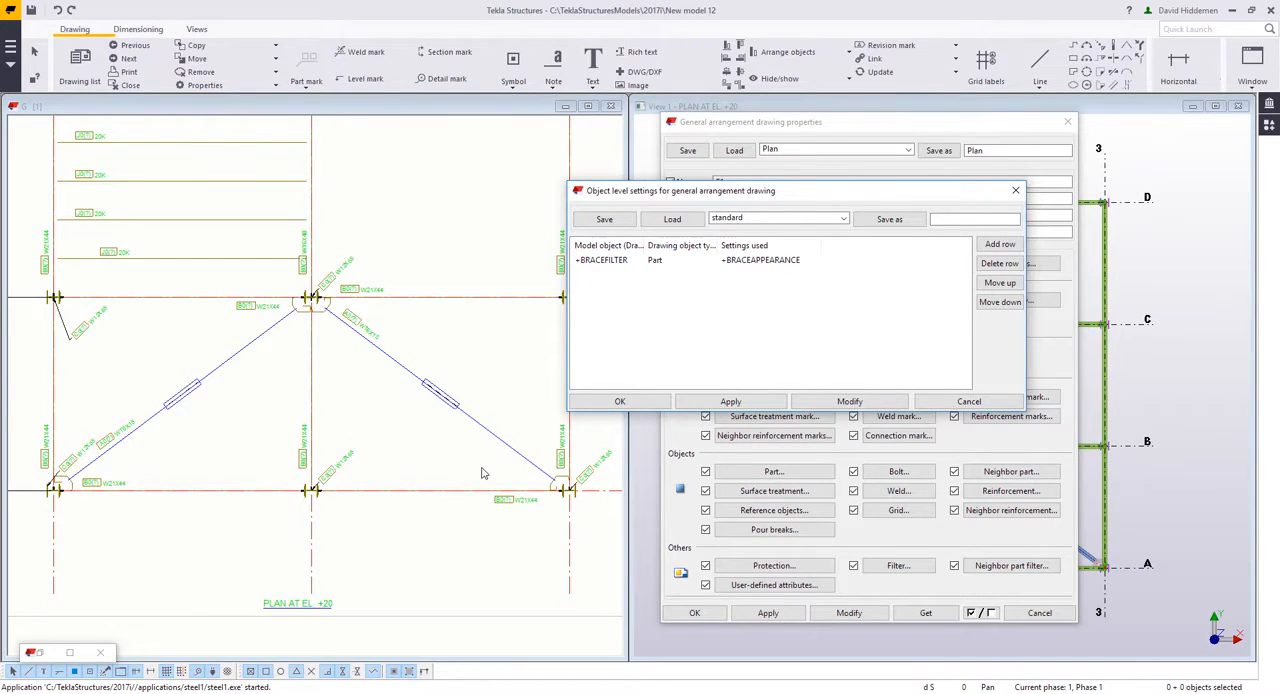
pyautogui.click(620, 400)
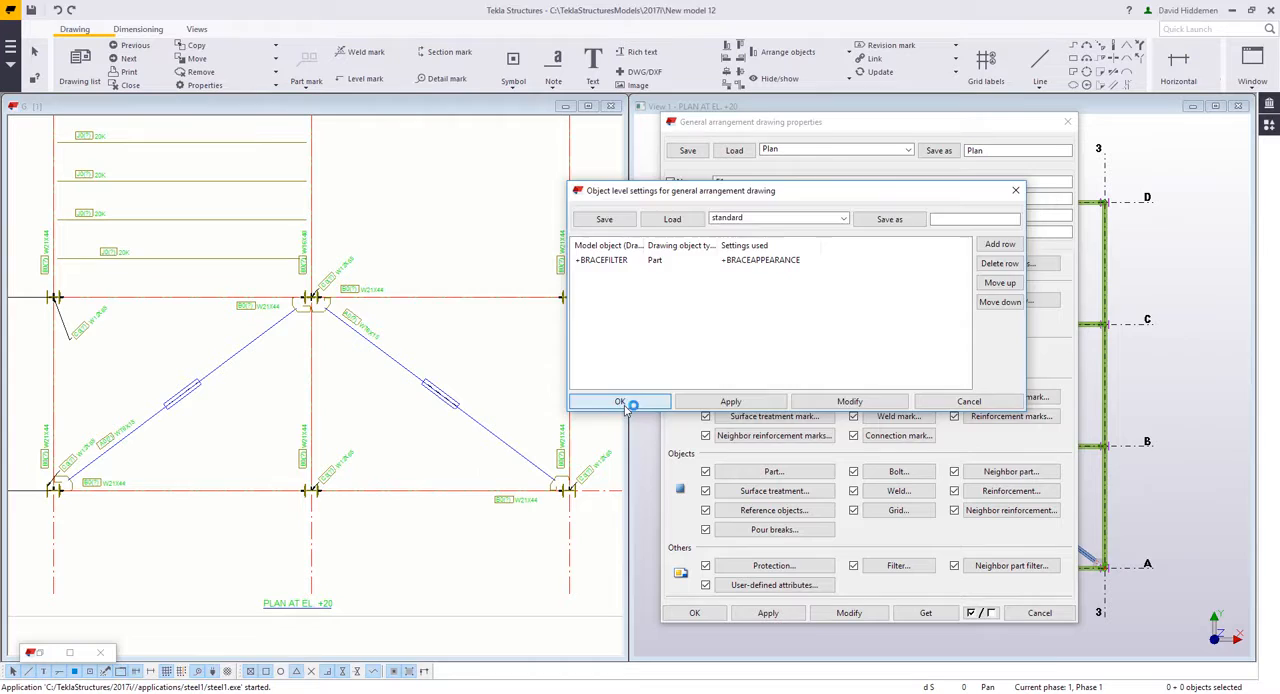
pyautogui.click(620, 400)
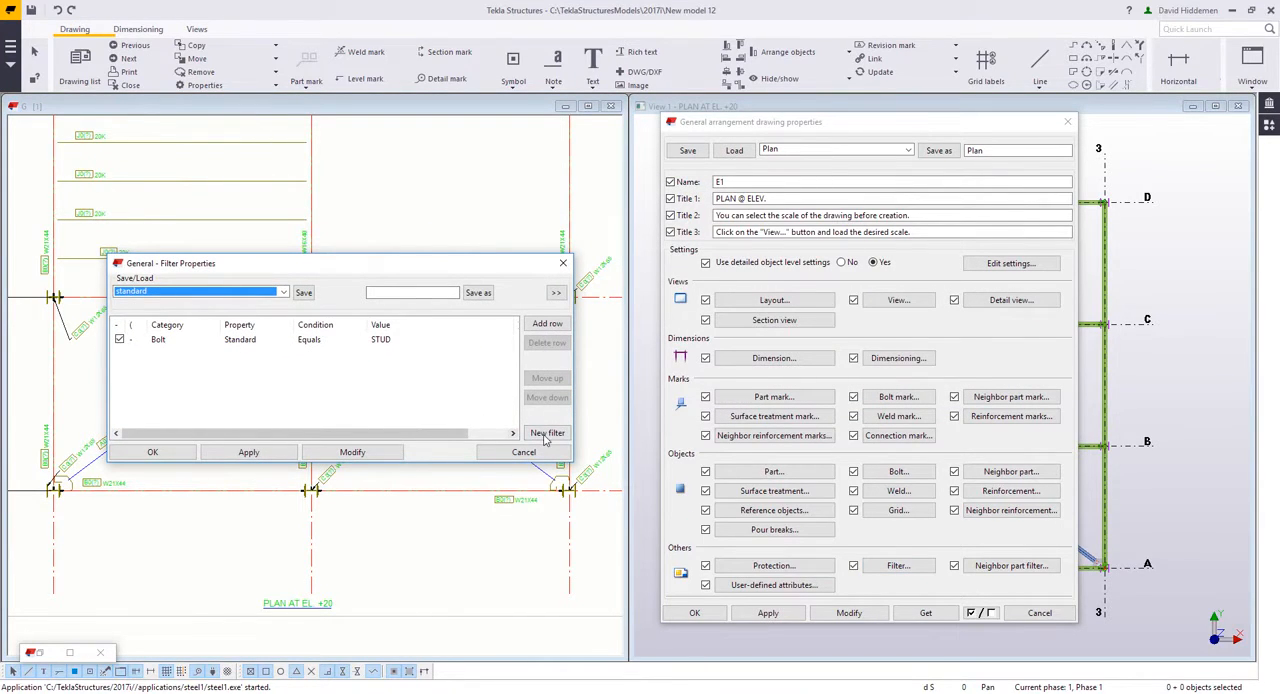
# Create a new filter with Part Name Contains JOIST and save it as JOISTFILTER
pyautogui.click(548, 432)
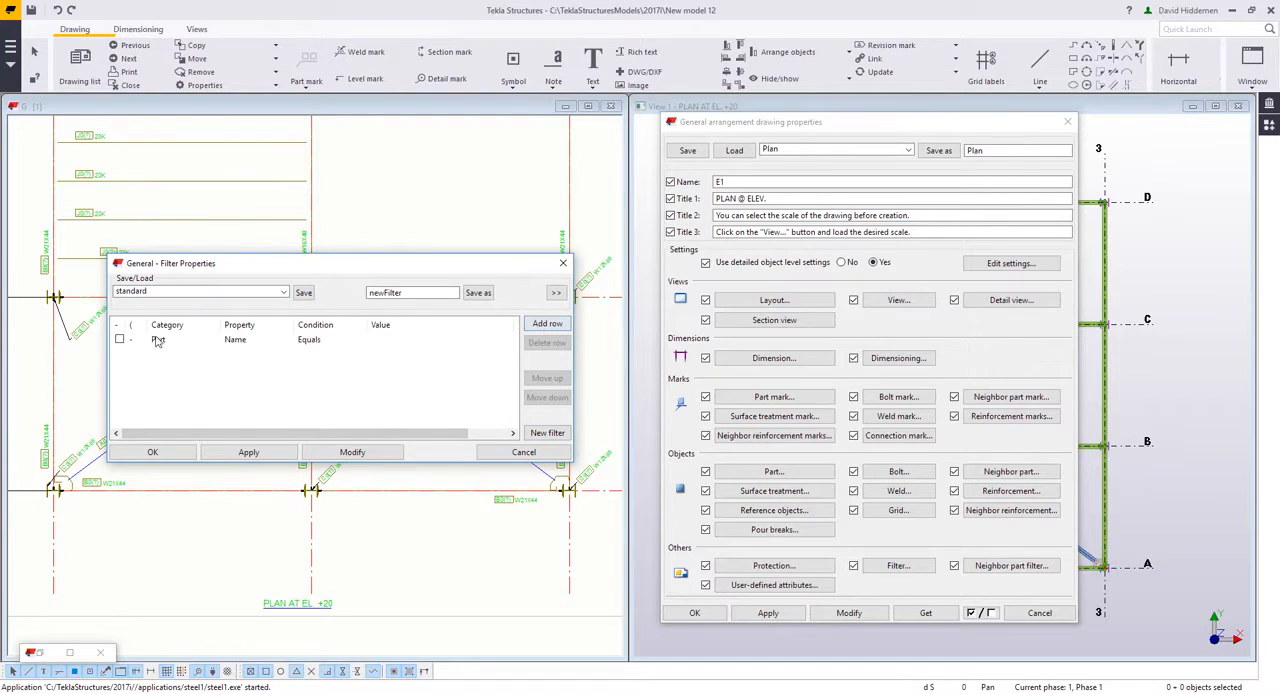
pyautogui.click(156, 340)
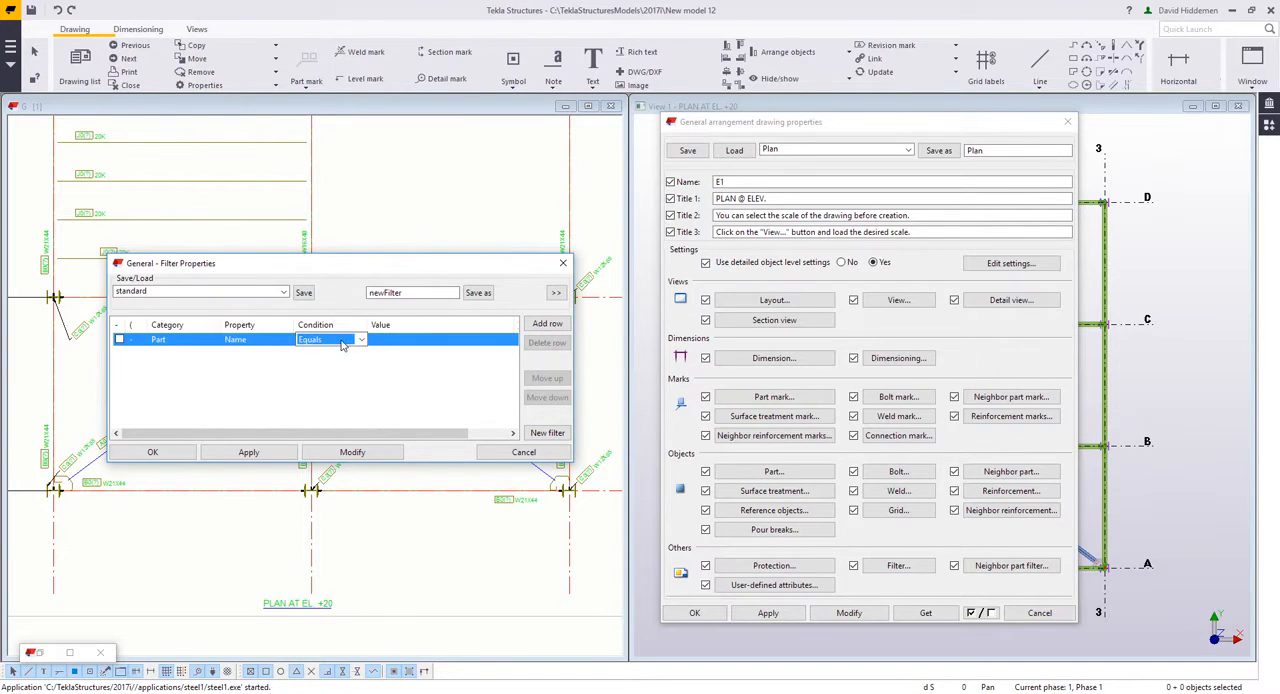
pyautogui.click(330, 340)
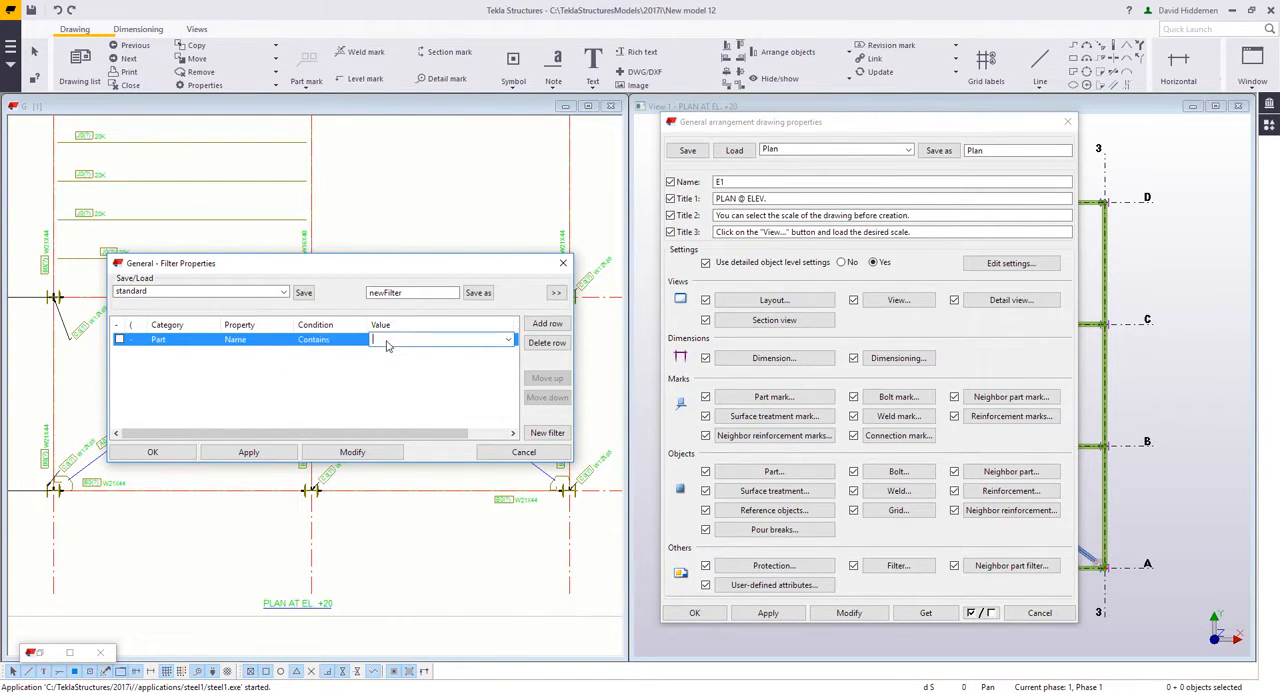
pyautogui.write('JOIST')
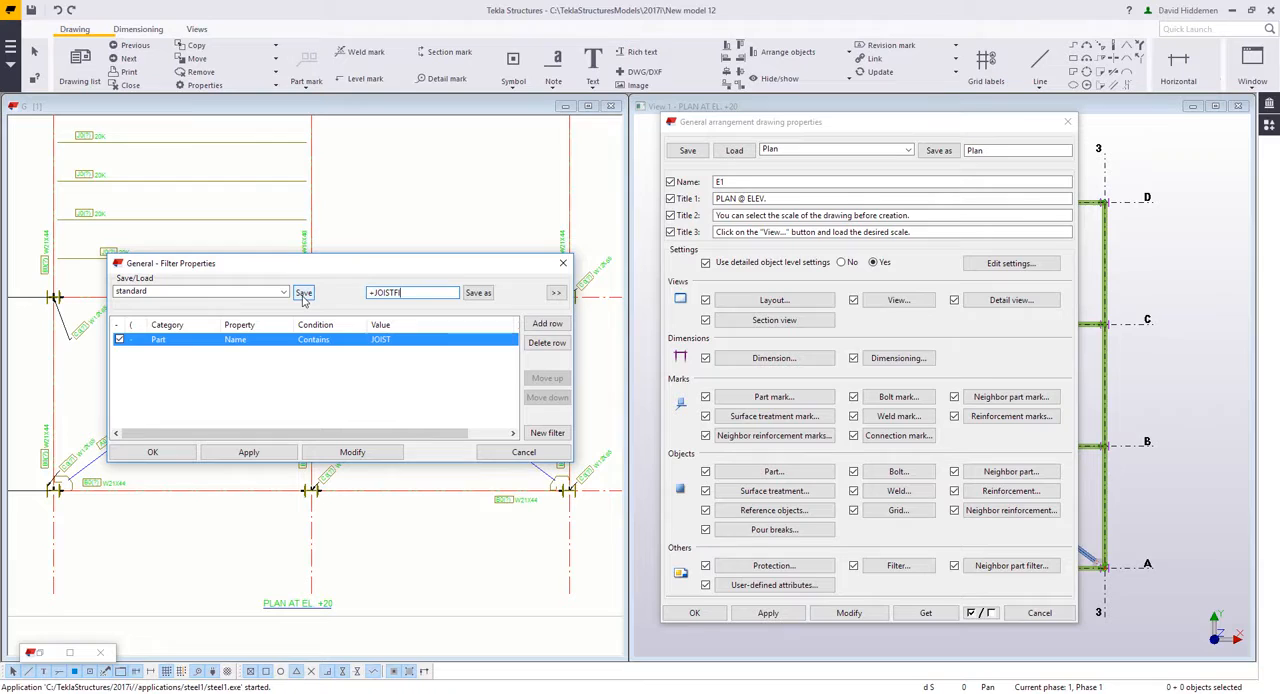
pyautogui.click(304, 292)
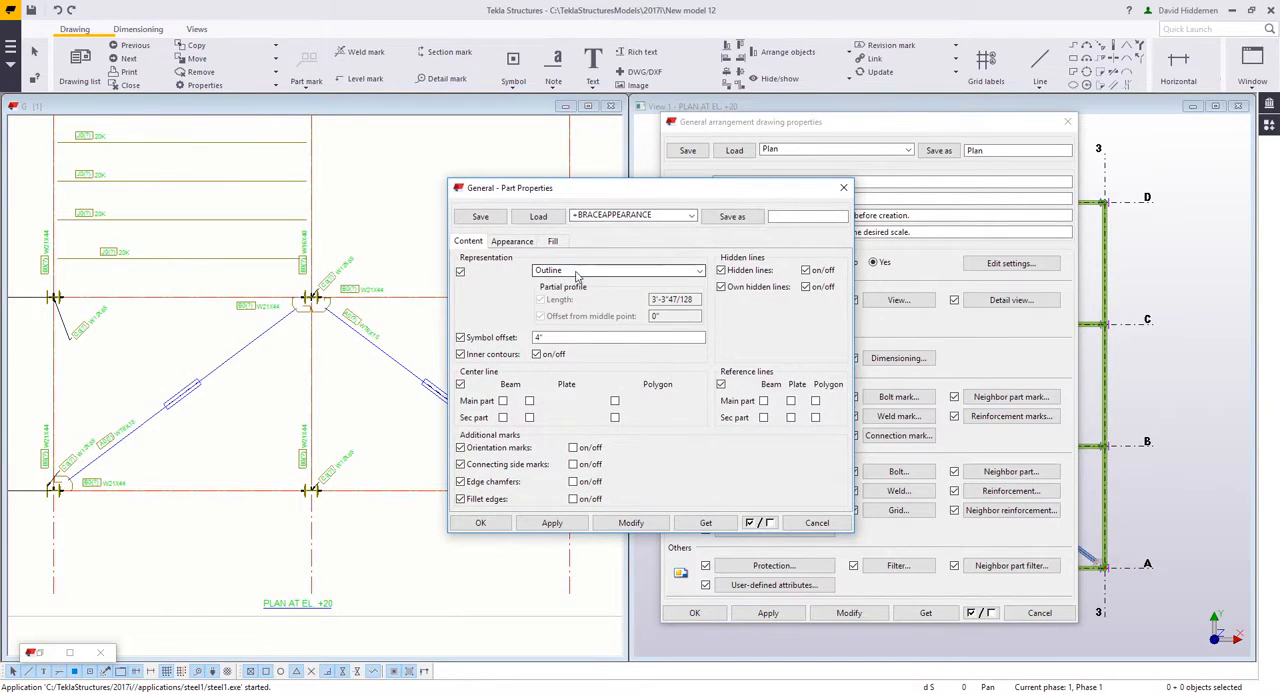
# Make visible part lines green PHANTOM type, save as JOISTAPPEARANCE, and cancel the dialog
pyautogui.click(512, 240)
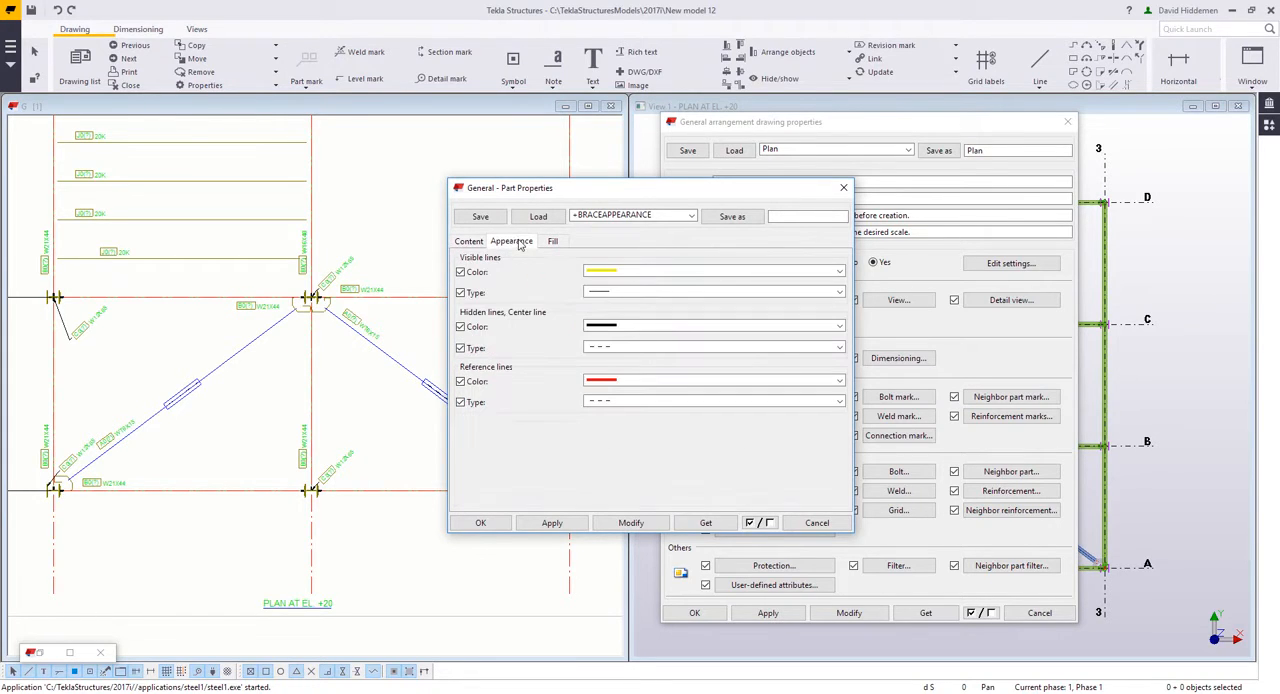
pyautogui.click(838, 272)
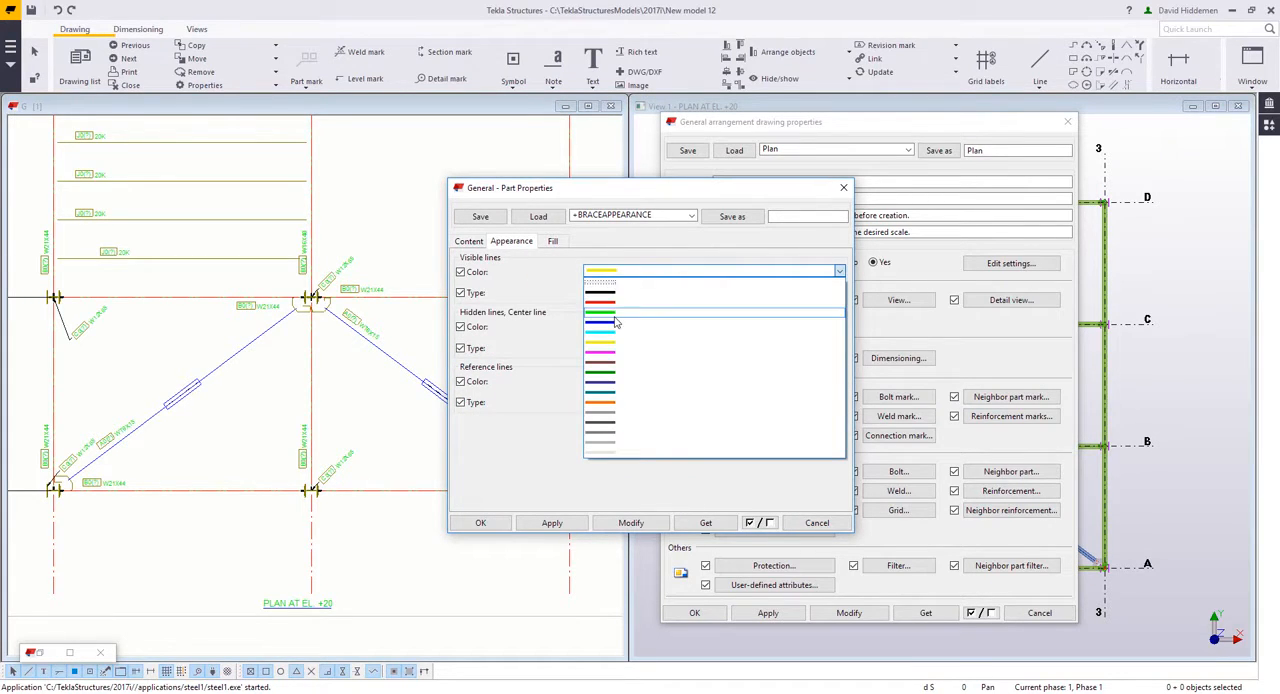
pyautogui.click(838, 292)
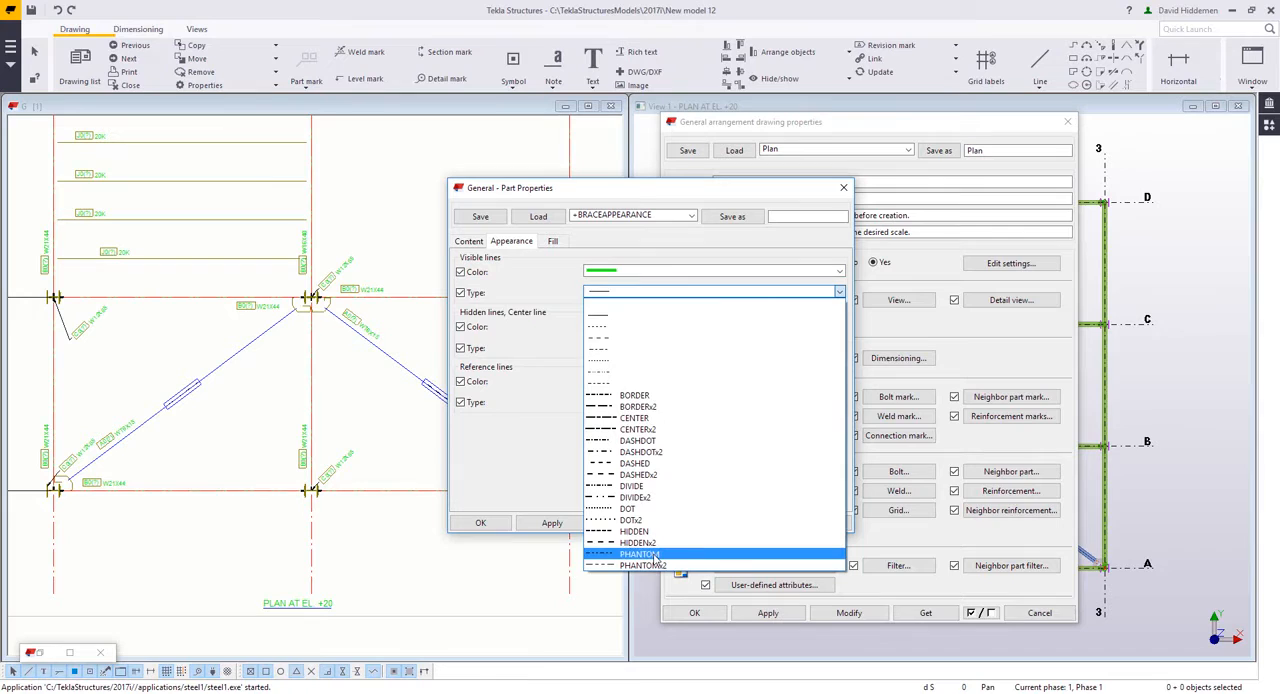
pyautogui.click(638, 554)
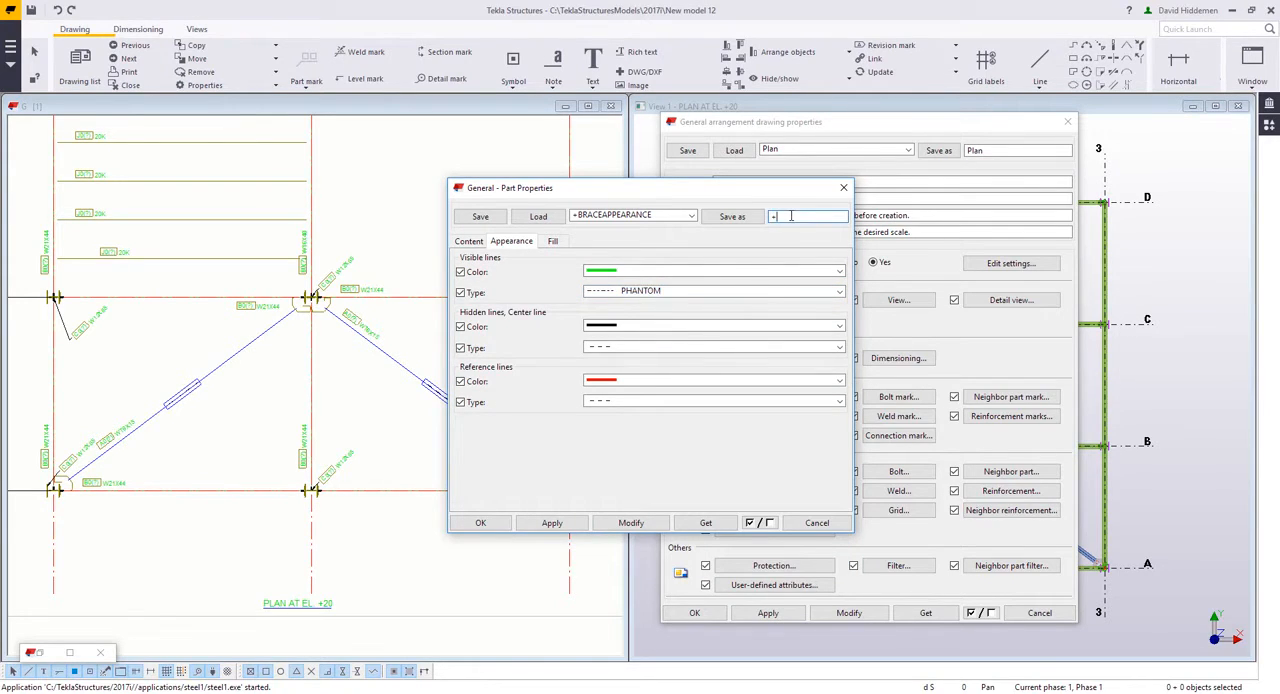
pyautogui.write('JOISTAPPEARANCE')
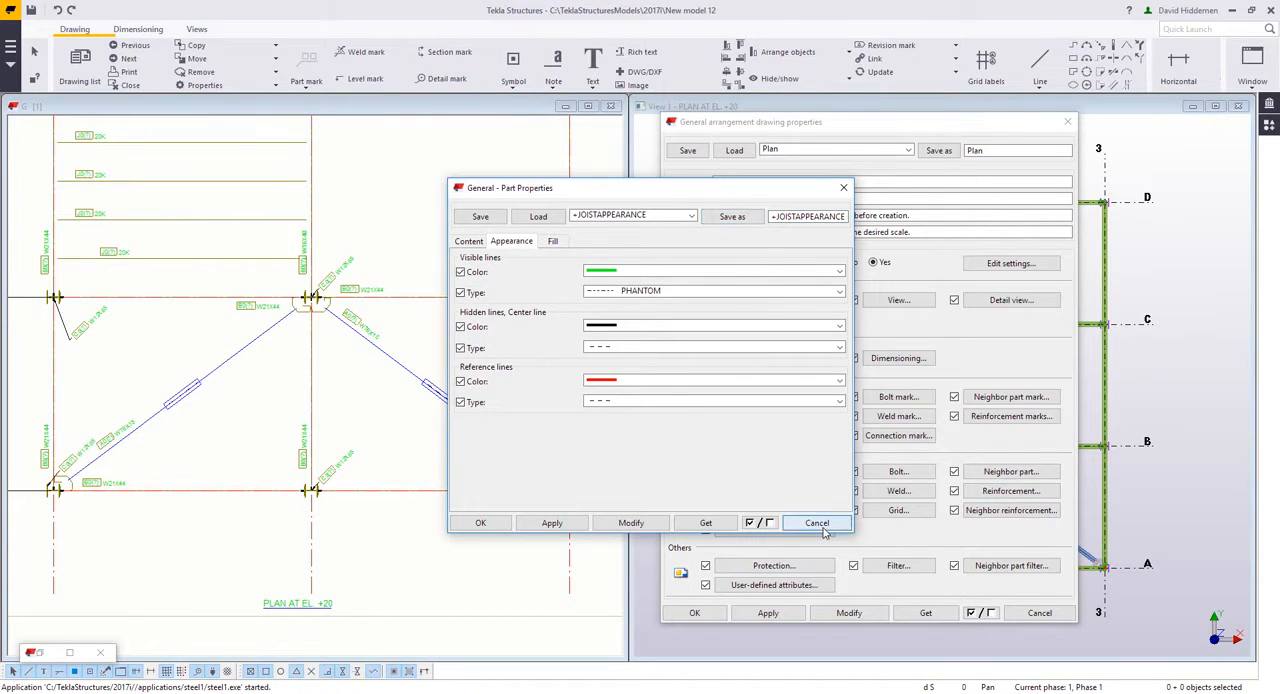
pyautogui.click(816, 522)
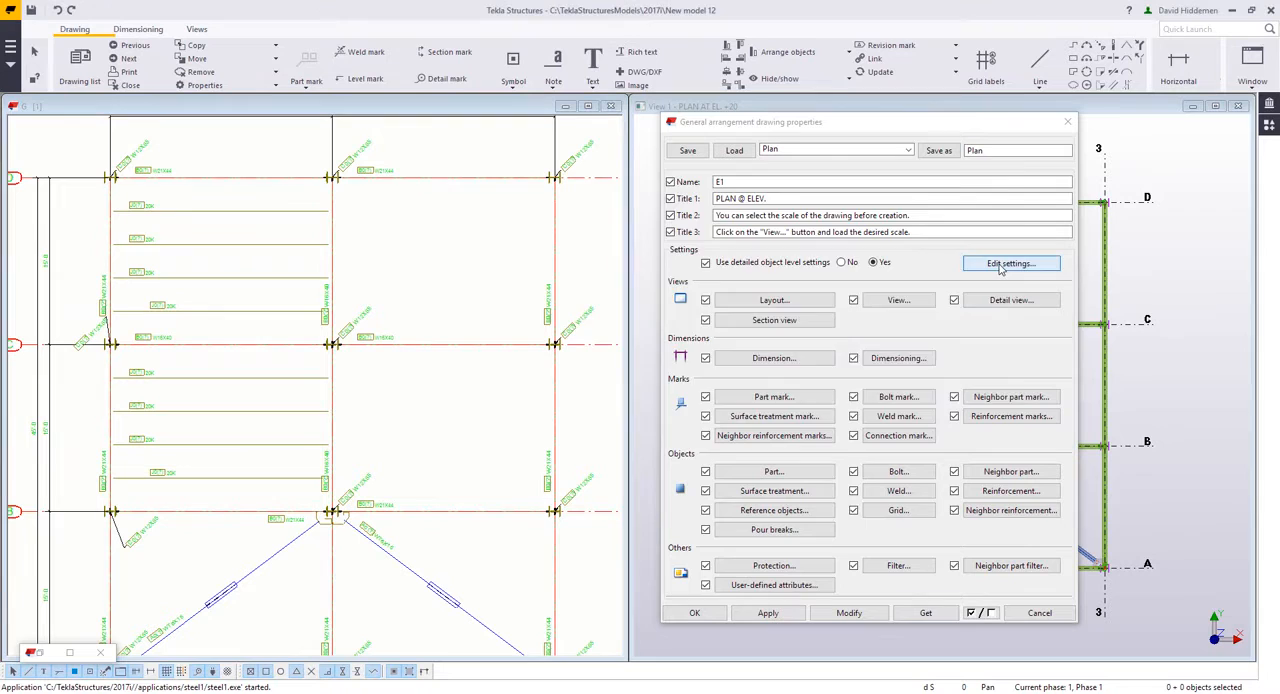
# Apply the JOISTFILTER row with JOISTAPPEARANCE so joists draw green, then cancel the settings list
pyautogui.click(1008, 264)
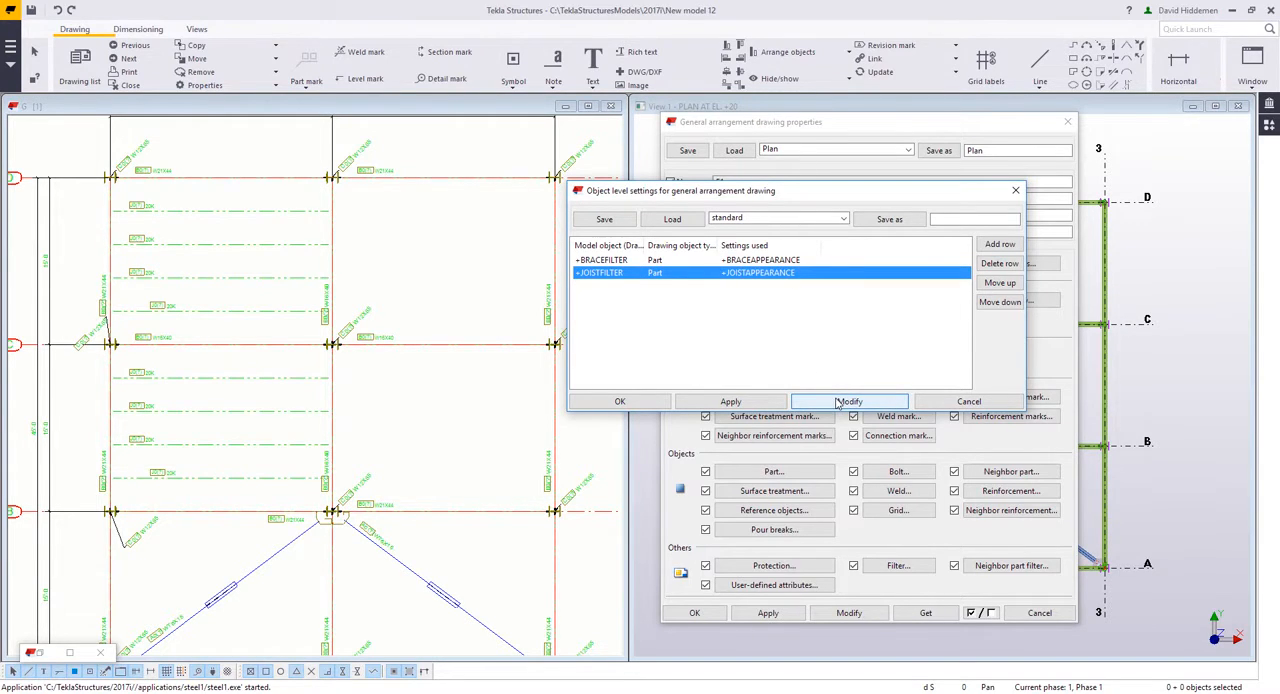
pyautogui.click(848, 400)
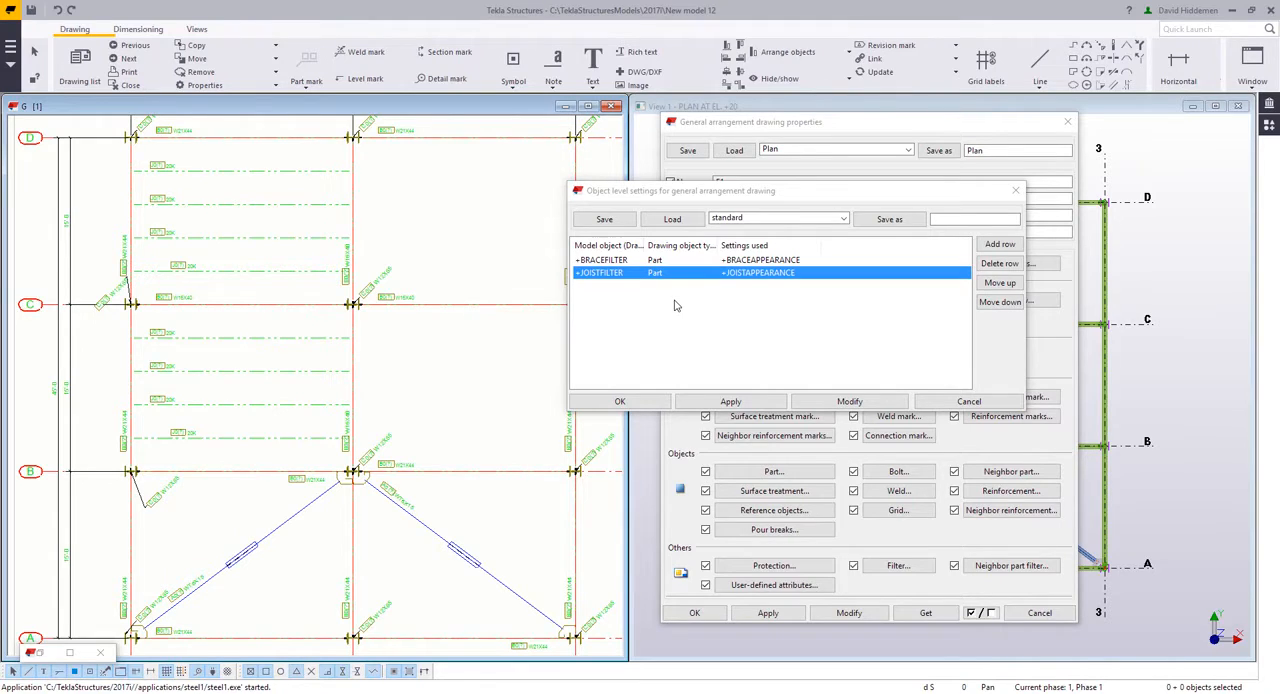
pyautogui.moveTo(694, 280)
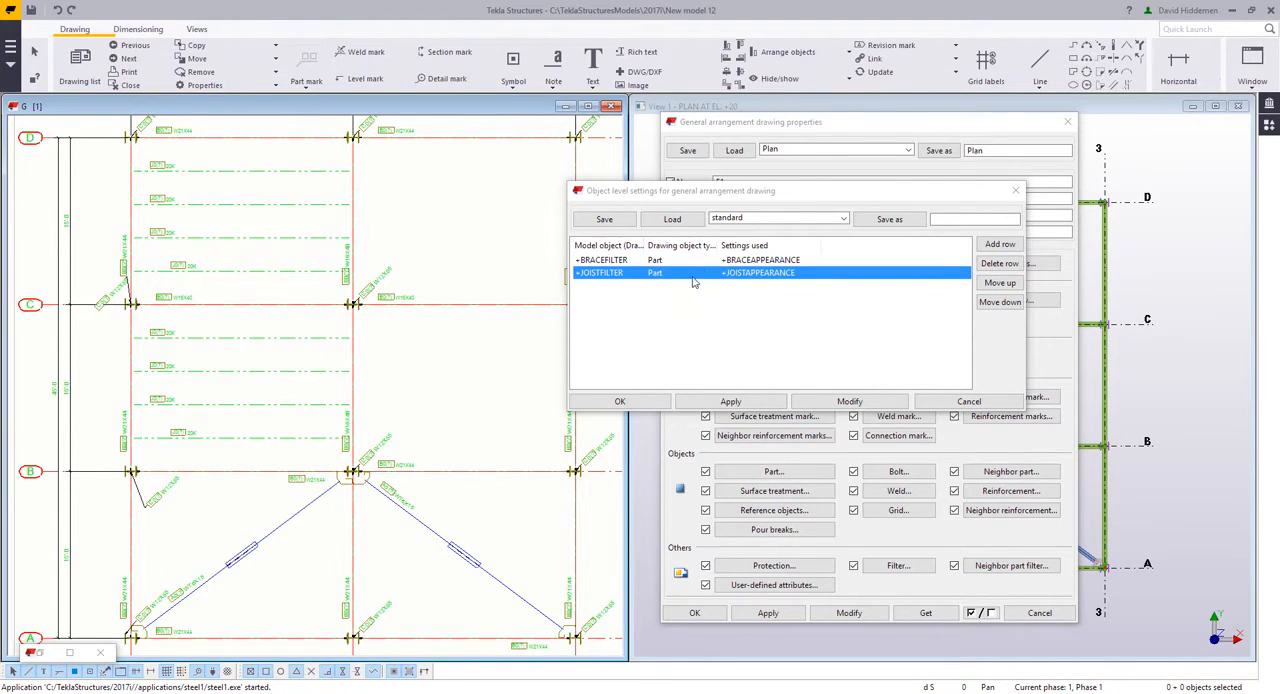
pyautogui.moveTo(692, 332)
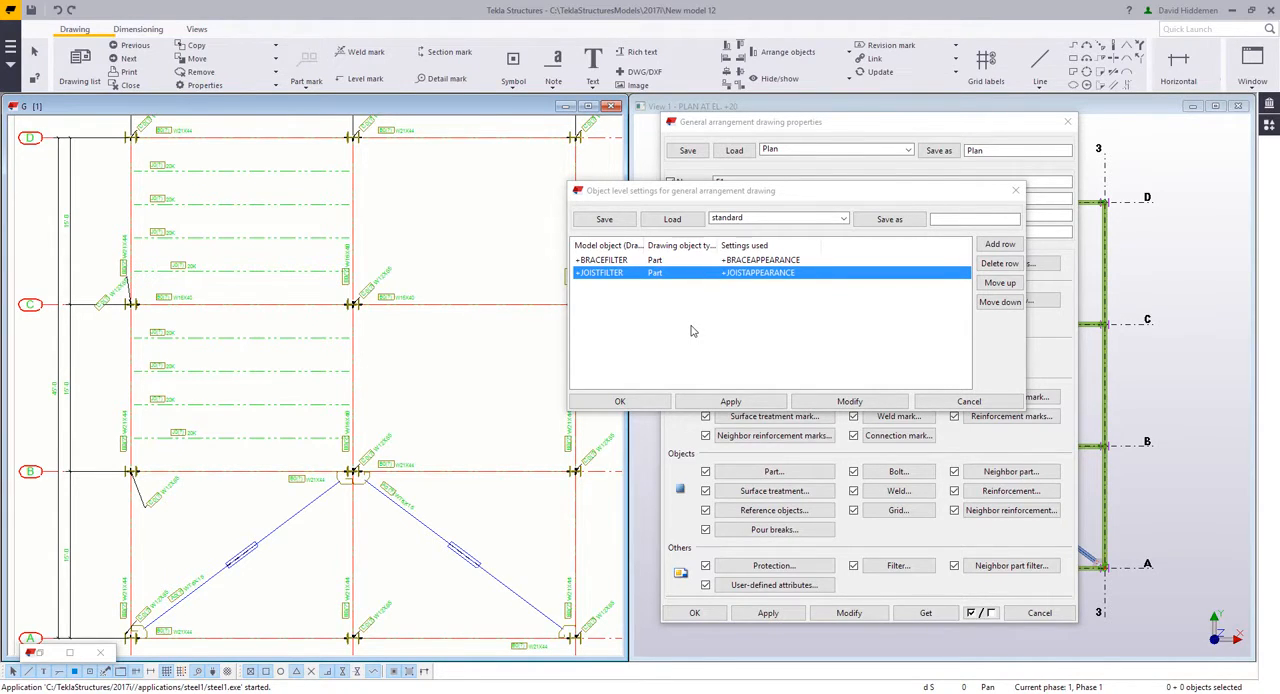
pyautogui.moveTo(704, 326)
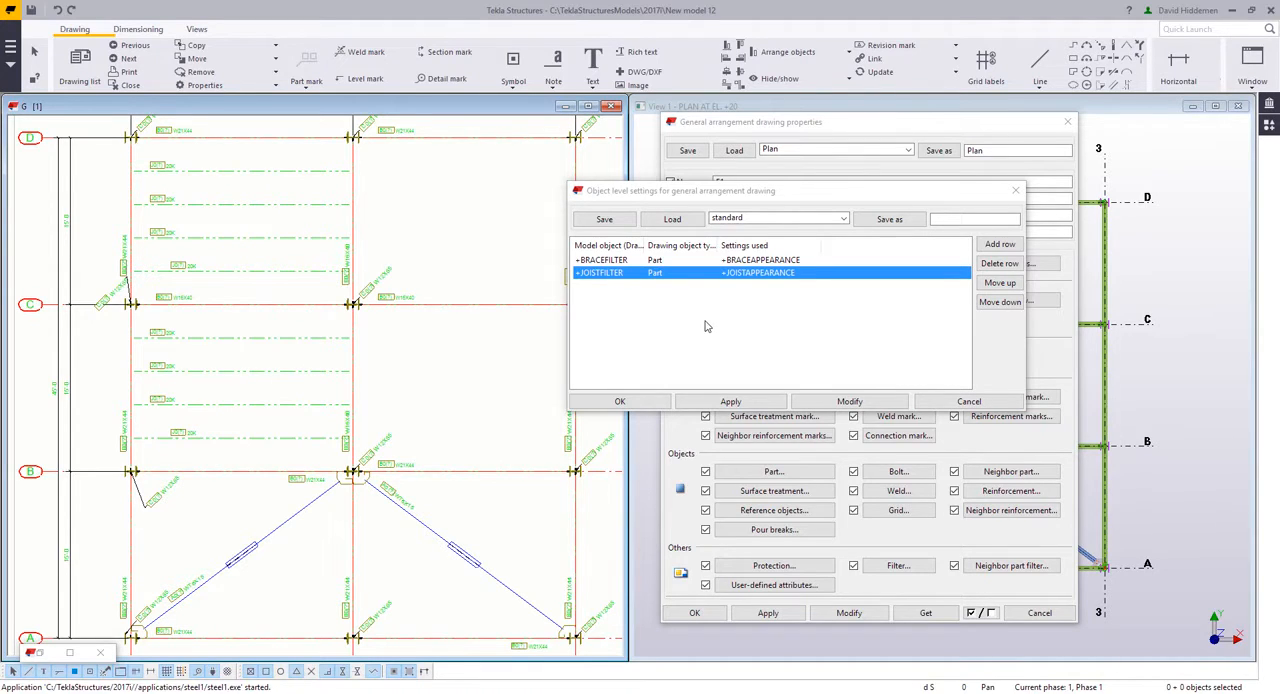
pyautogui.moveTo(754, 388)
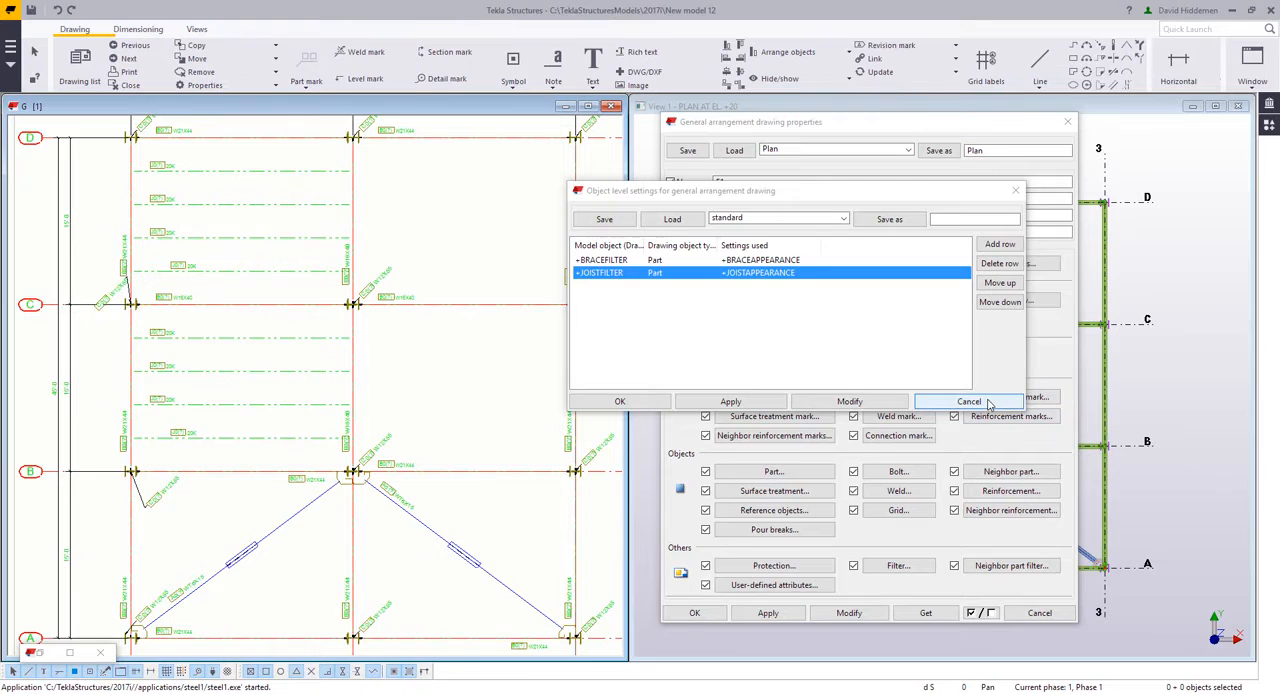
pyautogui.click(968, 400)
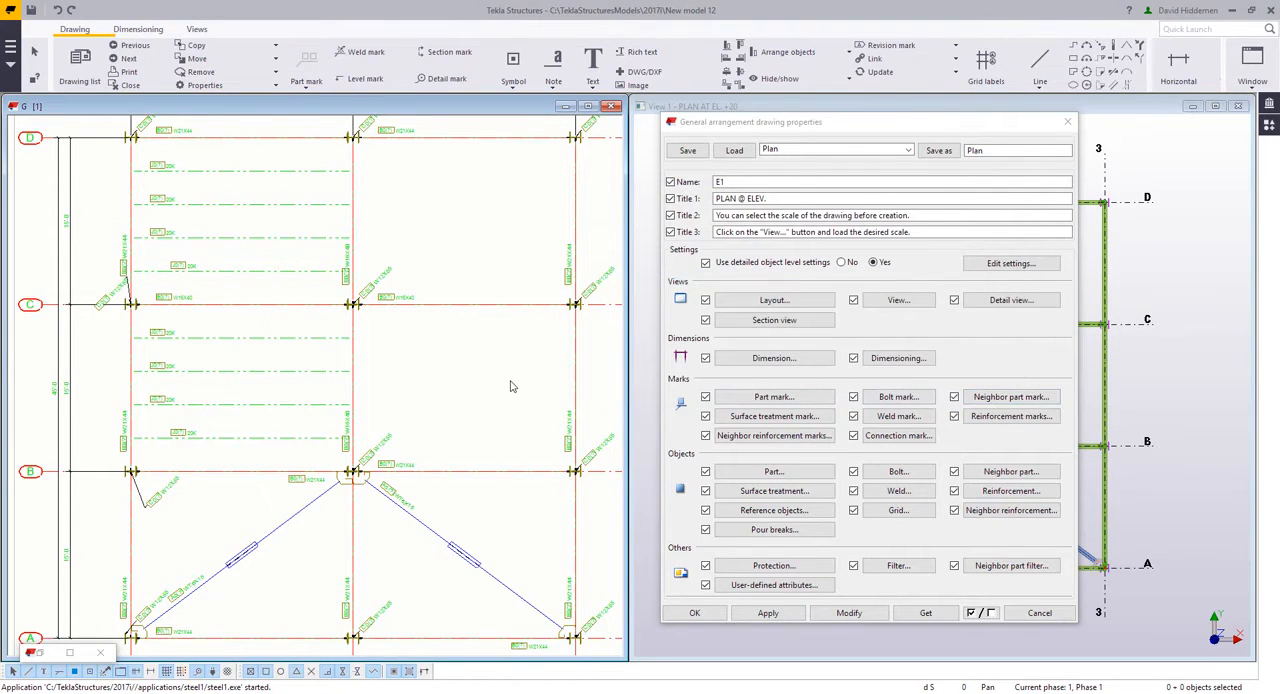
# Remove Assembly position from the part mark elements, leaving only the profile
pyautogui.click(772, 398)
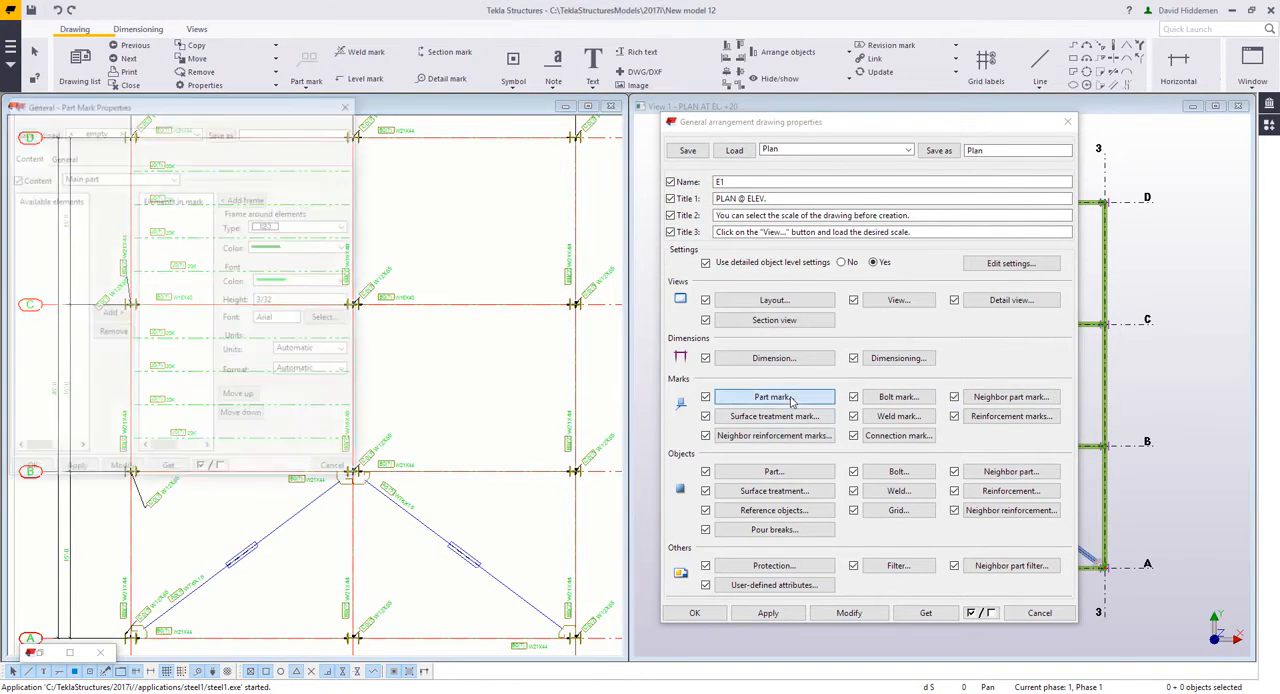
pyautogui.click(772, 398)
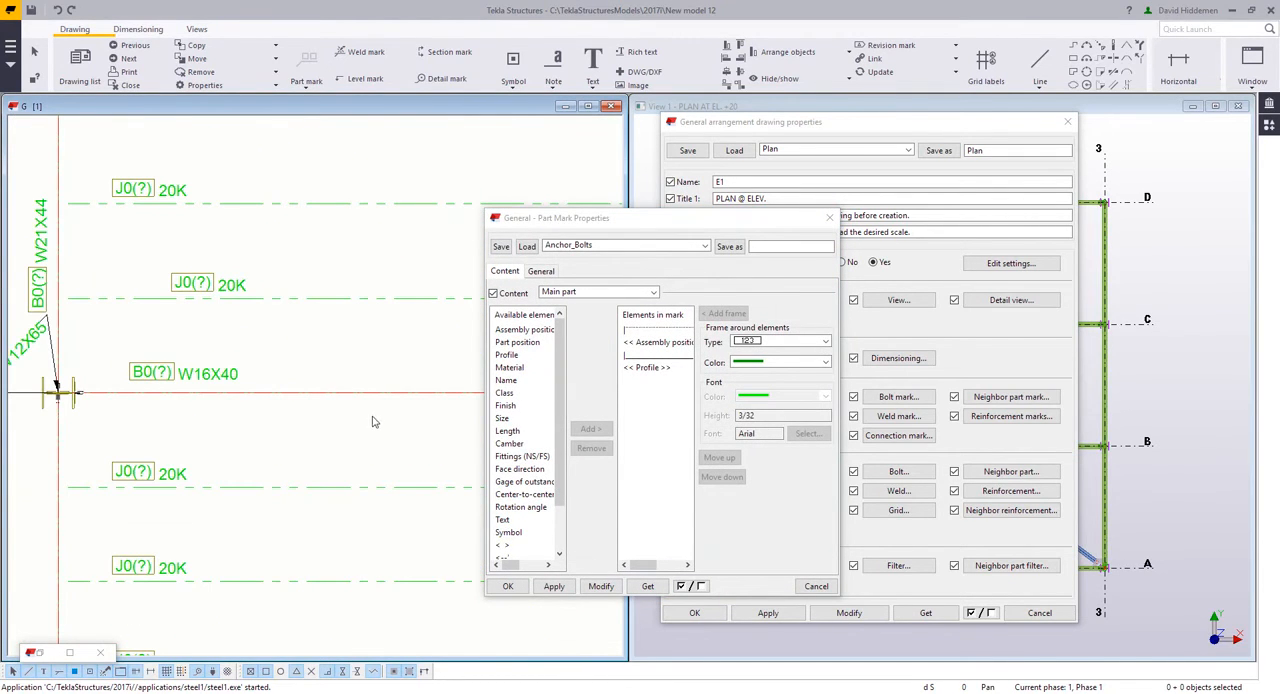
pyautogui.click(590, 448)
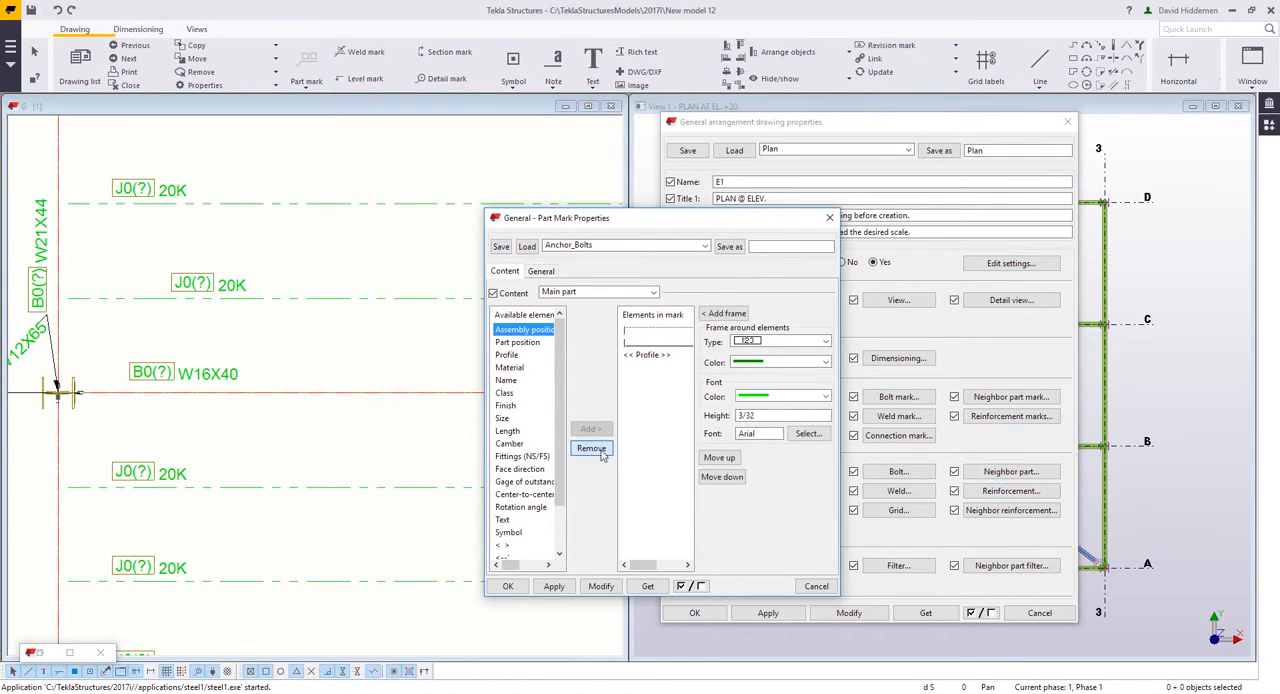
pyautogui.click(592, 448)
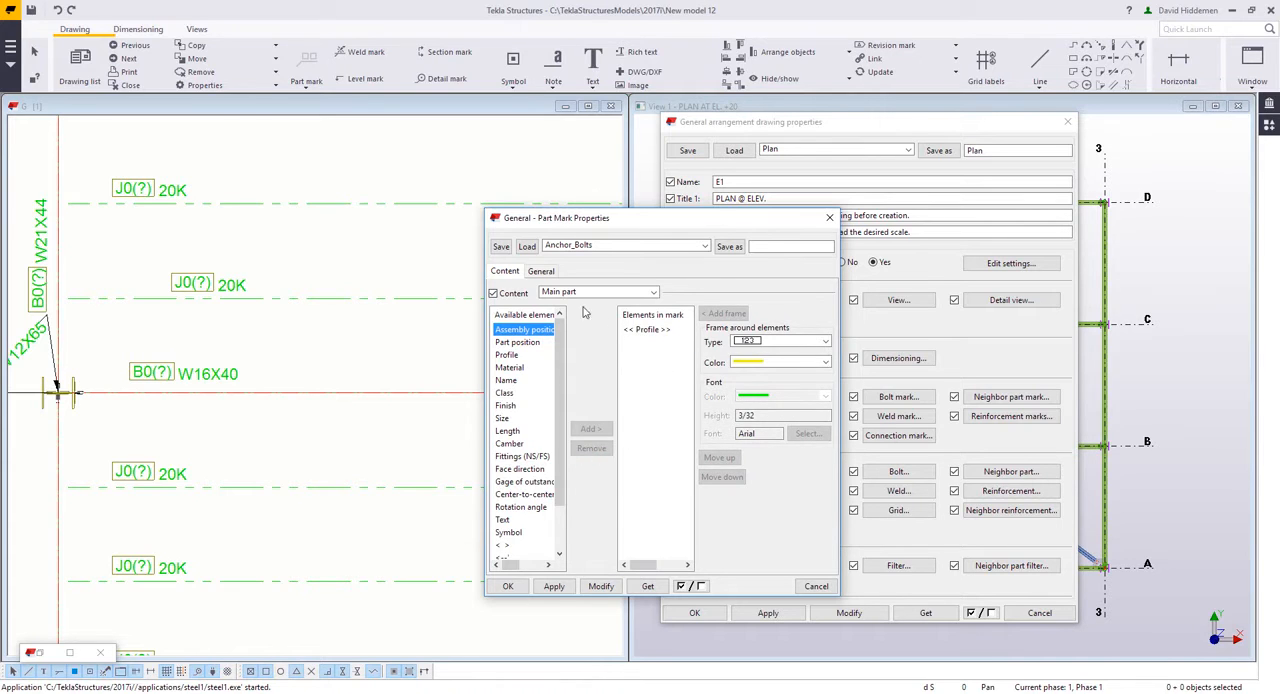
# Set the leader line type to no leader on General and save the mark as JOISTMARK
pyautogui.click(540, 272)
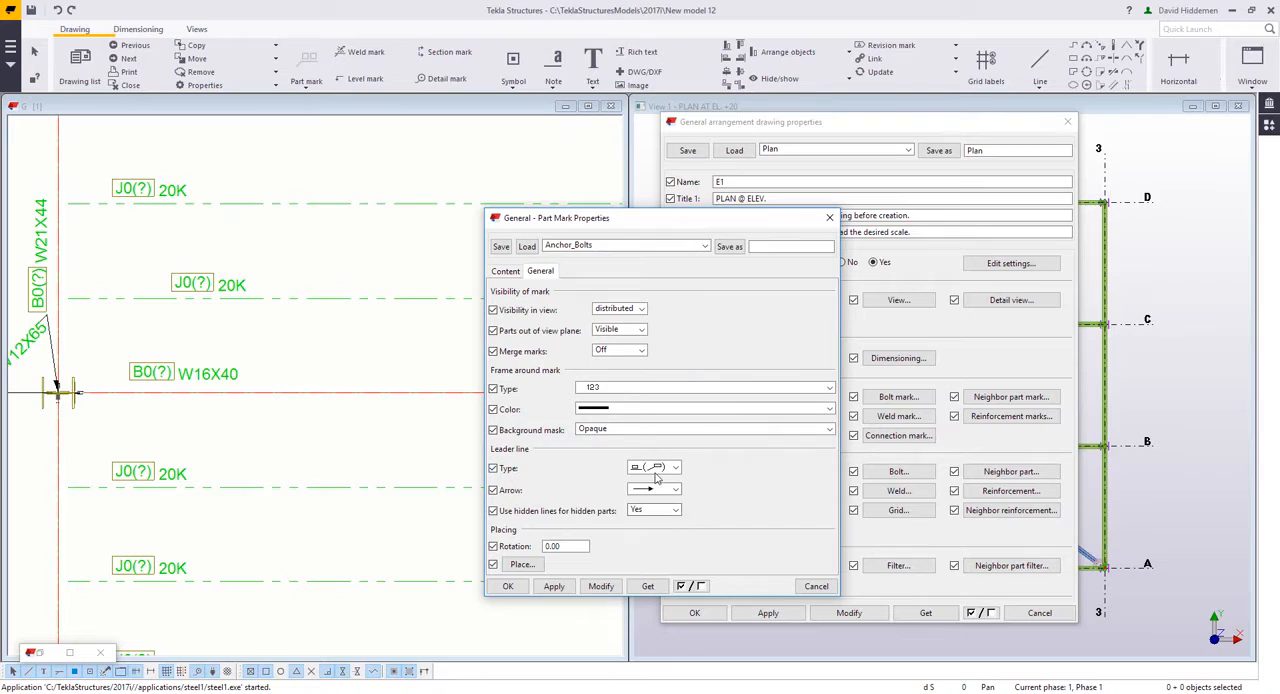
pyautogui.click(676, 468)
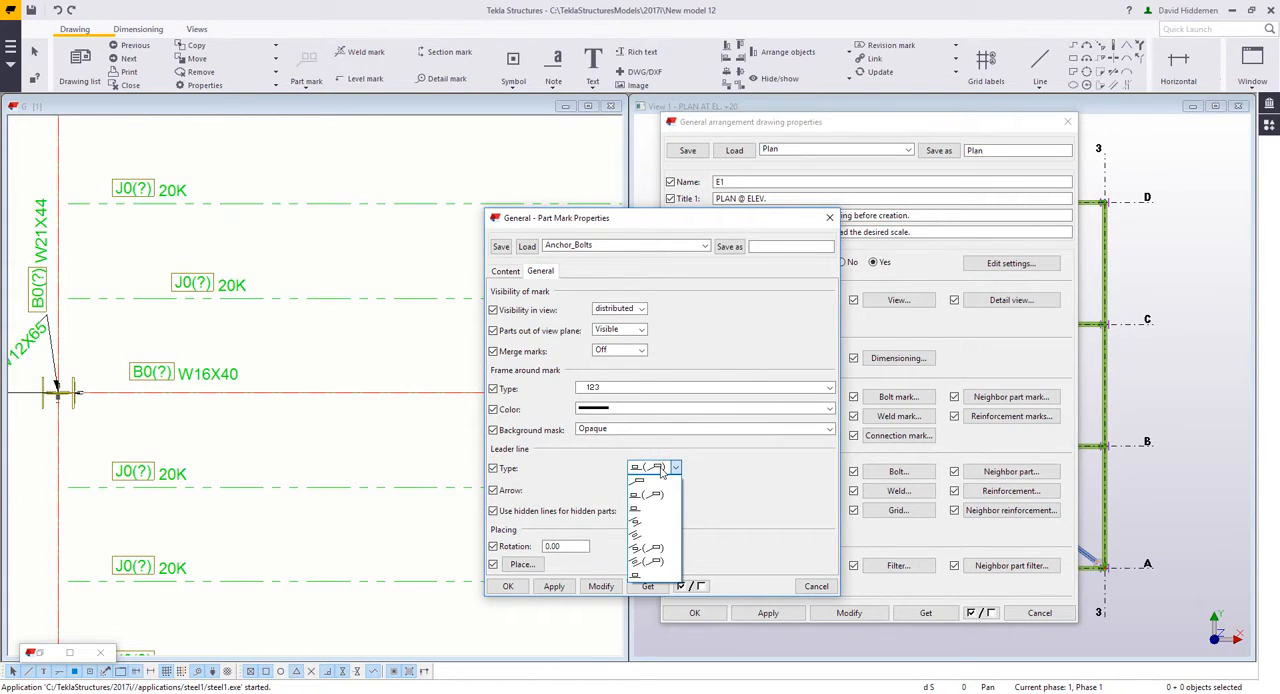
pyautogui.click(648, 468)
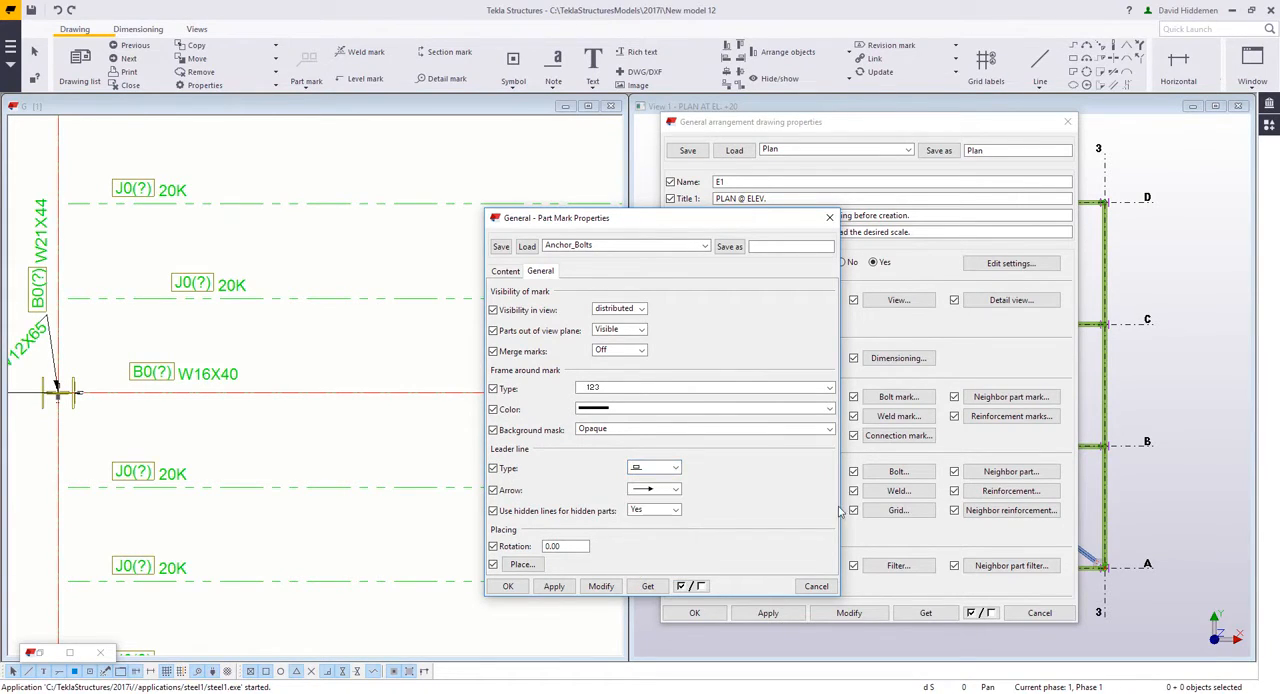
pyautogui.click(790, 246)
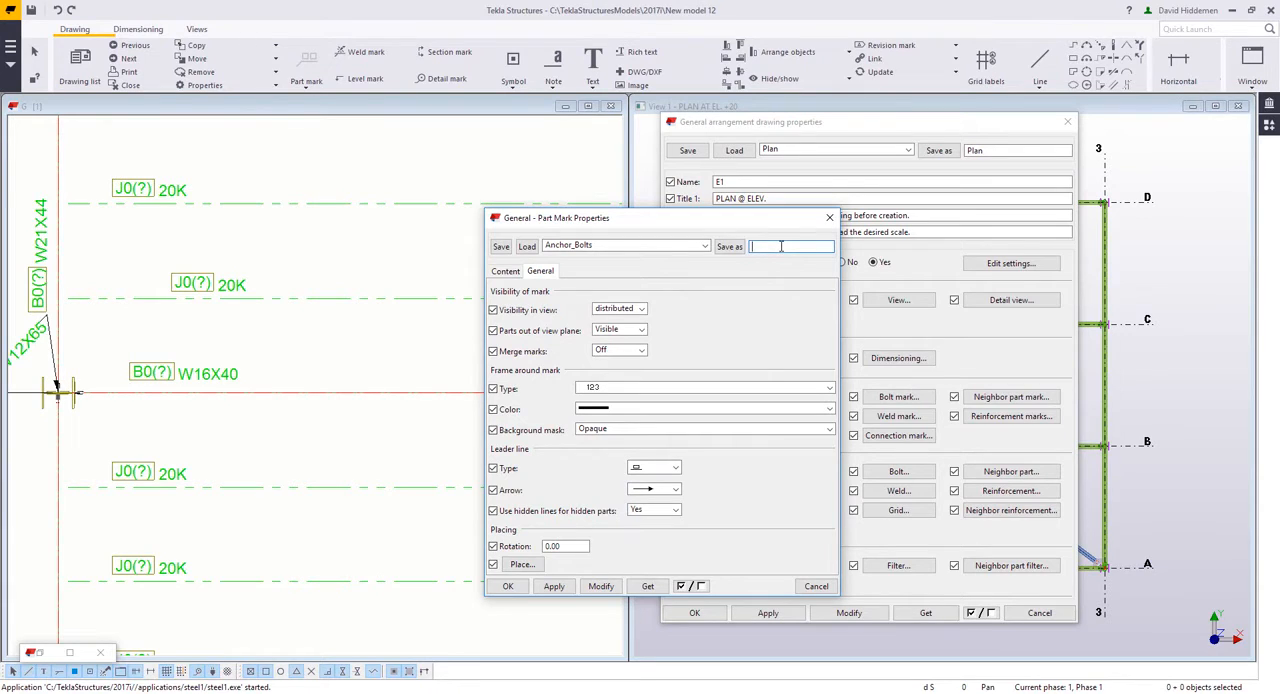
pyautogui.write('-JOISTMARK')
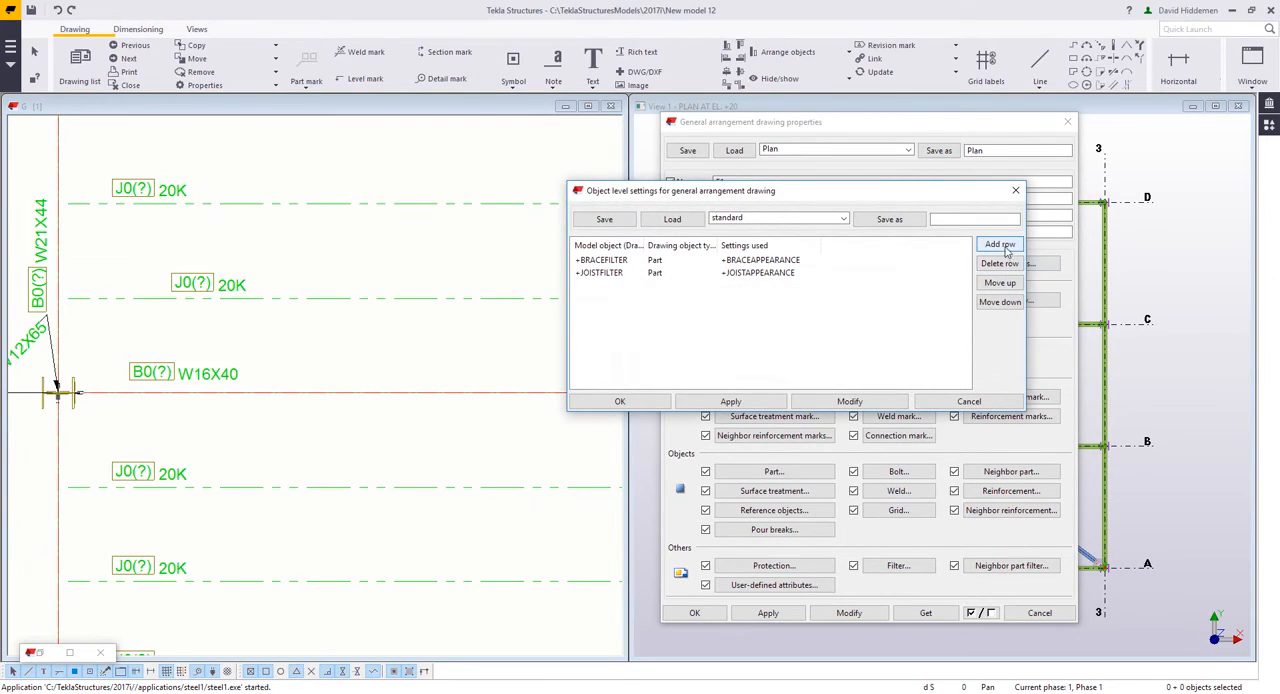
# Add a JOISTFILTER Part mark row with JOISTMARK, modify the drawing, and cancel the list
pyautogui.click(1000, 244)
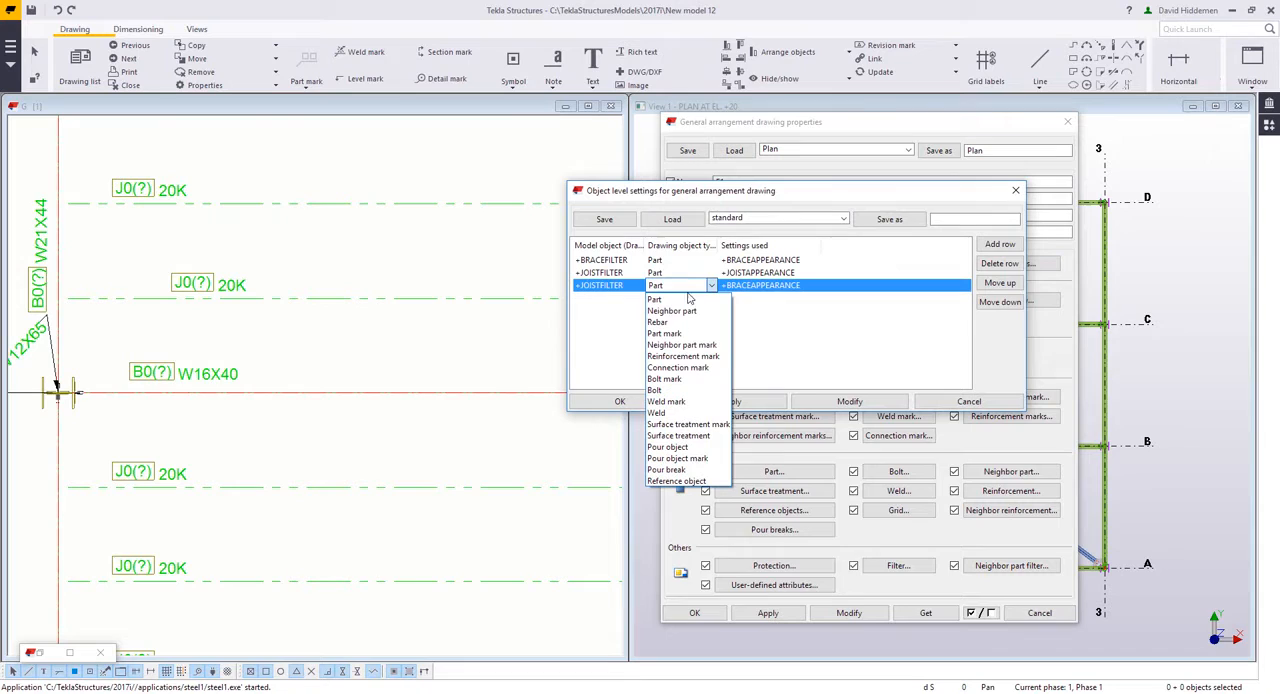
pyautogui.click(664, 332)
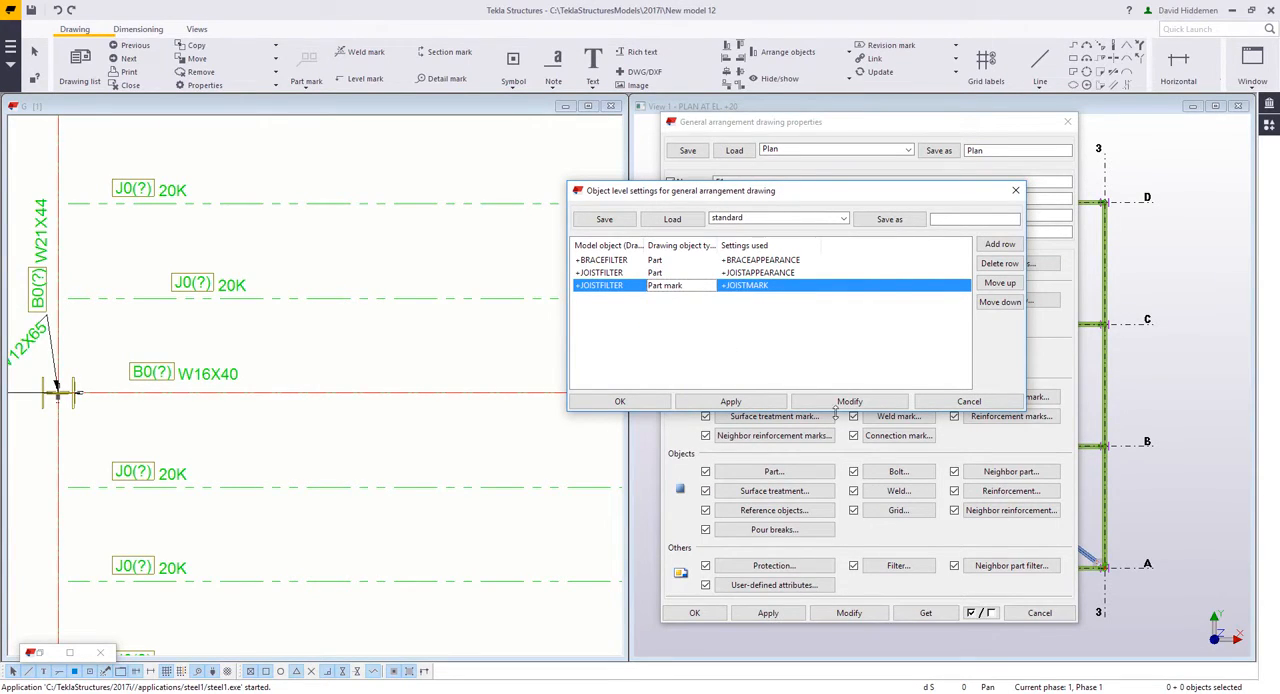
pyautogui.click(848, 400)
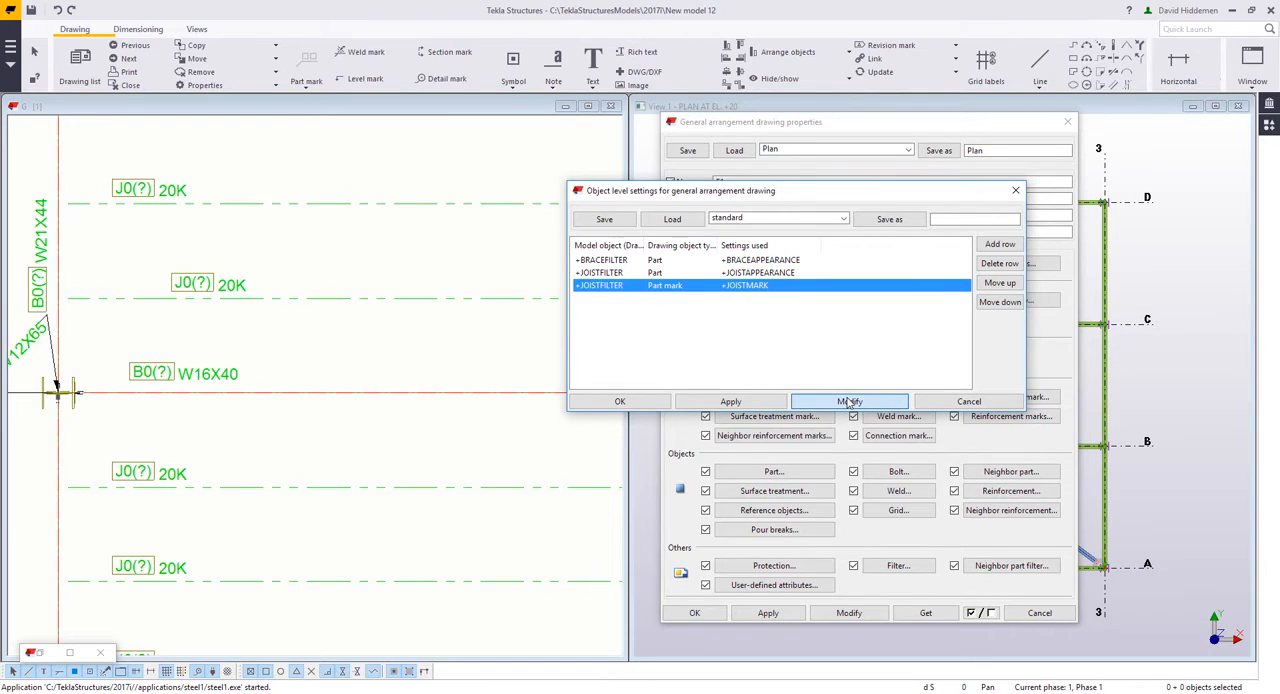
pyautogui.click(850, 400)
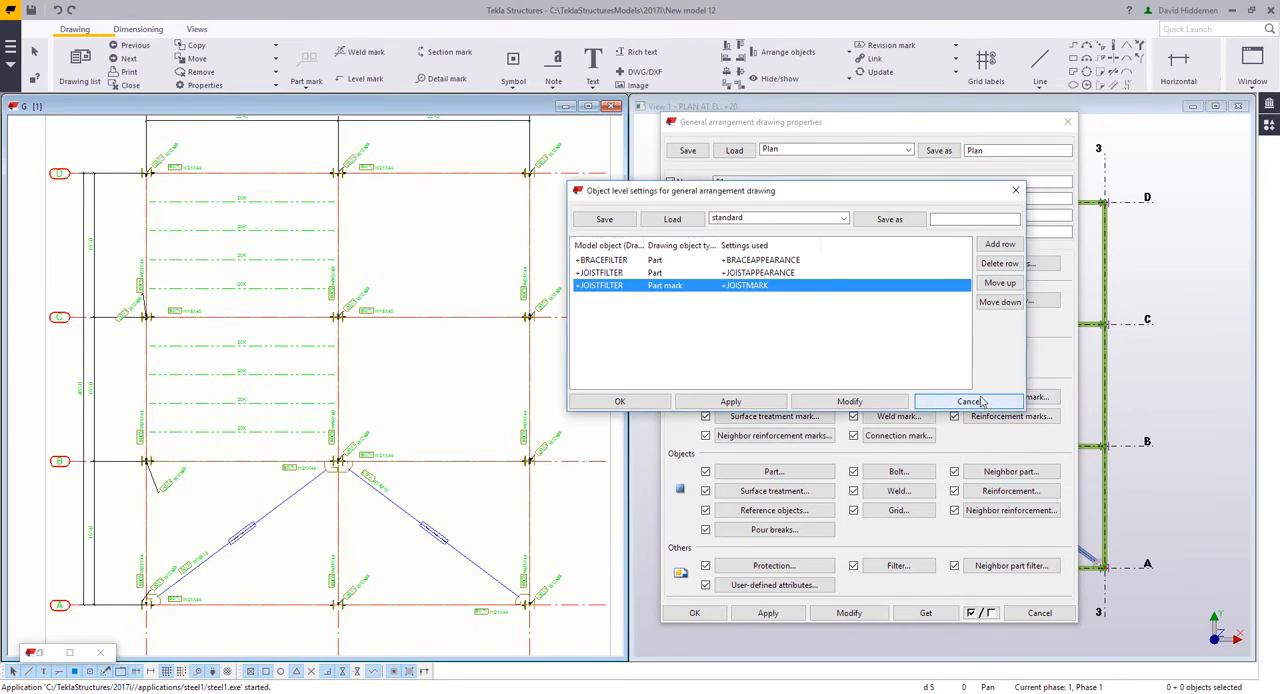
pyautogui.click(968, 400)
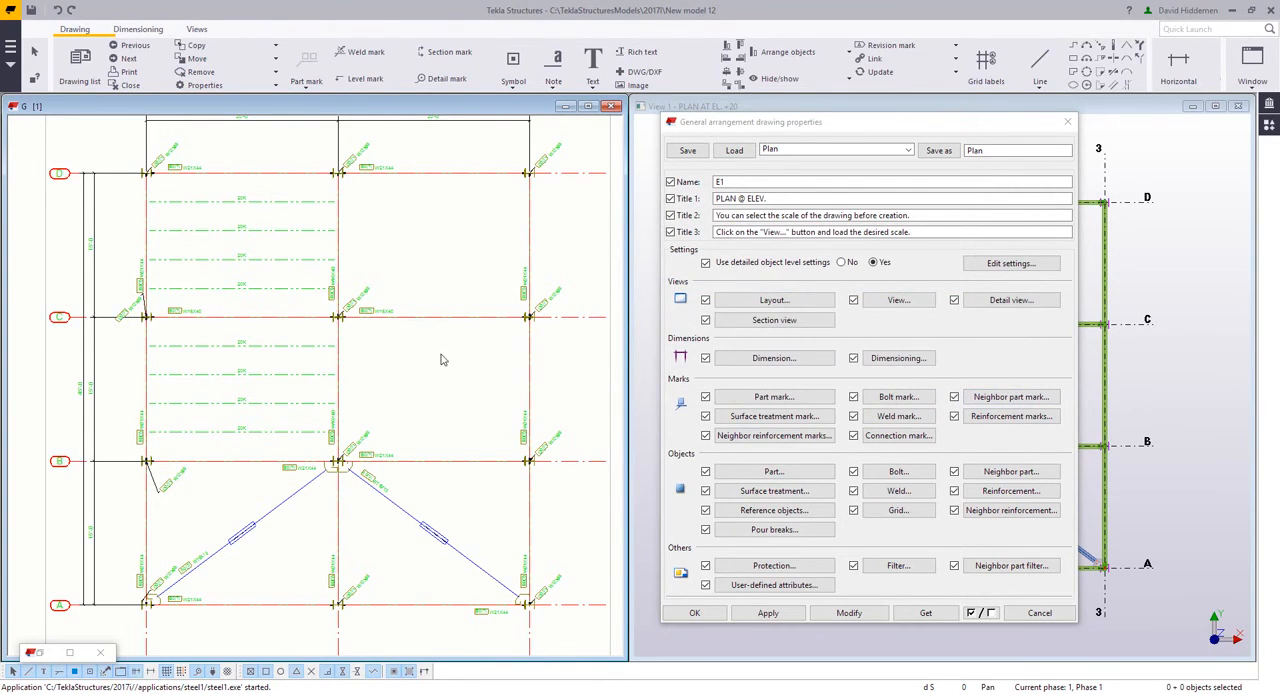
pyautogui.click(906, 150)
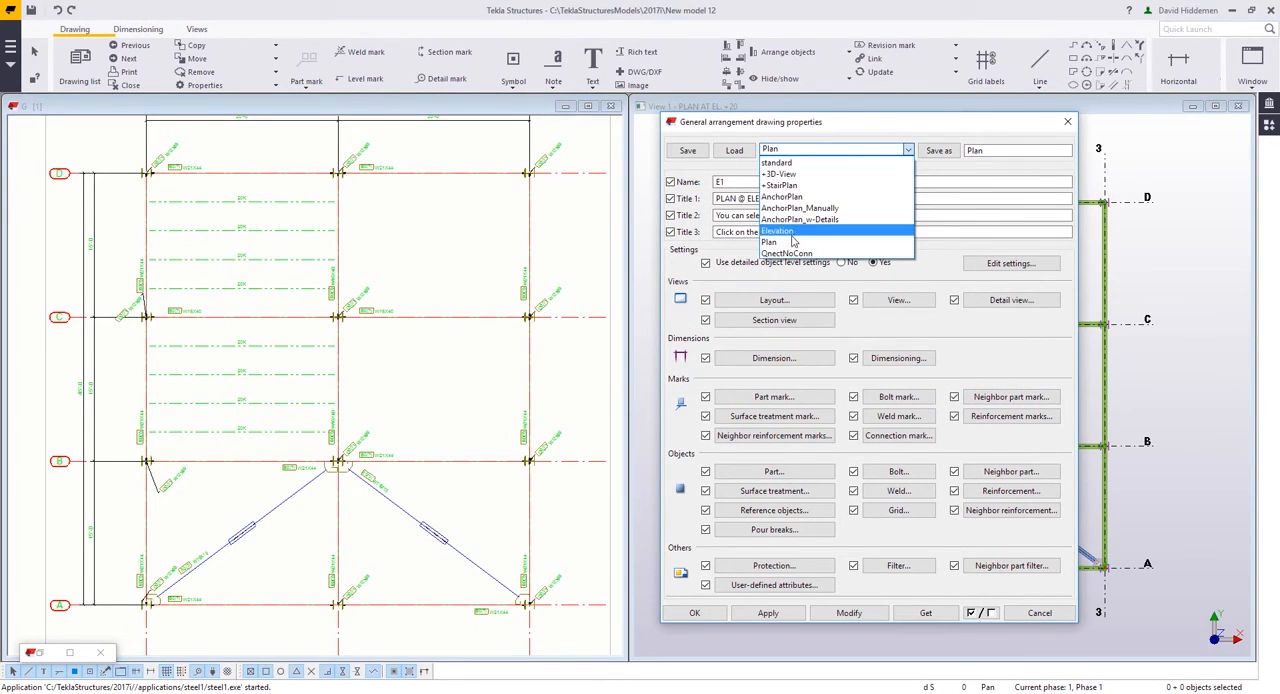
pyautogui.click(778, 232)
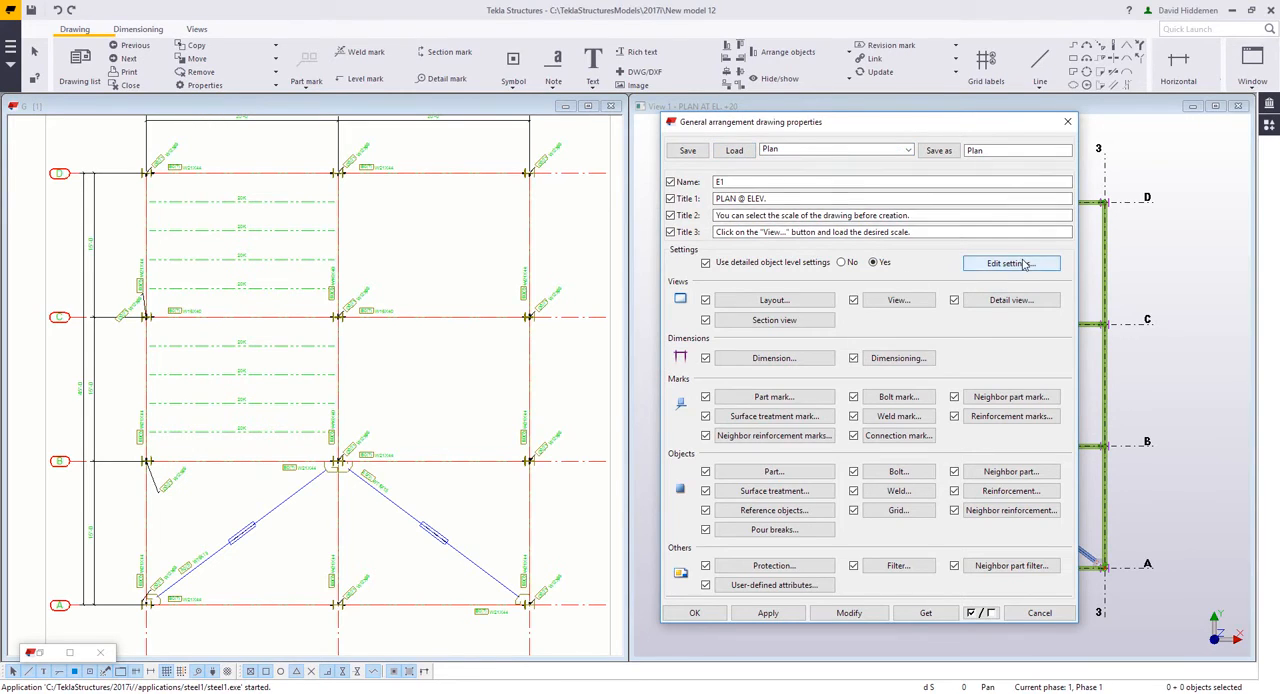
pyautogui.click(1008, 264)
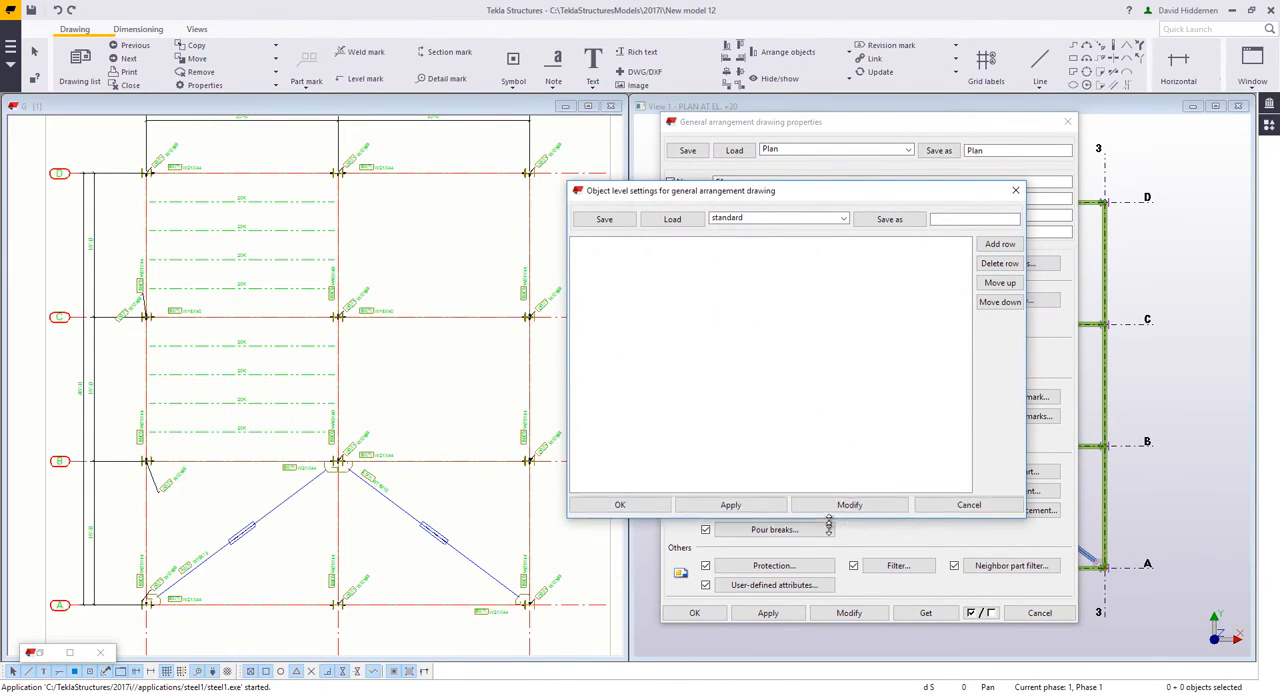
pyautogui.click(672, 218)
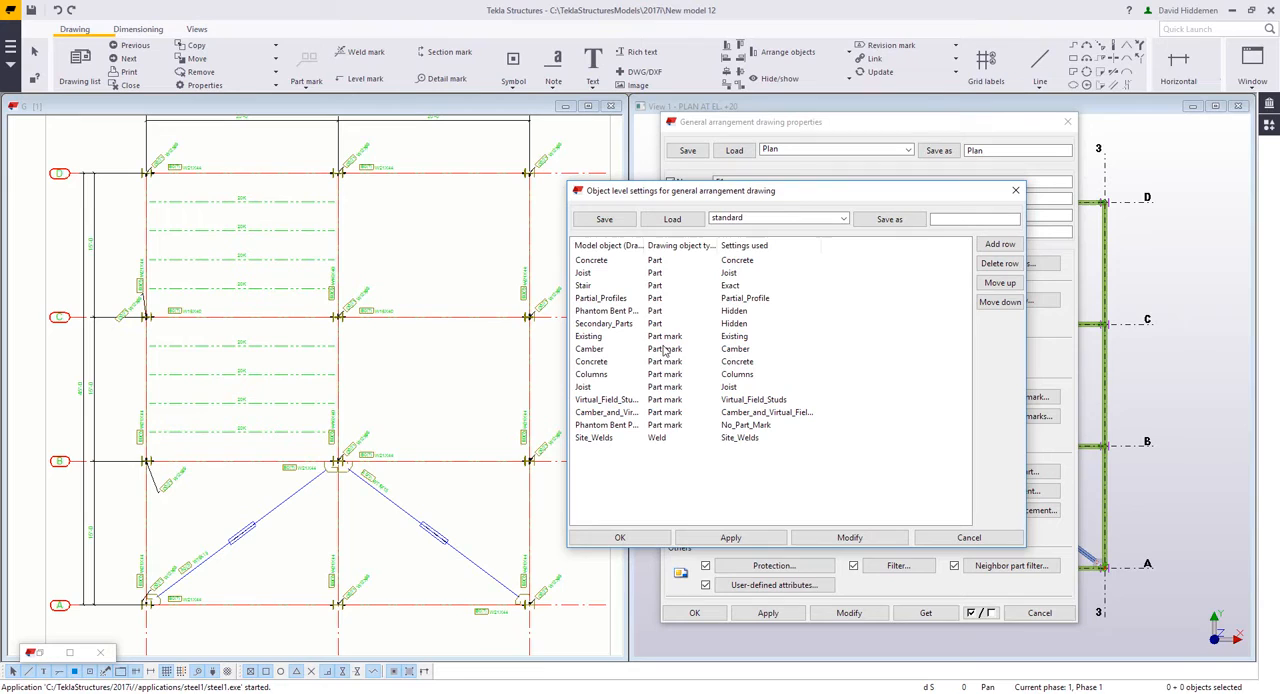
pyautogui.moveTo(660, 348)
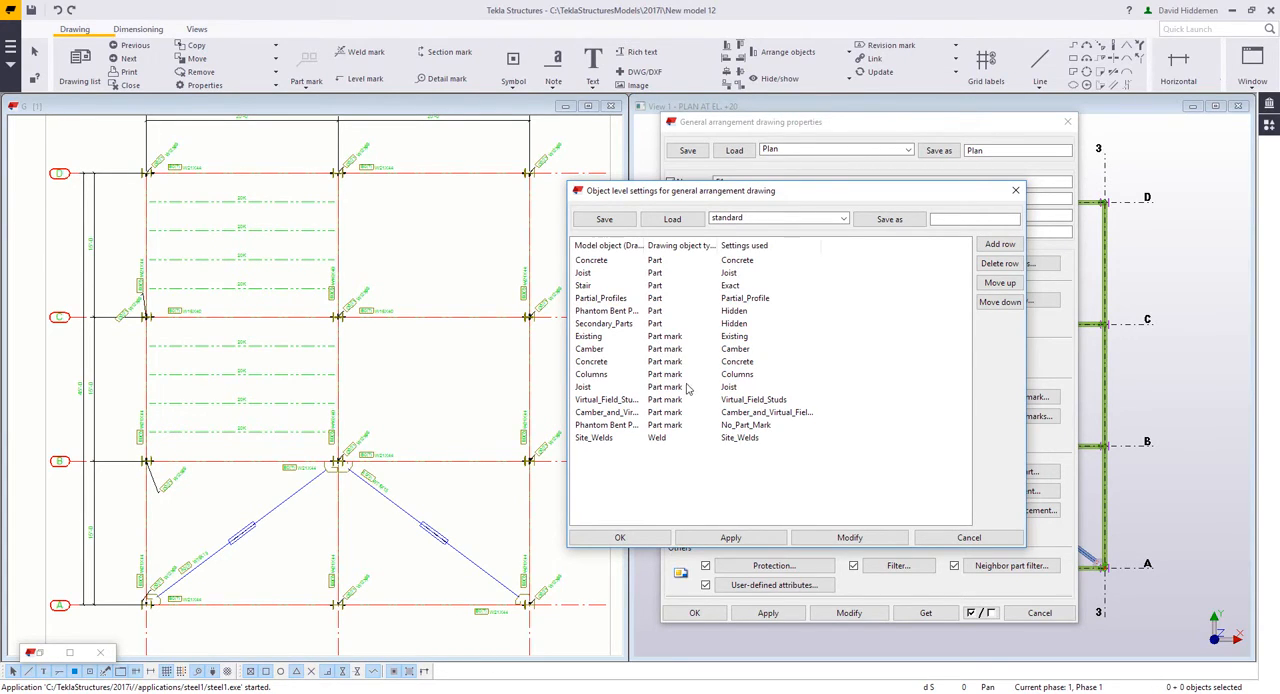
pyautogui.moveTo(712, 486)
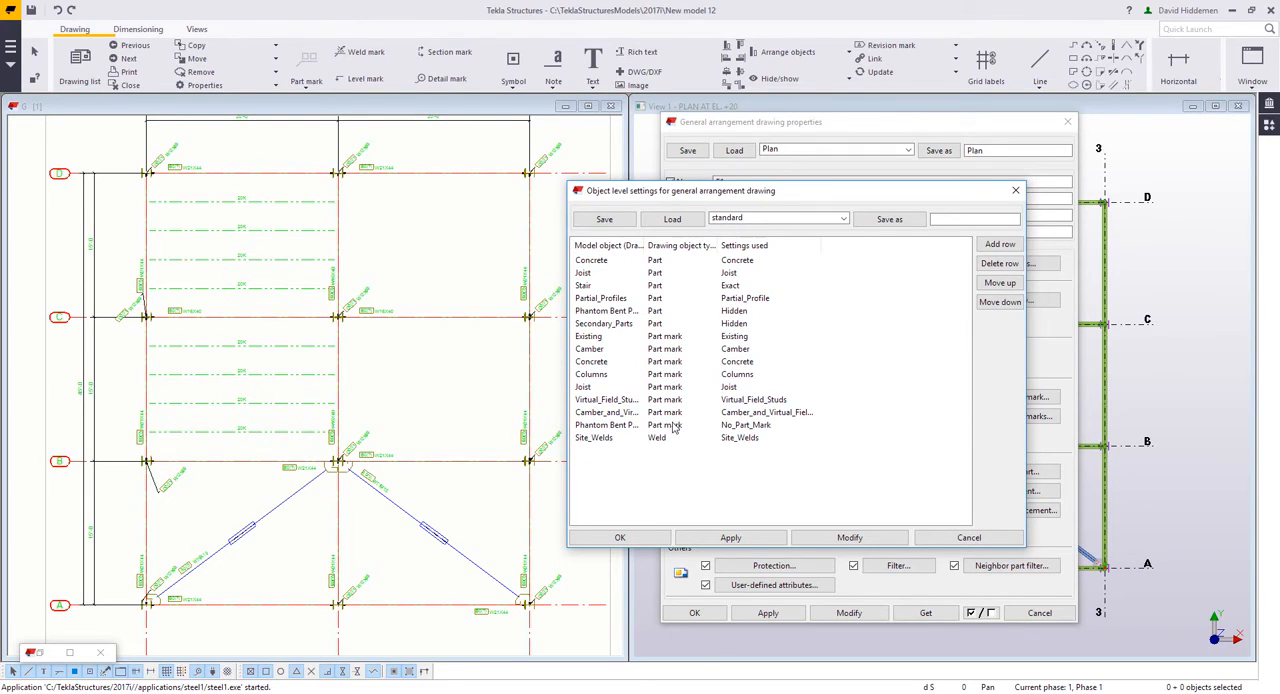
pyautogui.moveTo(684, 328)
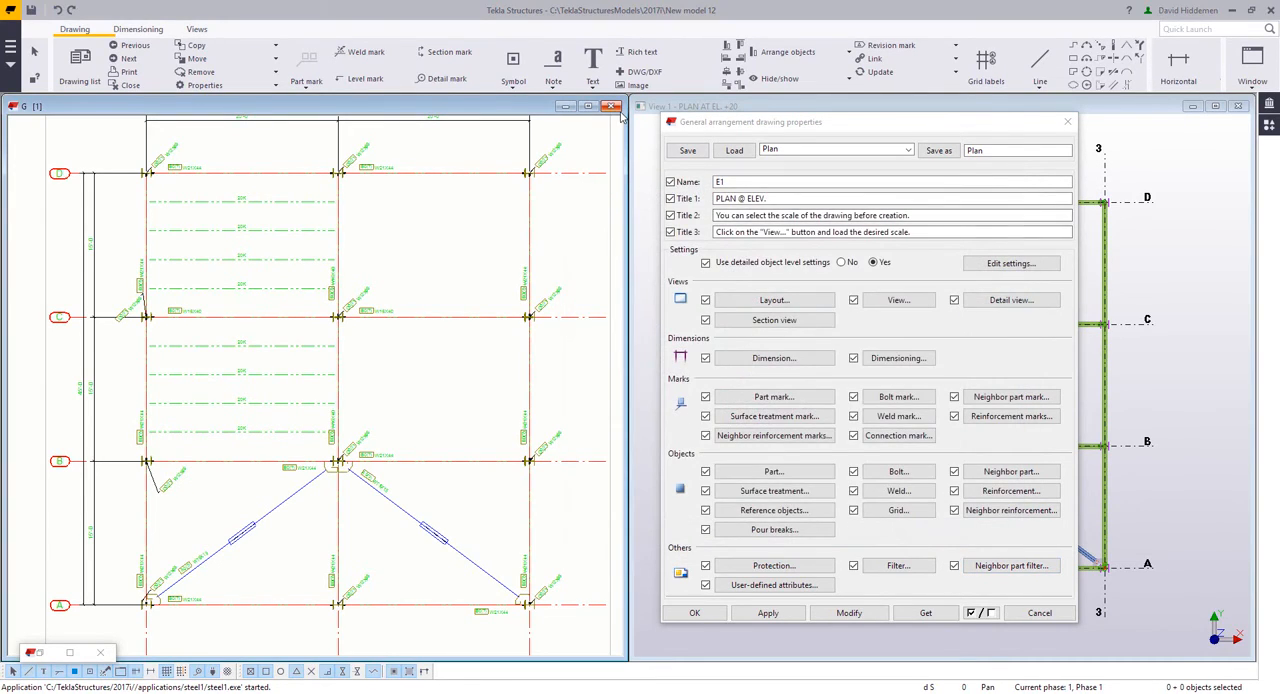
pyautogui.moveTo(602, 196)
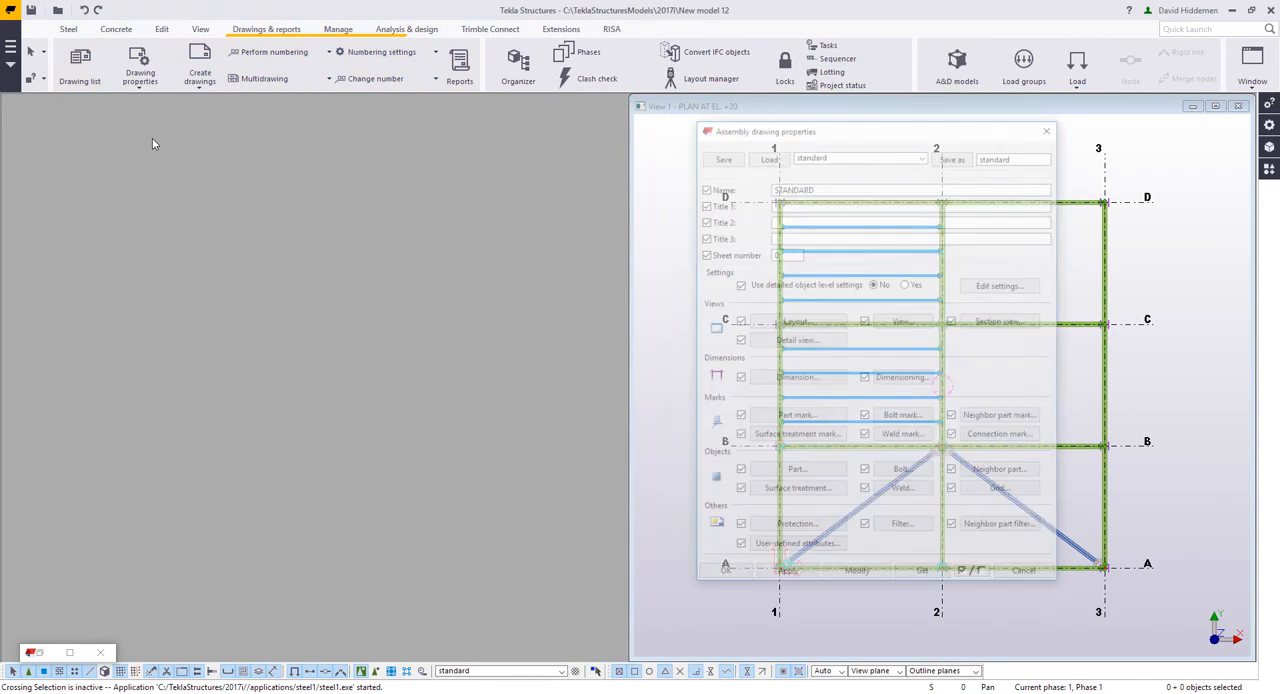
# Load Beam_with_BOM in assembly drawing properties, review its object level rows, and cancel
pyautogui.click(920, 154)
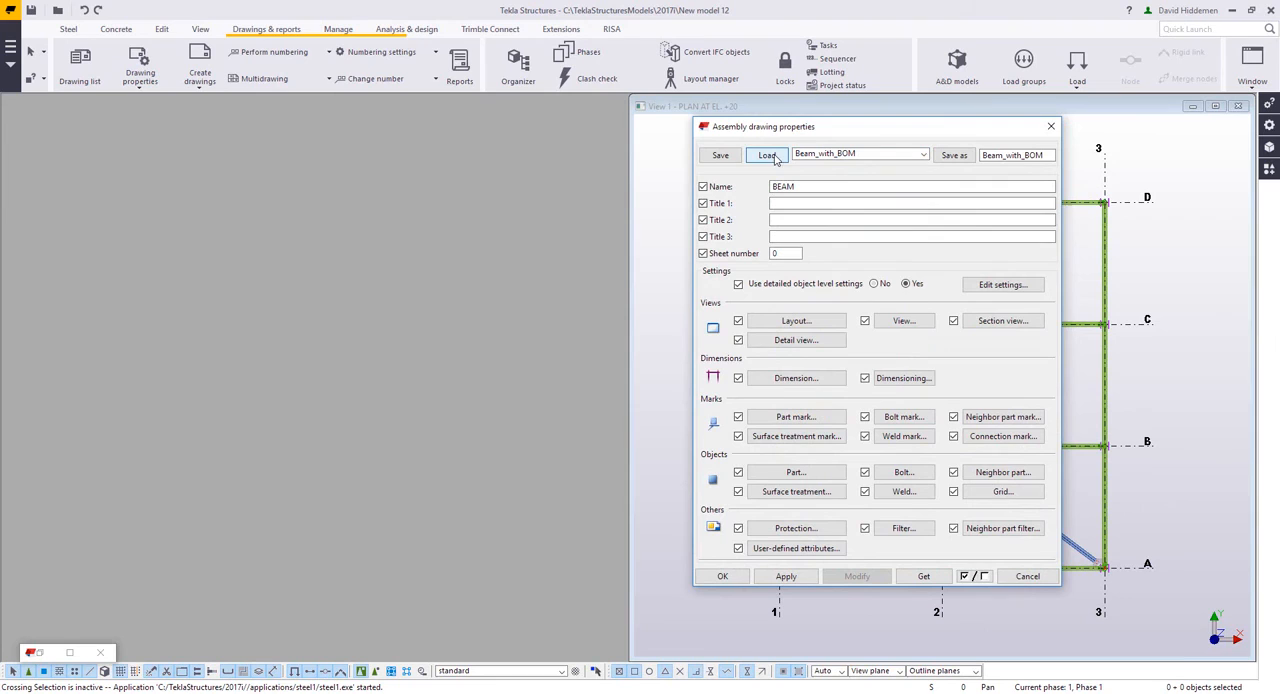
pyautogui.click(1000, 284)
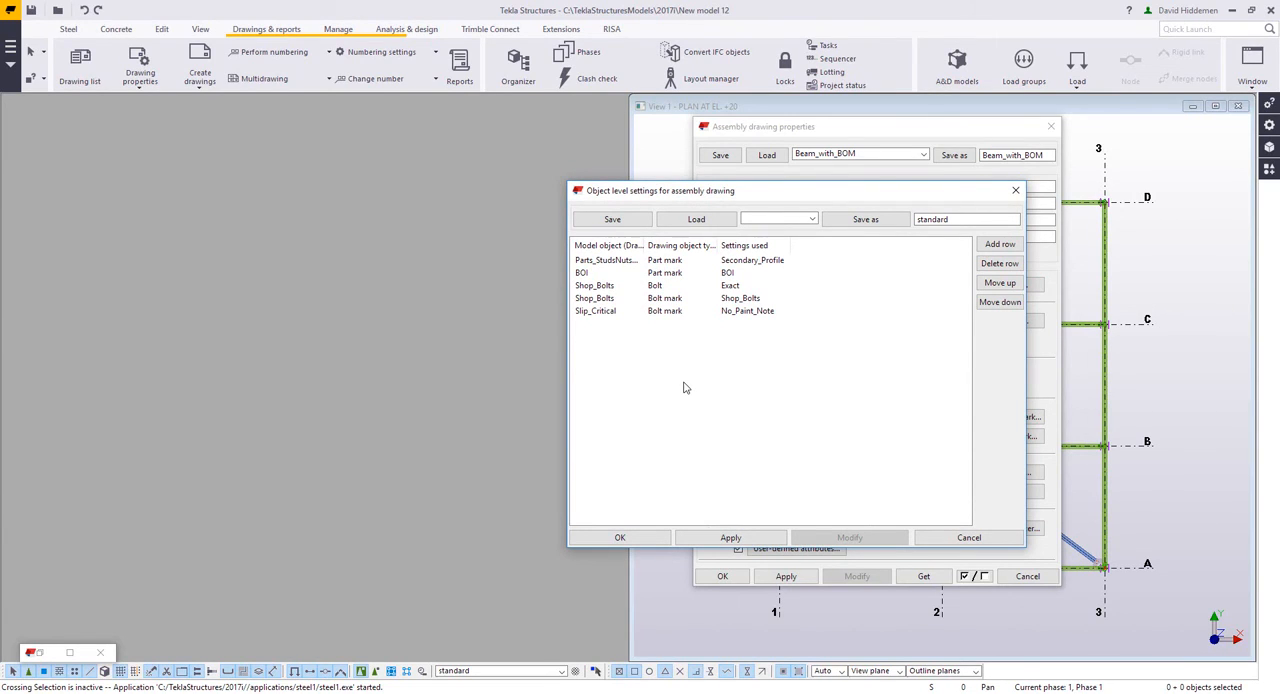
pyautogui.moveTo(698, 370)
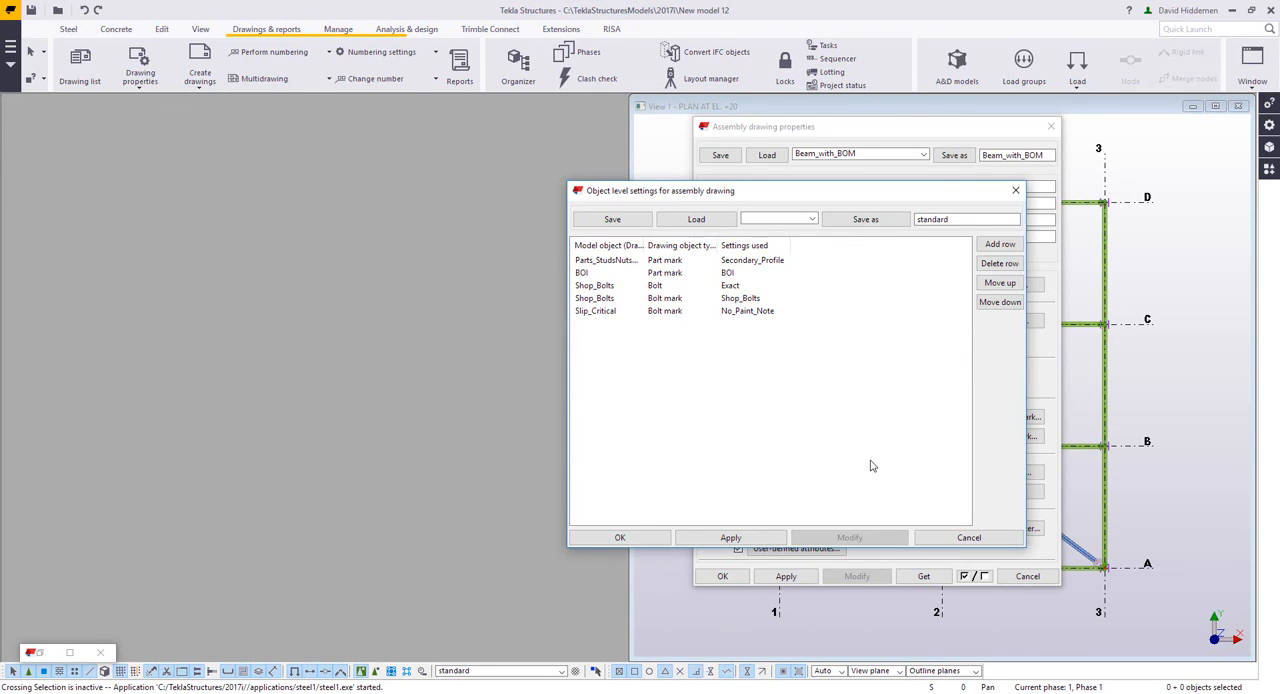
pyautogui.moveTo(866, 452)
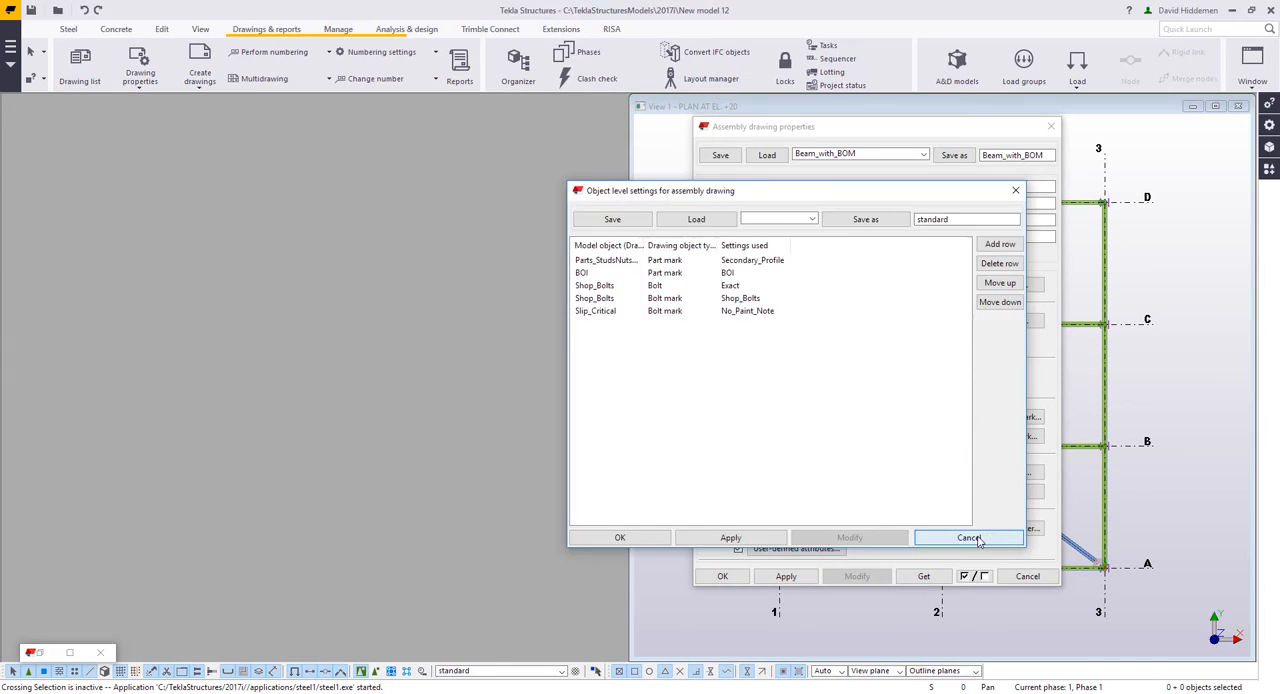
pyautogui.click(968, 536)
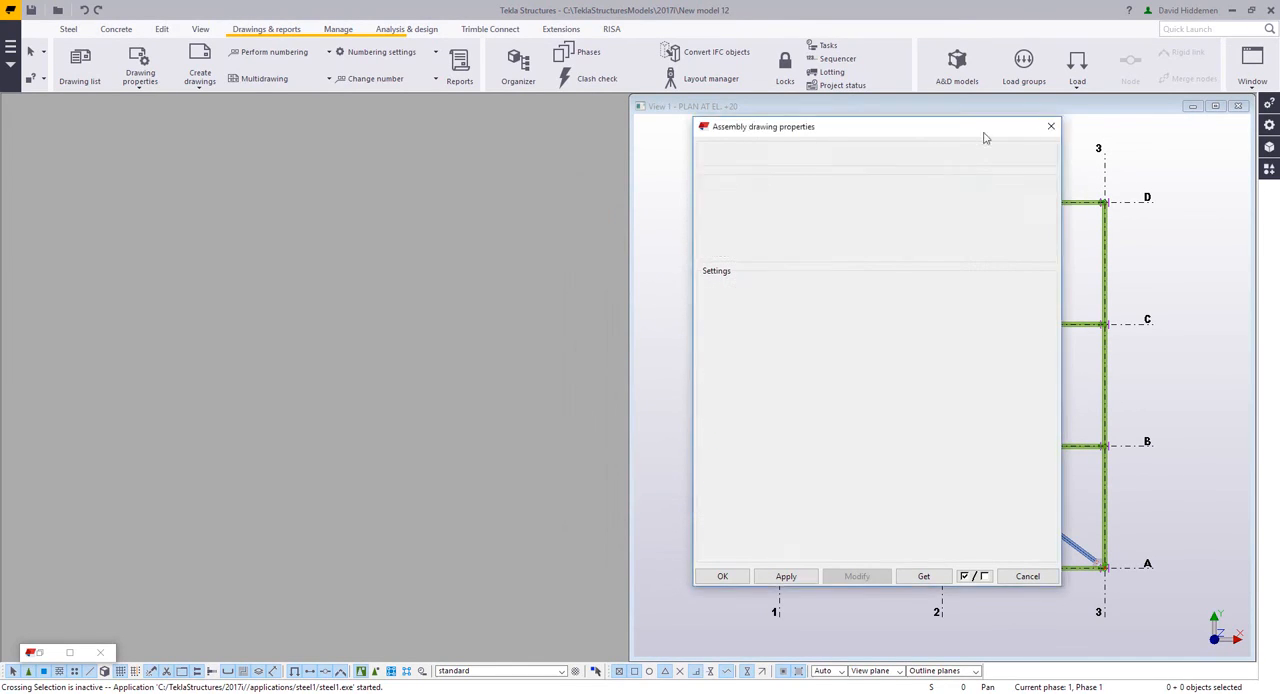